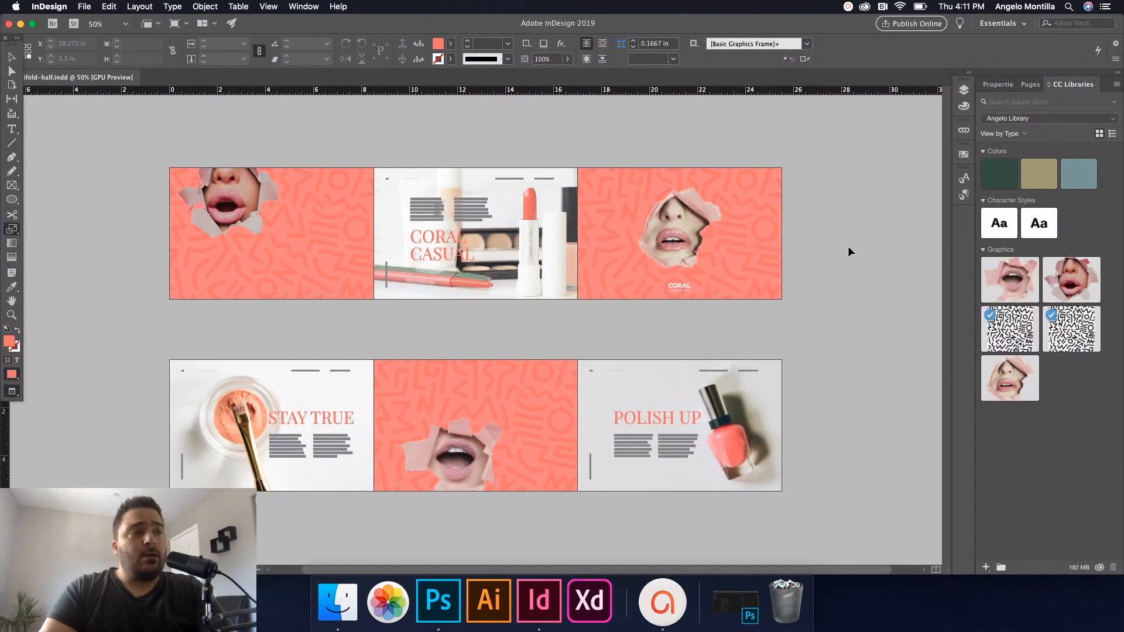
{"action": "mouse_move", "coordinate": [1032, 409]}
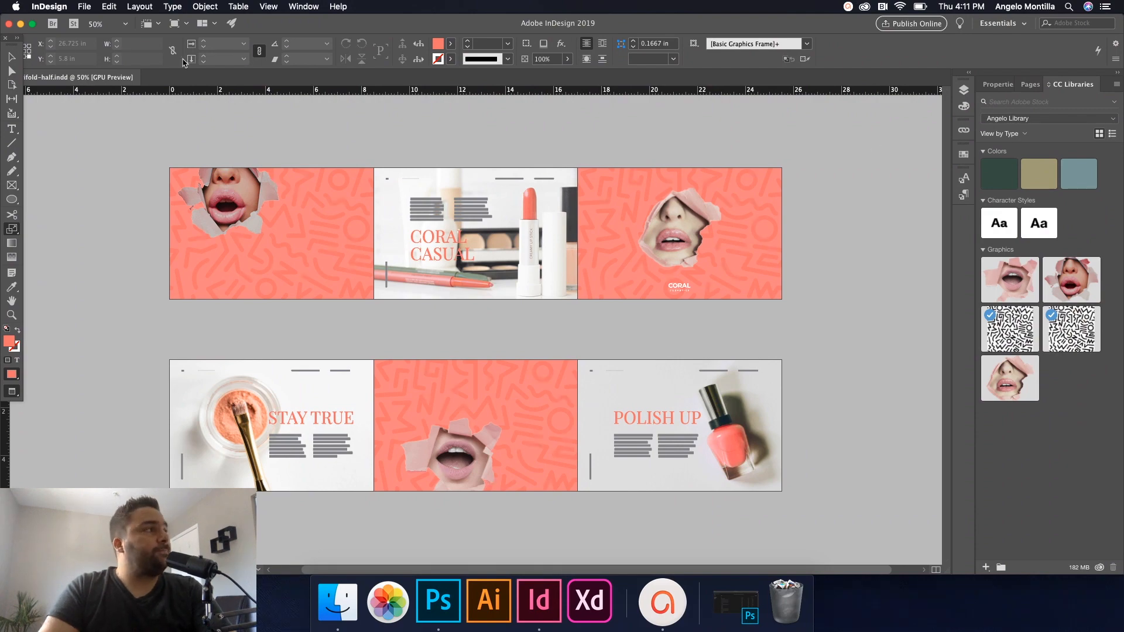
Step: Bring up the New Document dialog from the File menu
{"action": "left_click", "coordinate": [84, 7]}
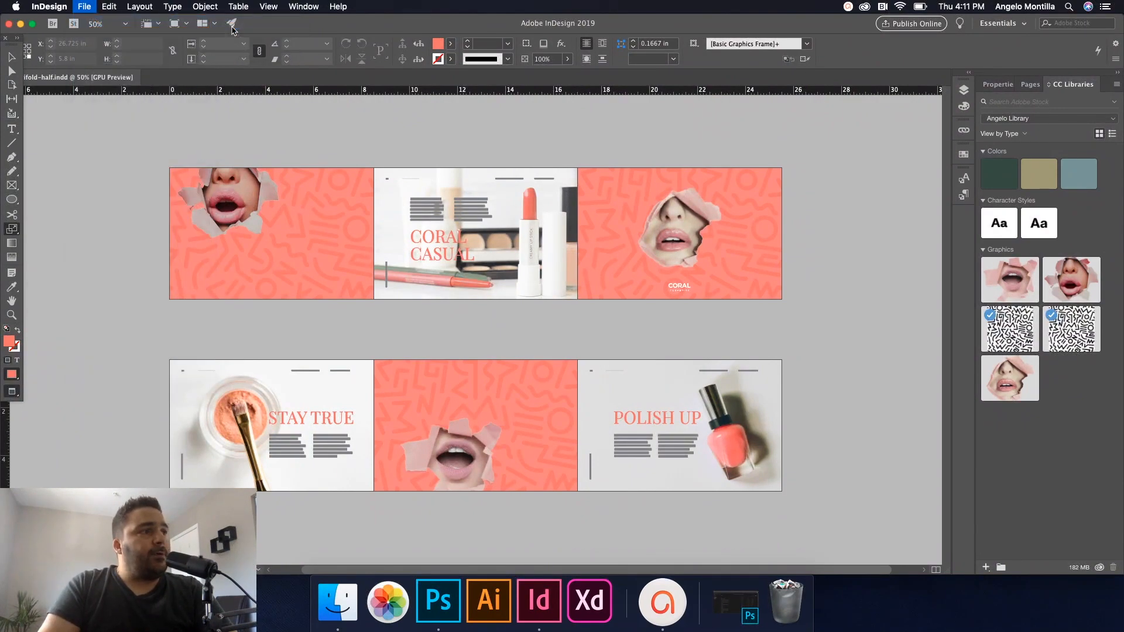
{"action": "left_click", "coordinate": [84, 7]}
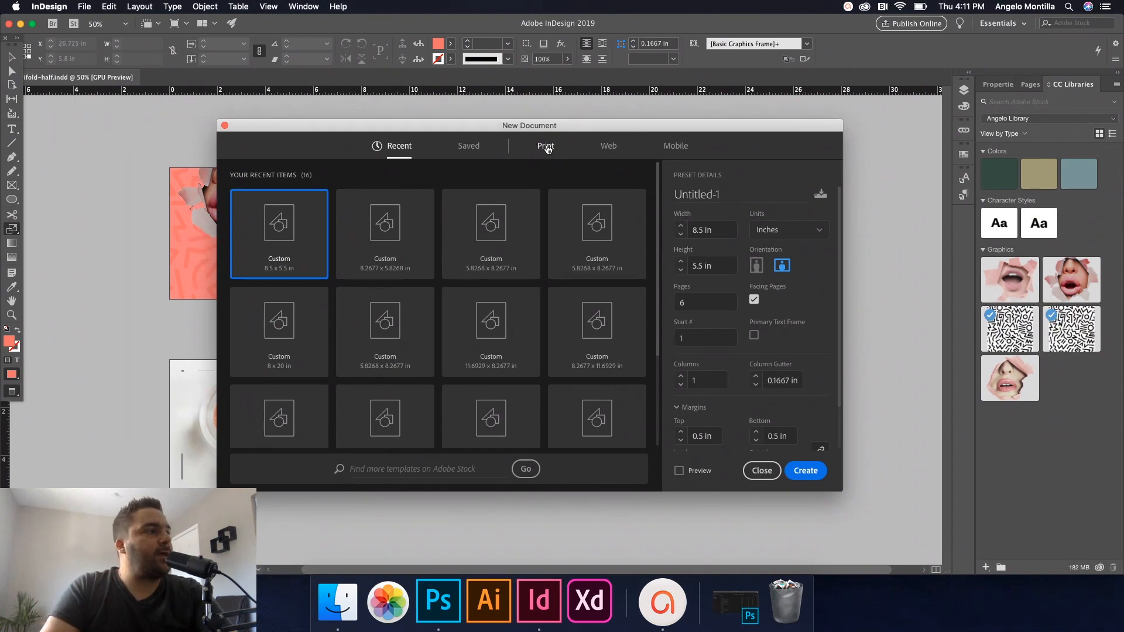
Step: Choose the Print preset Letter – Half, landscape, 6 pages, with Preview enabled
{"action": "left_click", "coordinate": [544, 145]}
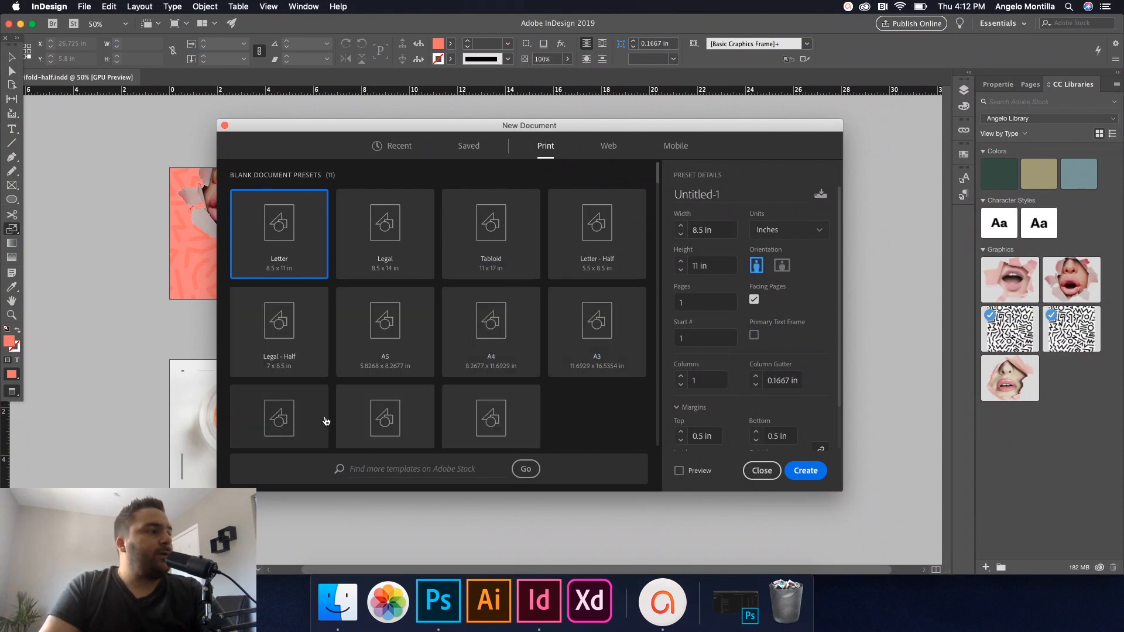
{"action": "mouse_move", "coordinate": [432, 238]}
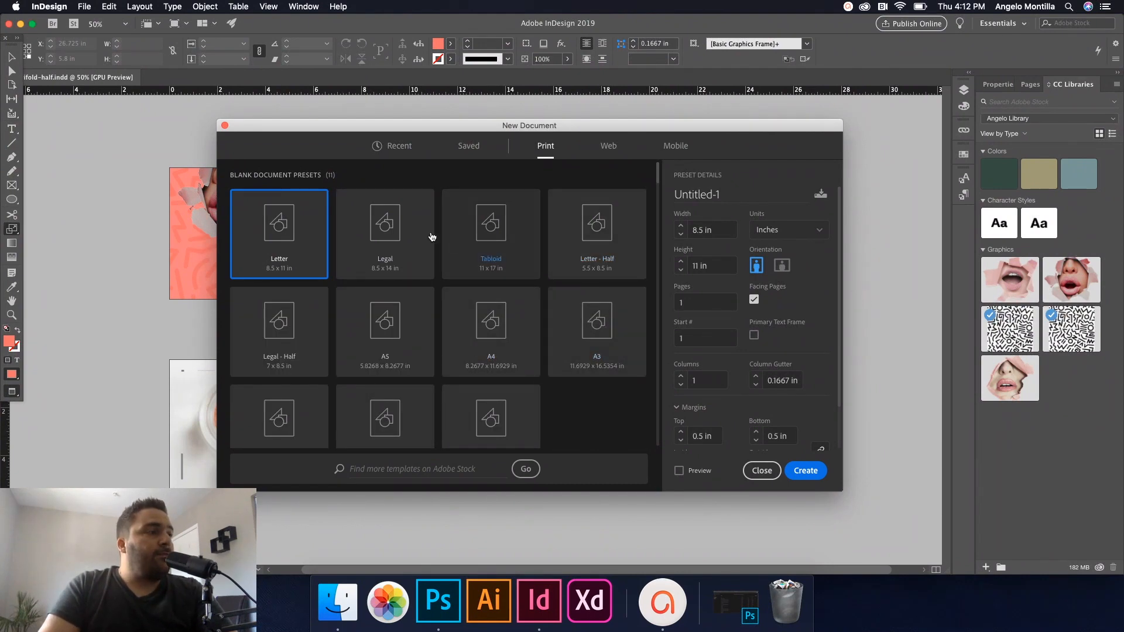
{"action": "mouse_move", "coordinate": [596, 229]}
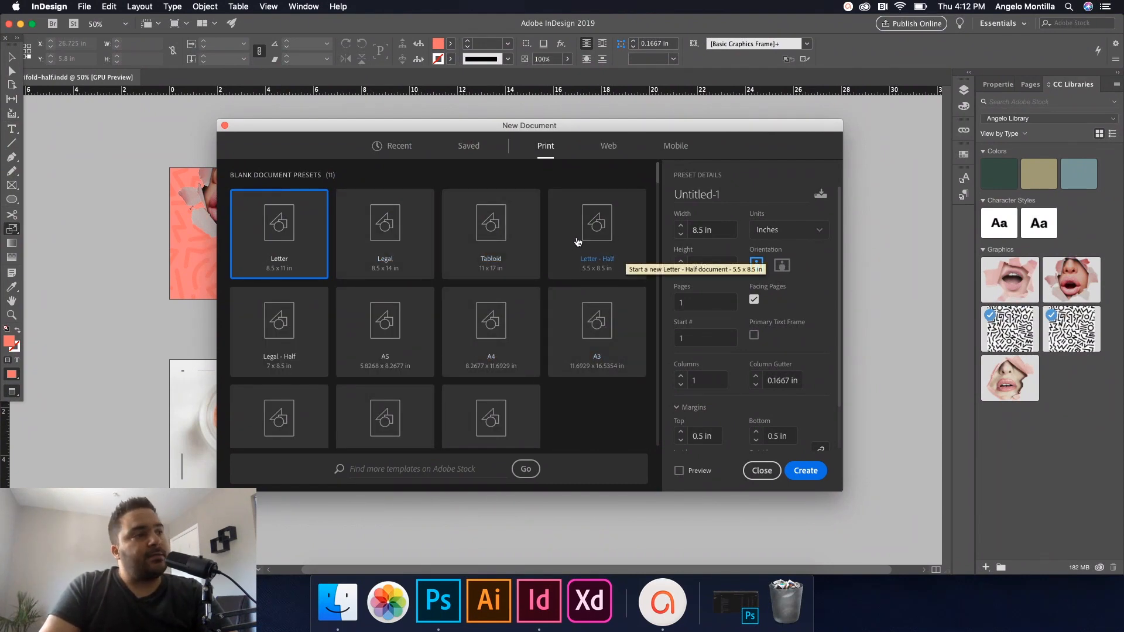
{"action": "mouse_move", "coordinate": [617, 271]}
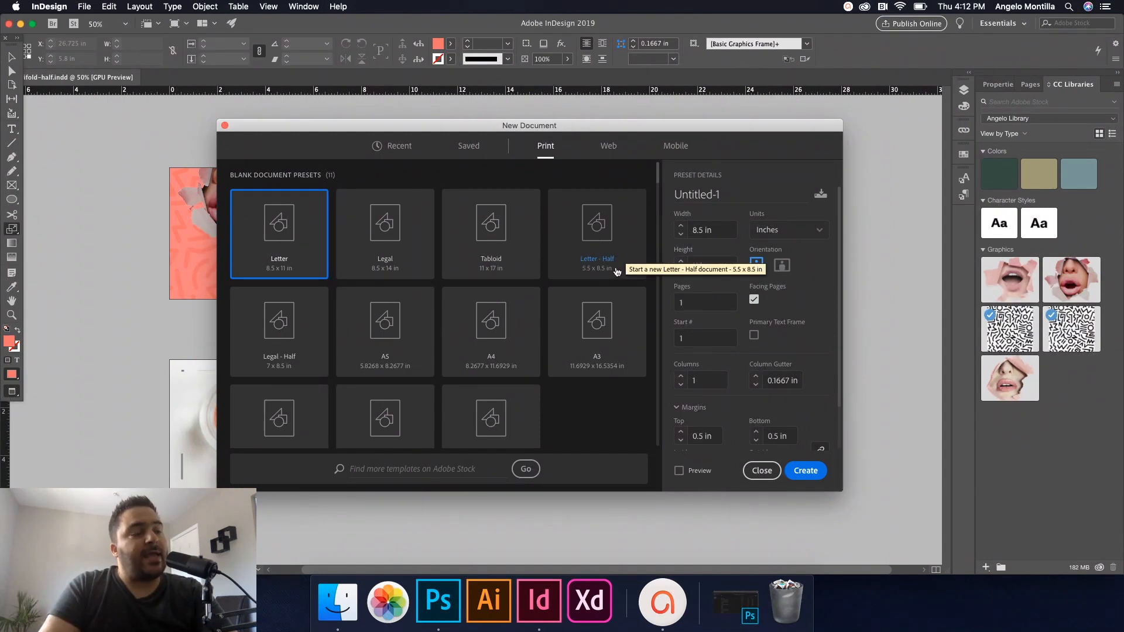
{"action": "left_click", "coordinate": [596, 233]}
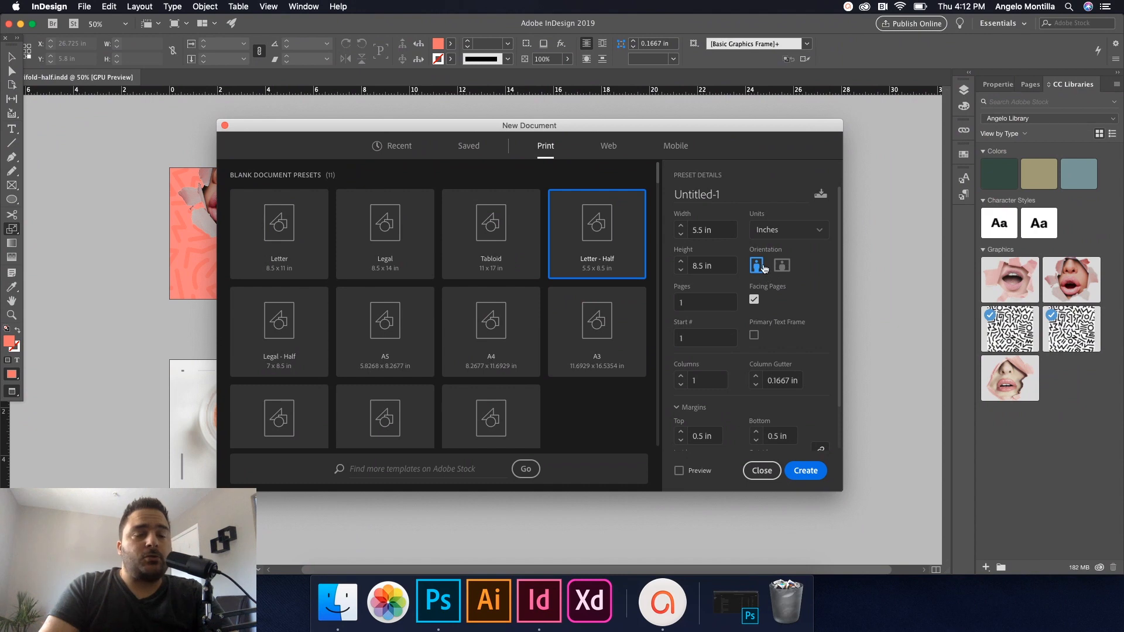
{"action": "mouse_move", "coordinate": [757, 266]}
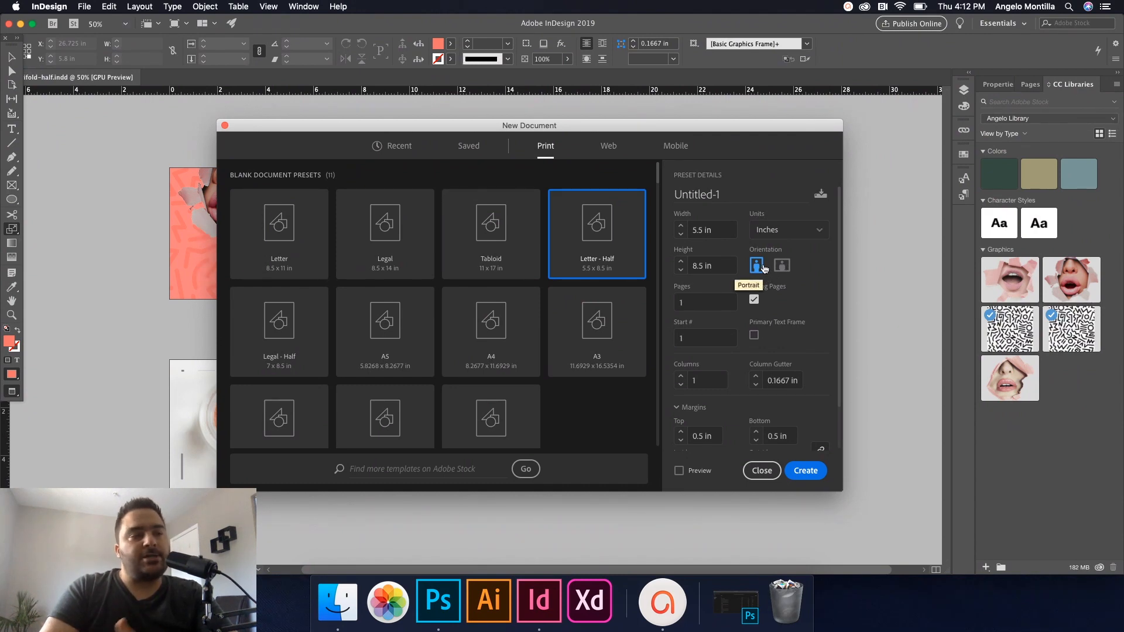
{"action": "left_click", "coordinate": [783, 266]}
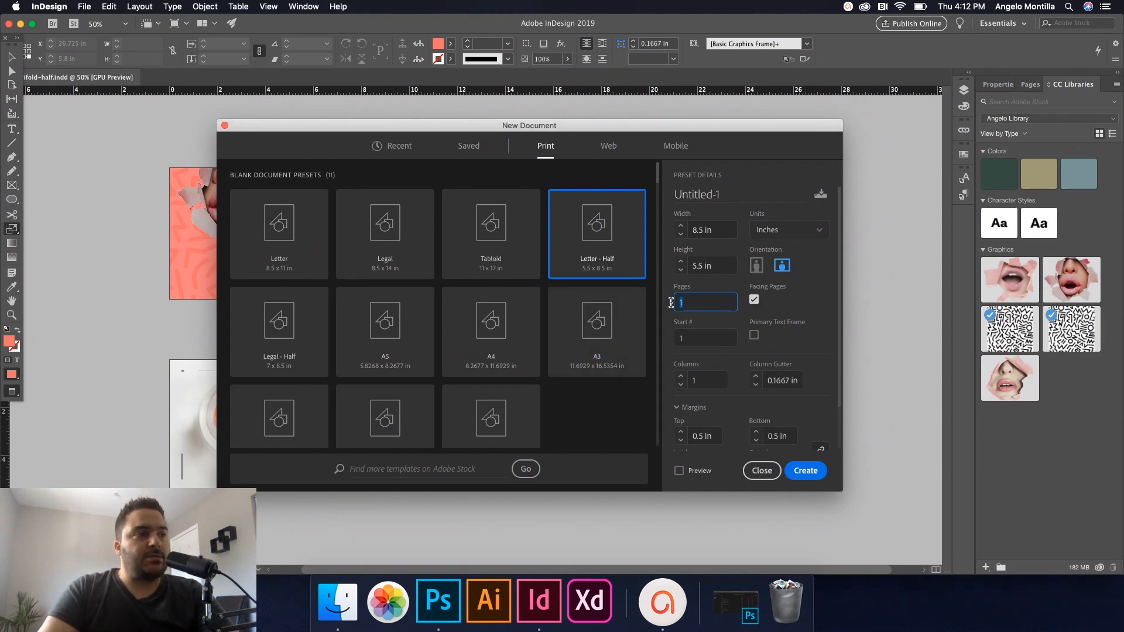
{"action": "type", "text": "6"}
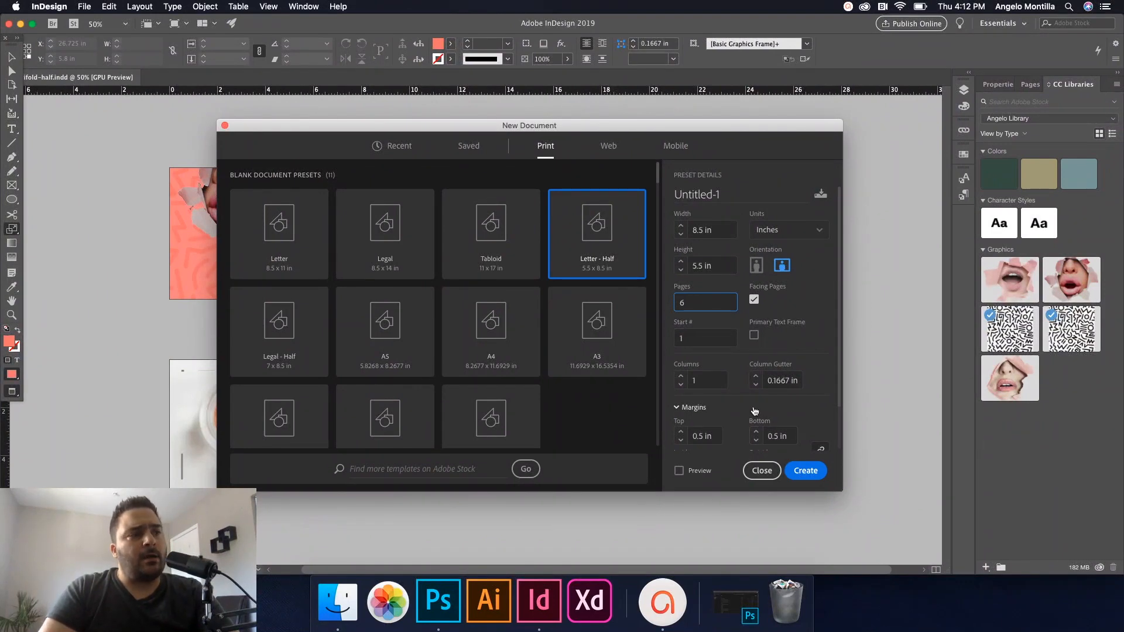
{"action": "mouse_move", "coordinate": [773, 402]}
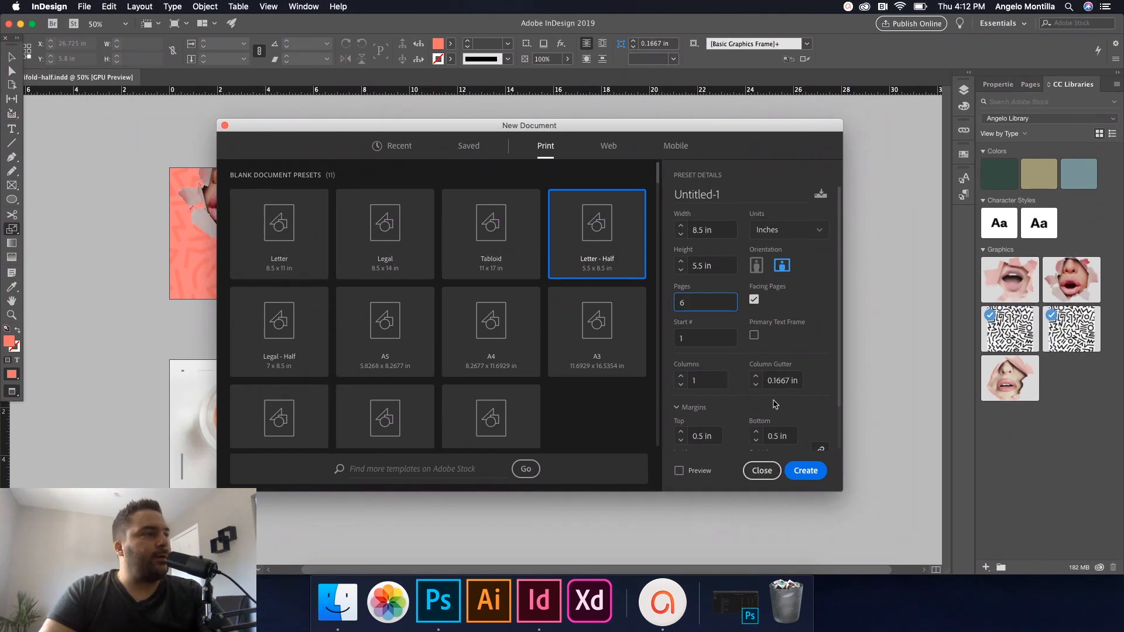
{"action": "mouse_move", "coordinate": [761, 471]}
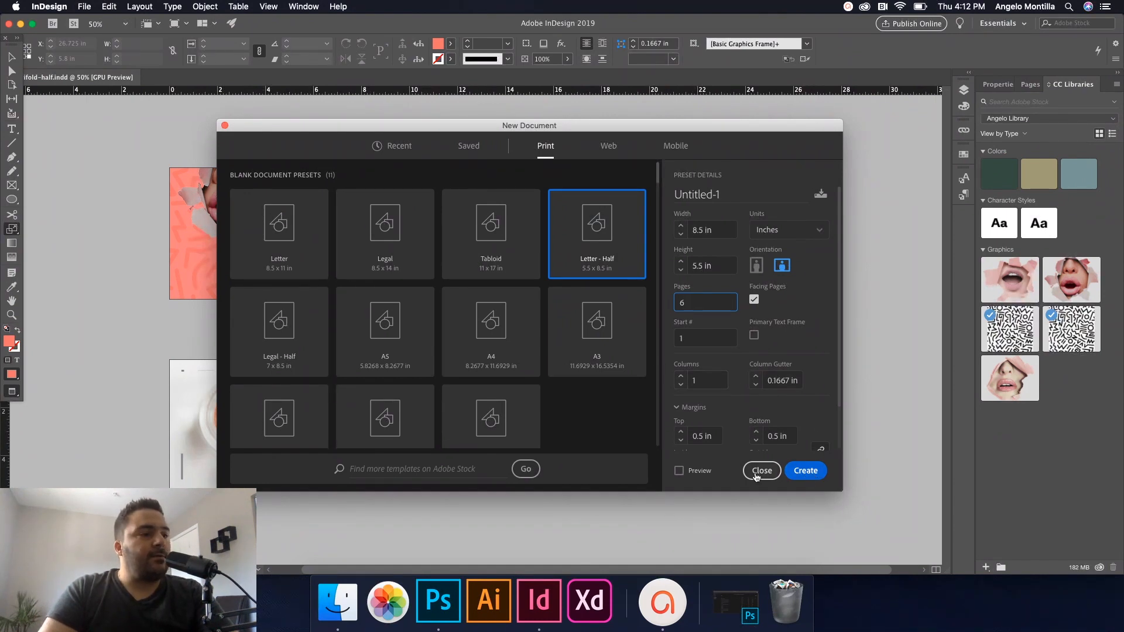
{"action": "left_click", "coordinate": [679, 471]}
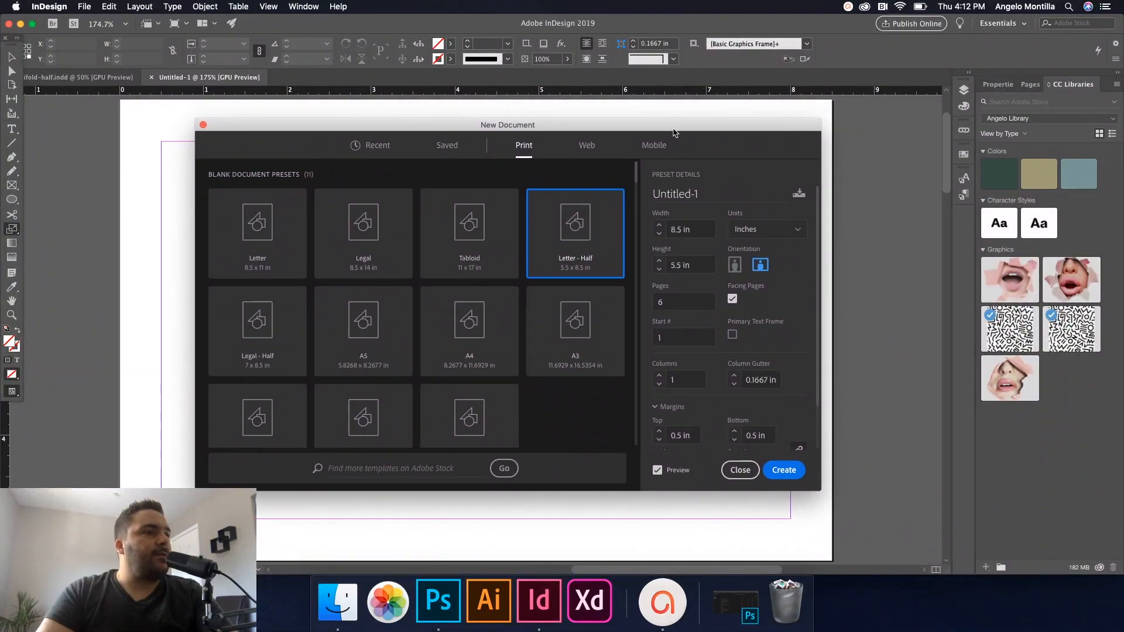
Step: Create the six-page document and show its pages and spreads in the Pages panel
{"action": "left_click", "coordinate": [784, 470]}
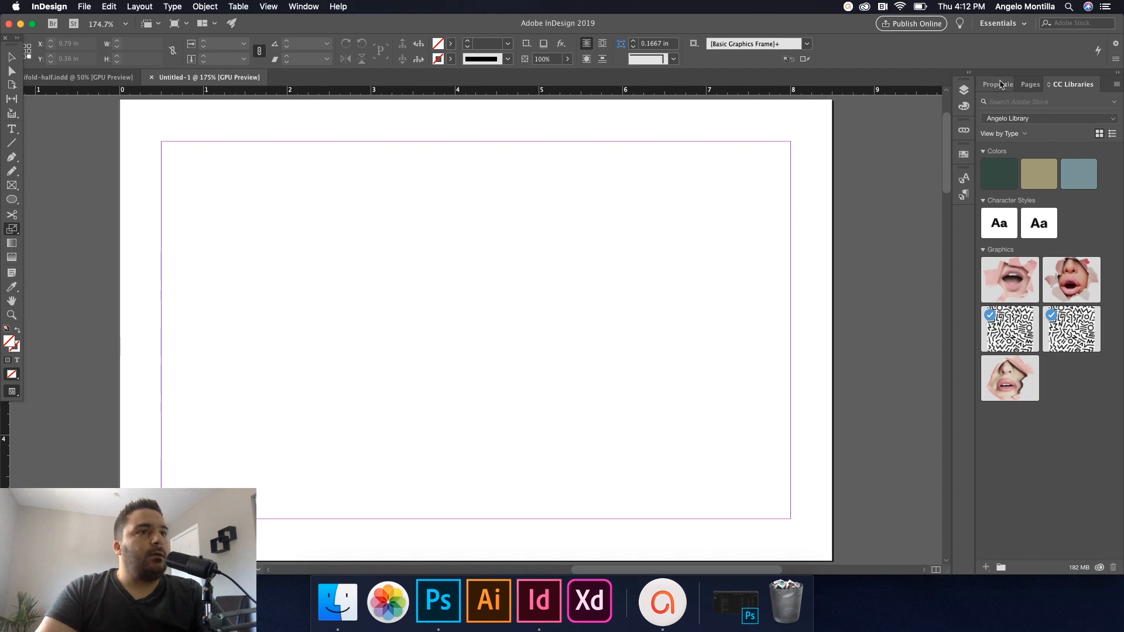
{"action": "left_click", "coordinate": [1030, 85]}
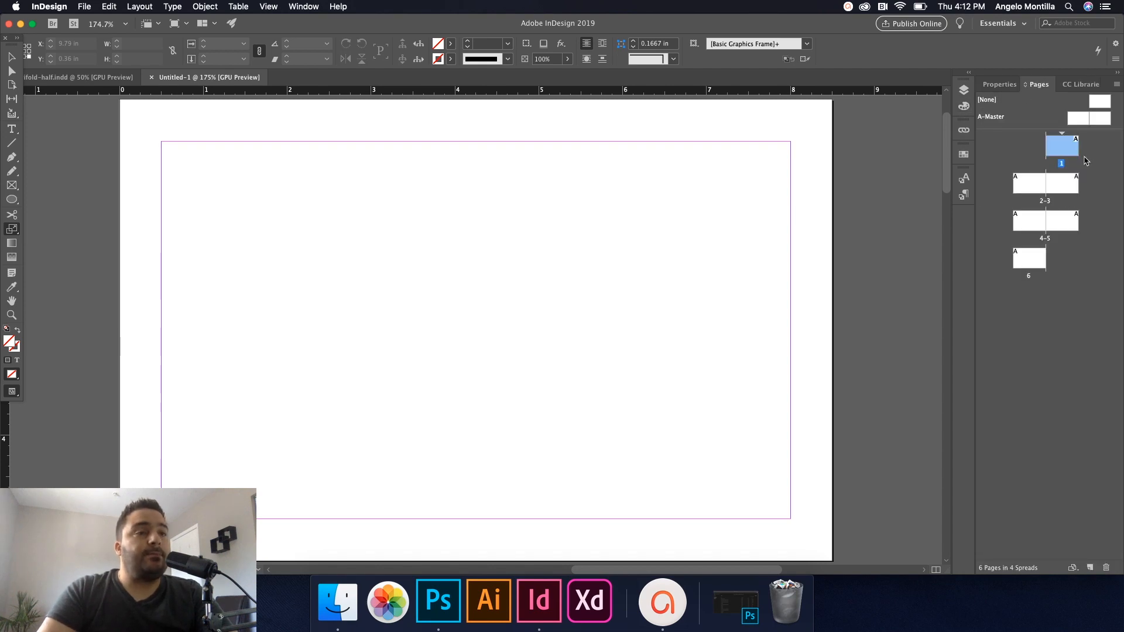
{"action": "mouse_move", "coordinate": [1051, 213]}
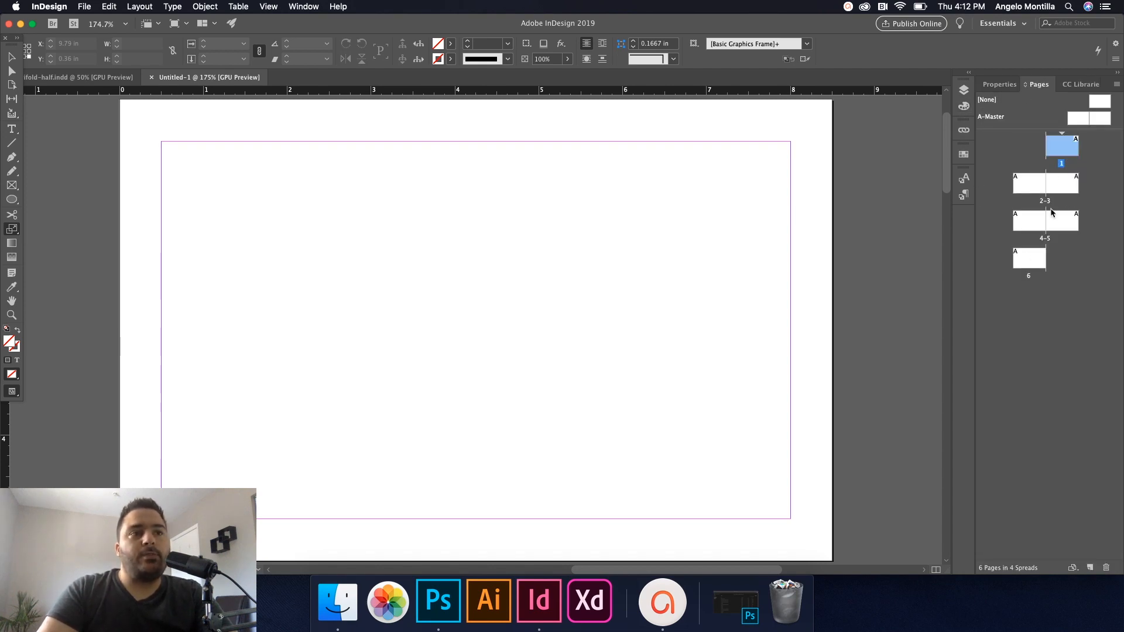
{"action": "mouse_move", "coordinate": [1053, 188]}
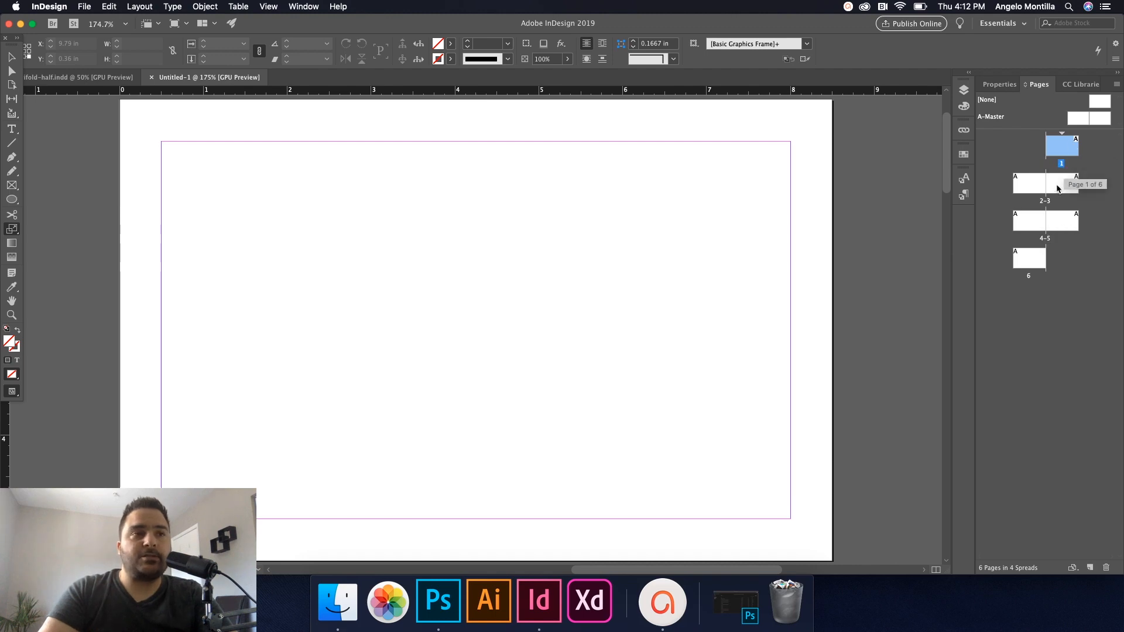
{"action": "mouse_move", "coordinate": [1047, 256]}
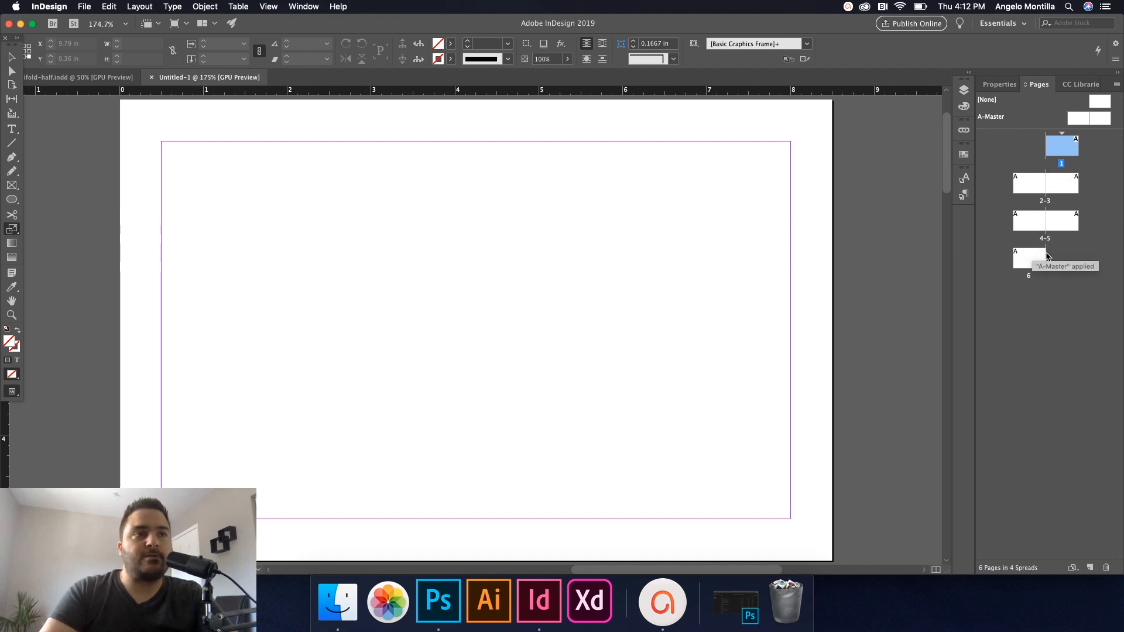
{"action": "mouse_move", "coordinate": [1066, 232]}
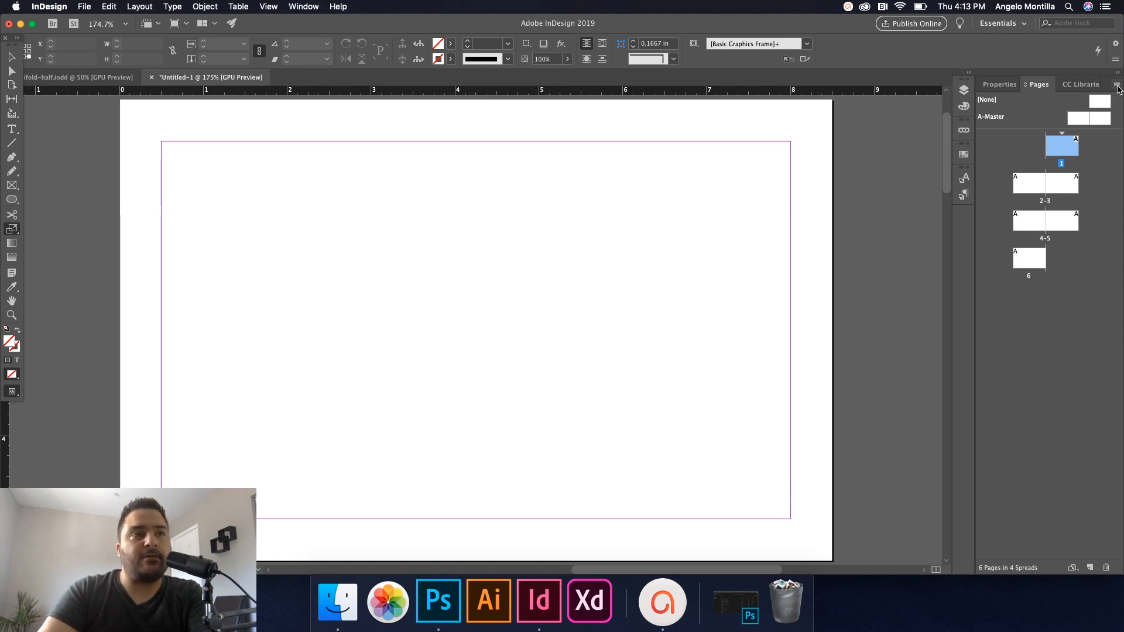
Step: Turn off Allow Document Pages to Shuffle and join page 6 onto the 4–5 spread
{"action": "left_click", "coordinate": [1116, 84]}
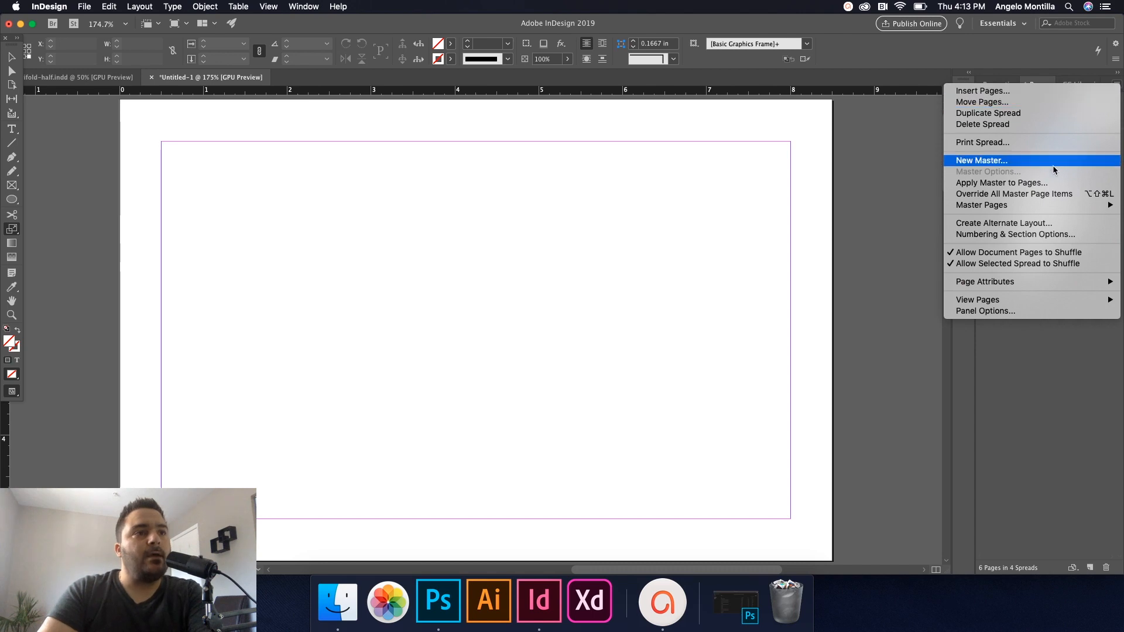
{"action": "mouse_move", "coordinate": [1060, 253]}
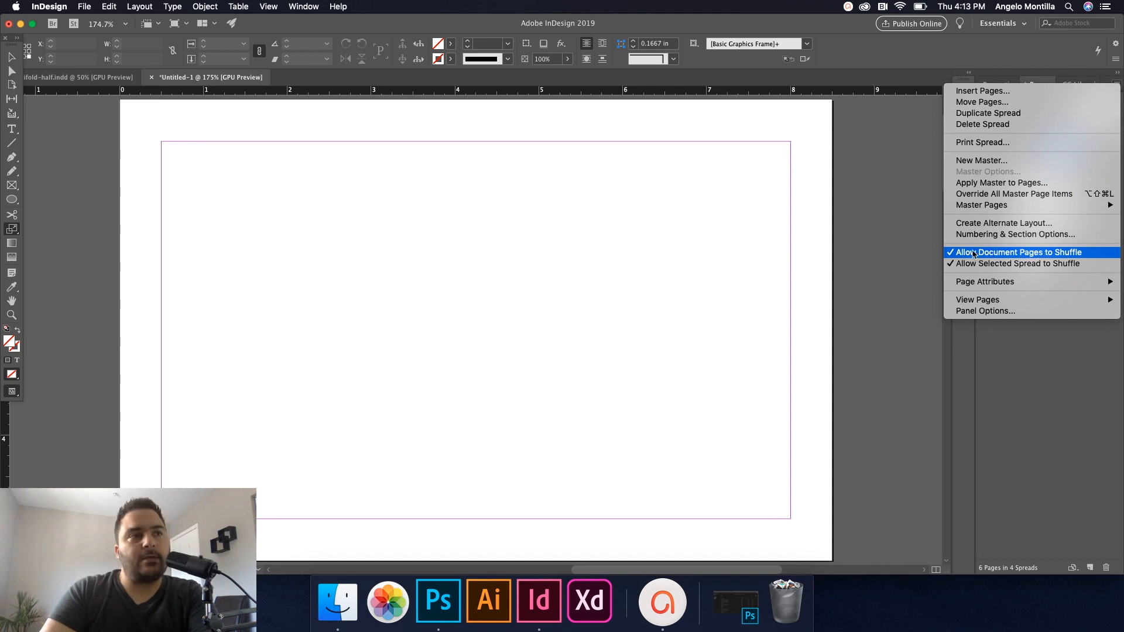
{"action": "left_click", "coordinate": [1029, 251]}
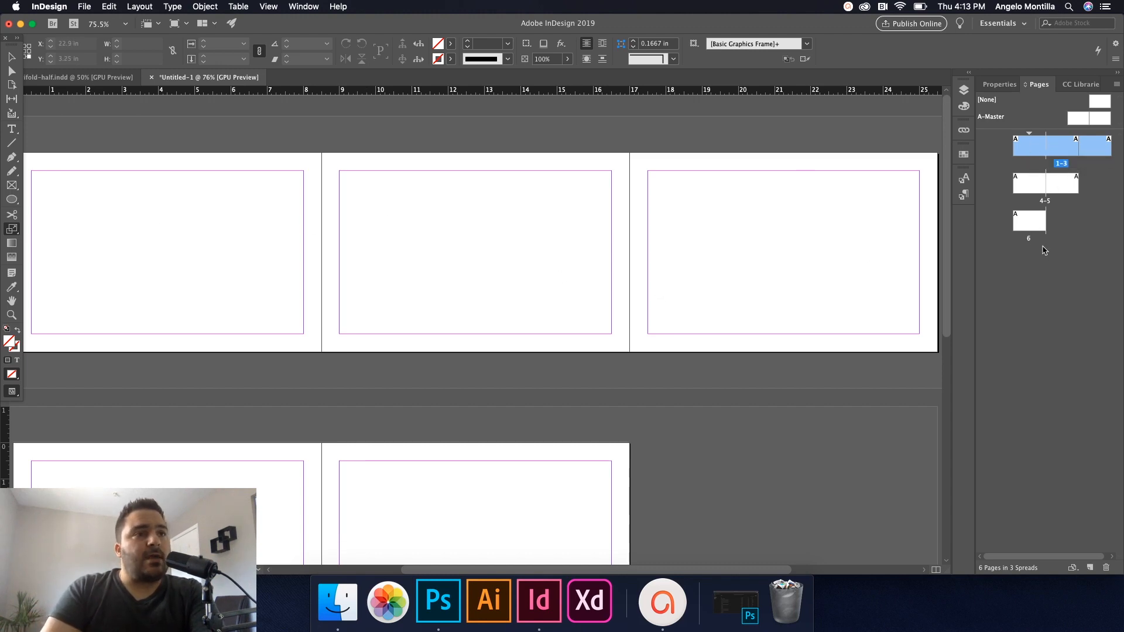
{"action": "left_click", "coordinate": [1029, 222]}
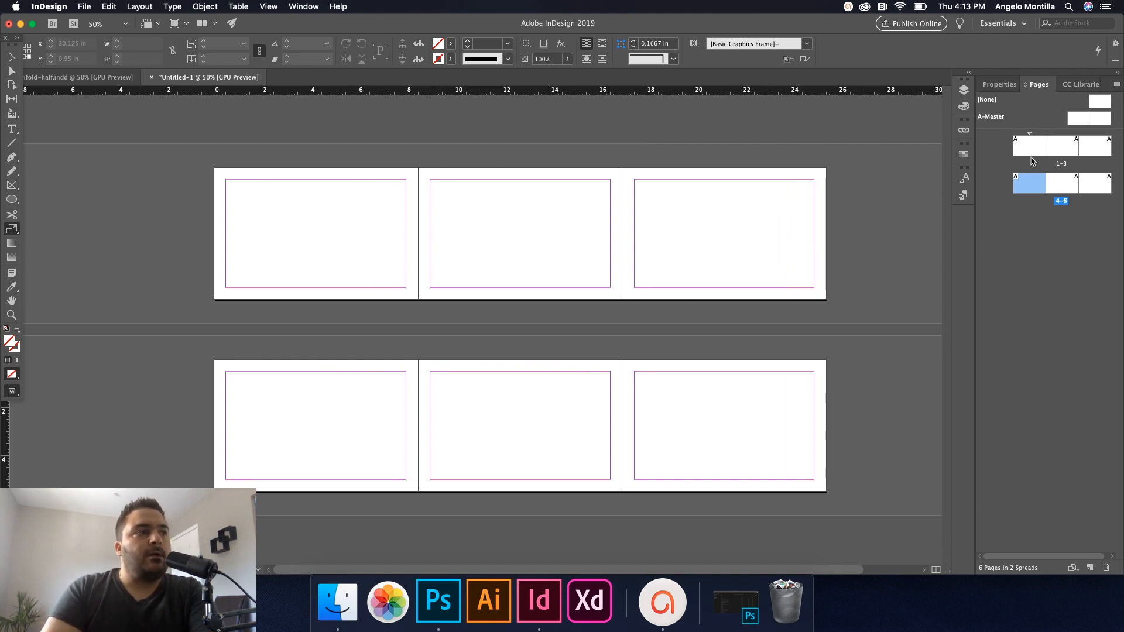
{"action": "mouse_move", "coordinate": [1030, 148]}
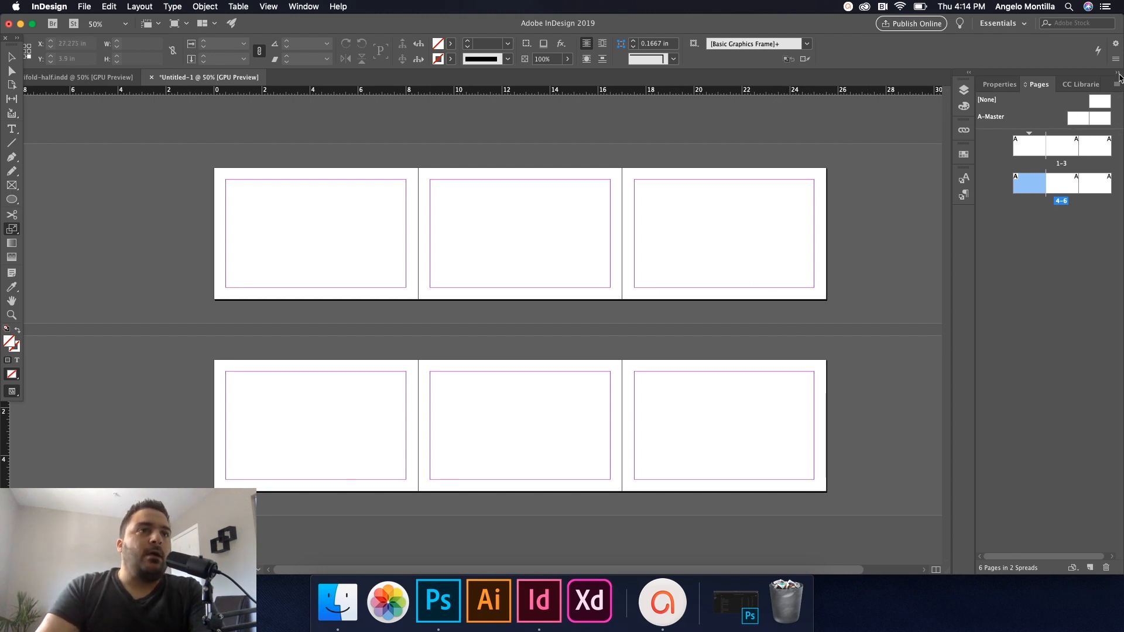
{"action": "left_click", "coordinate": [1116, 78]}
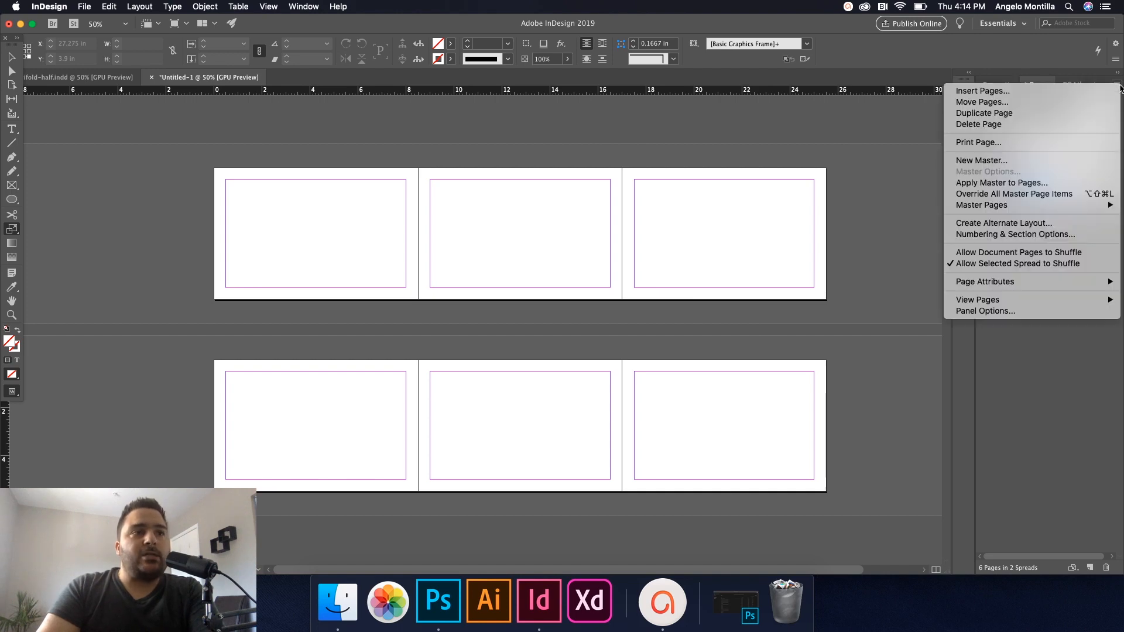
{"action": "mouse_move", "coordinate": [1017, 252]}
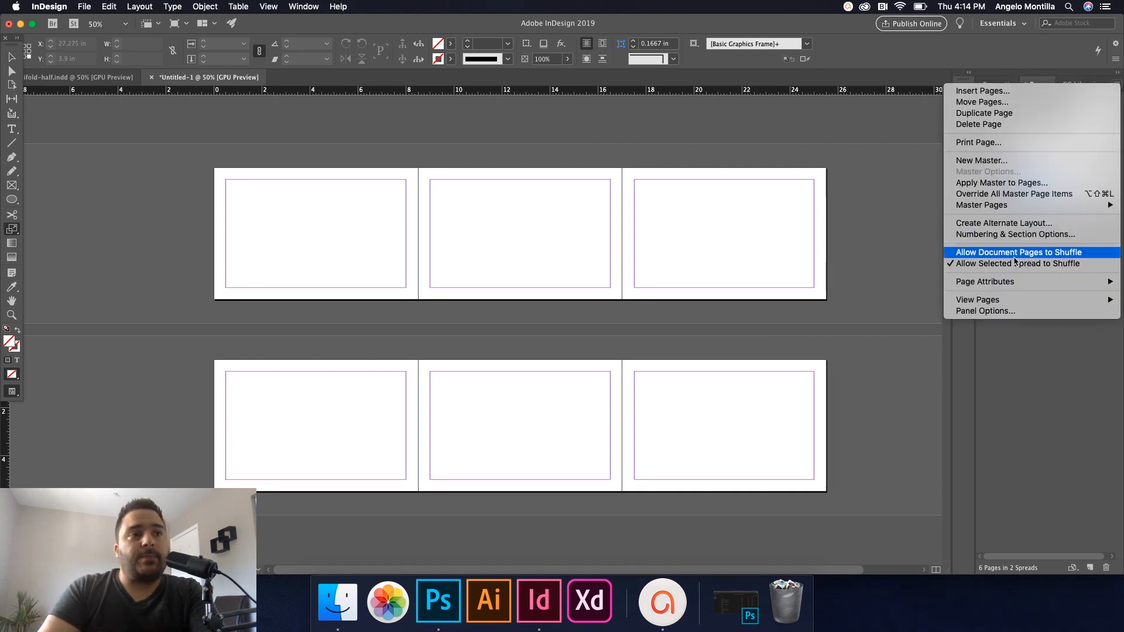
{"action": "mouse_move", "coordinate": [969, 257]}
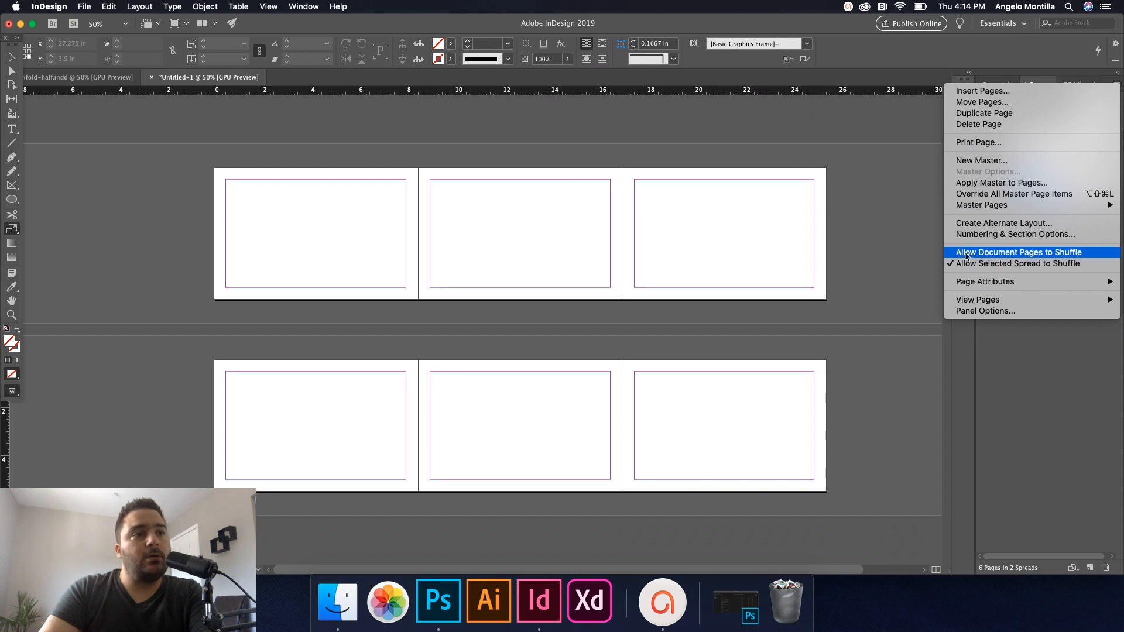
{"action": "mouse_move", "coordinate": [904, 237]}
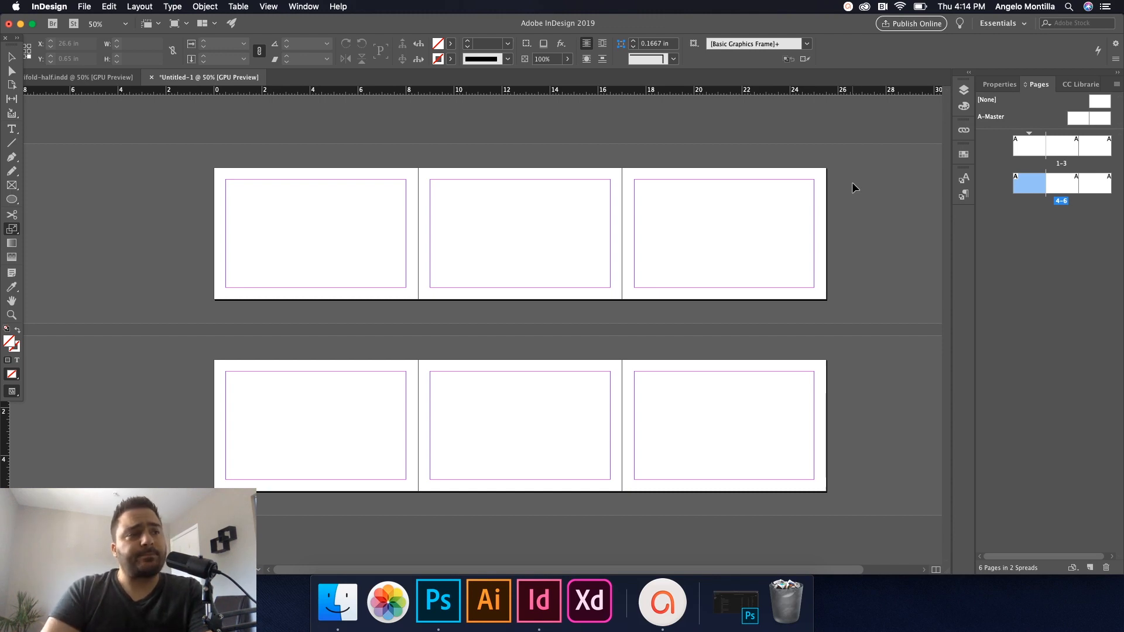
{"action": "mouse_move", "coordinate": [714, 226]}
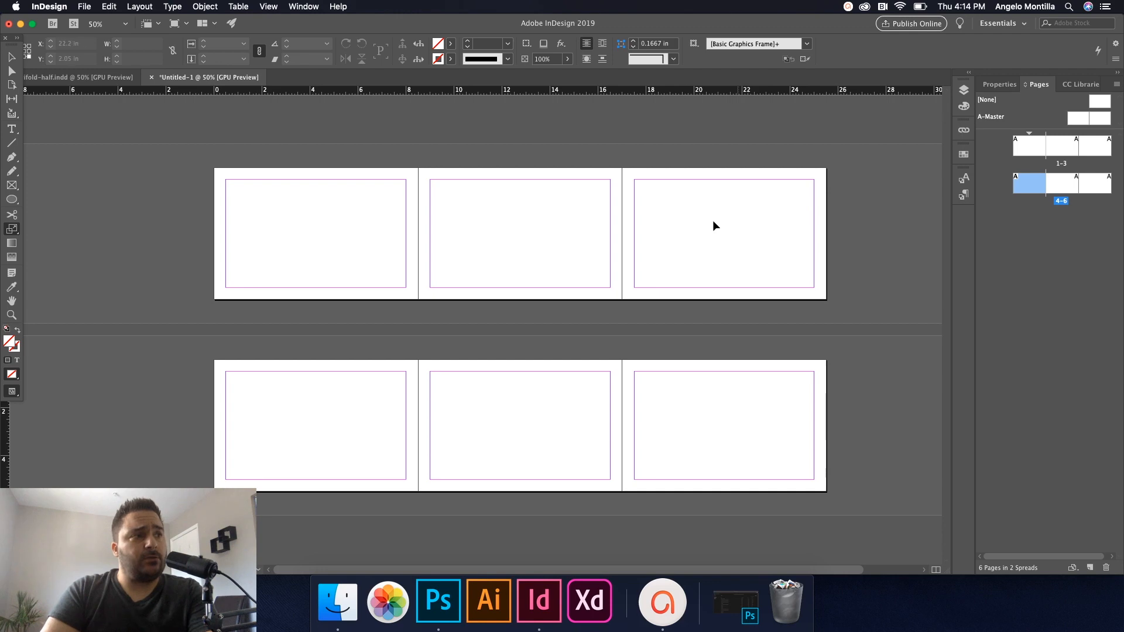
{"action": "mouse_move", "coordinate": [761, 220]}
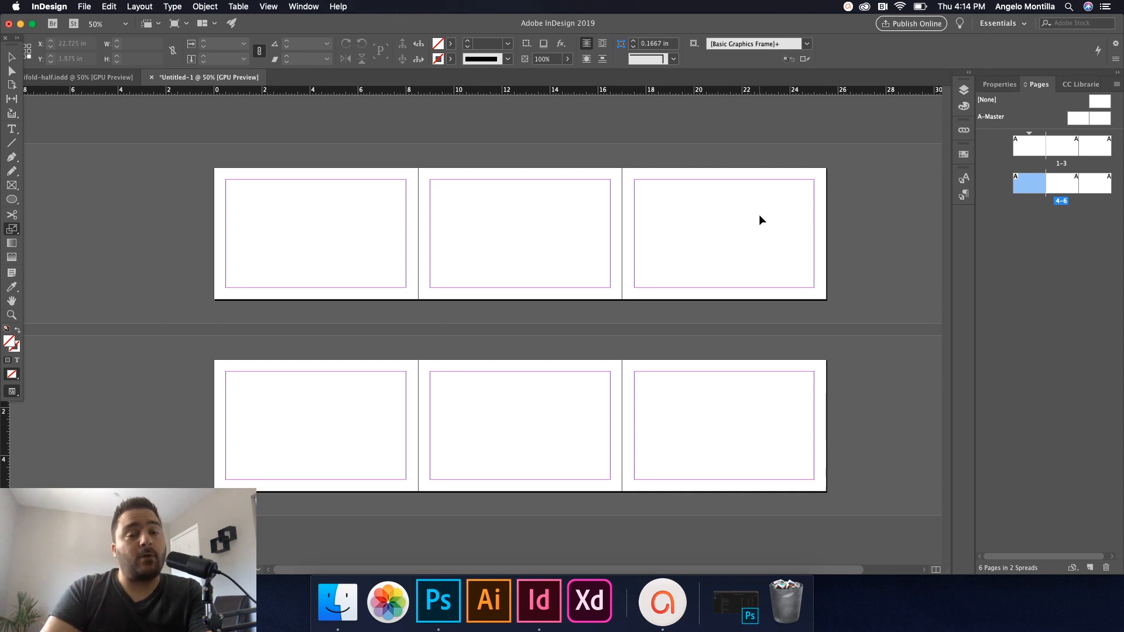
{"action": "mouse_move", "coordinate": [742, 219]}
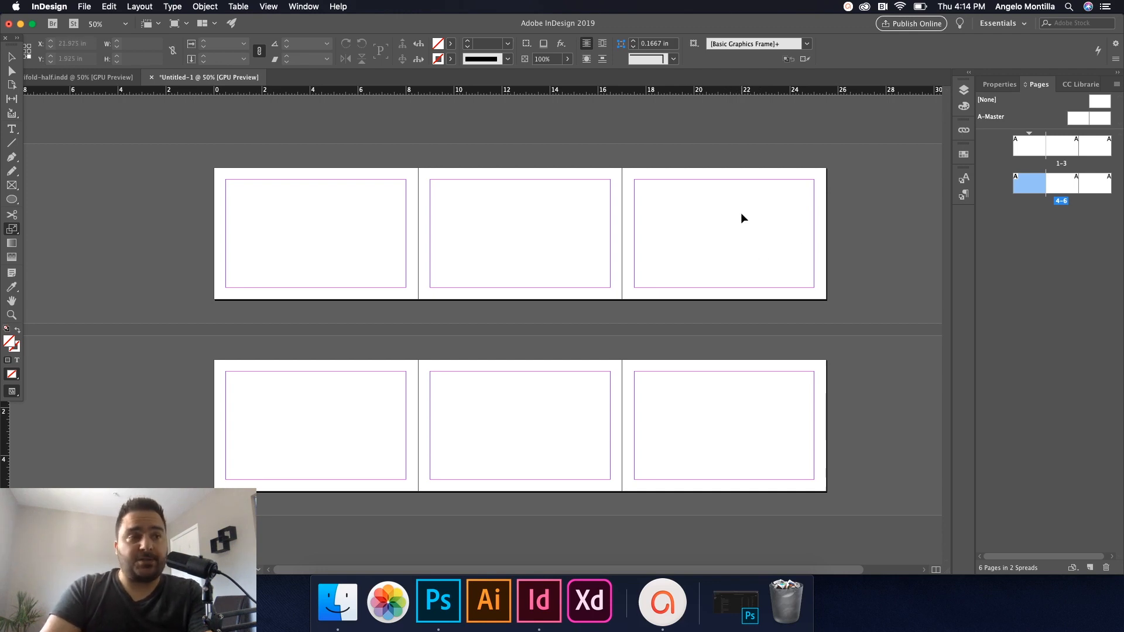
{"action": "mouse_move", "coordinate": [727, 242]}
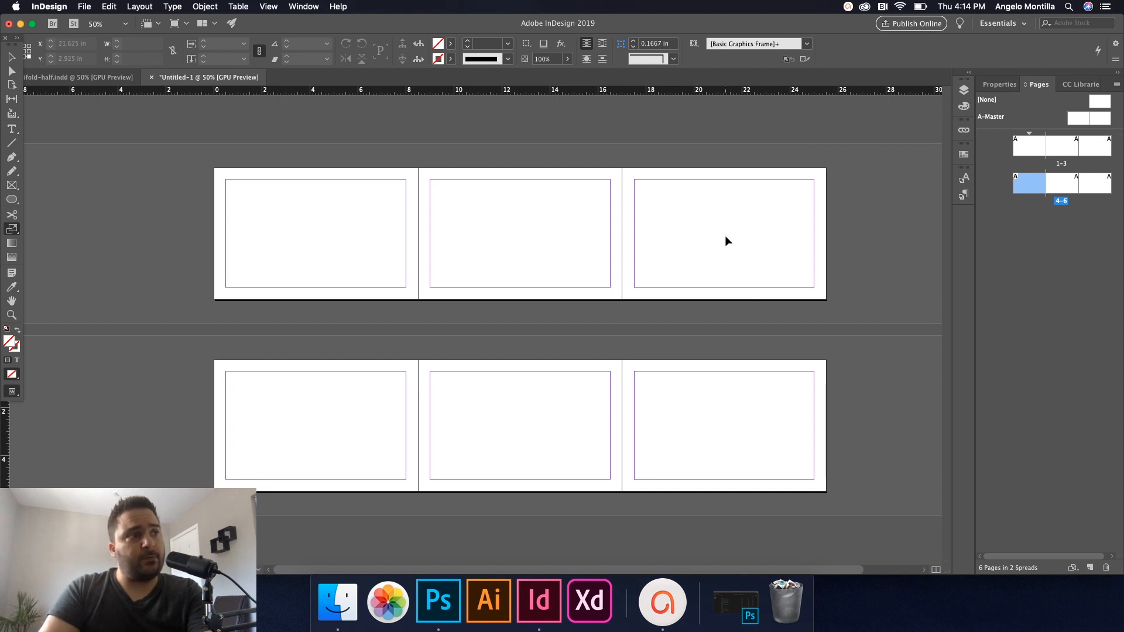
{"action": "mouse_move", "coordinate": [332, 397]}
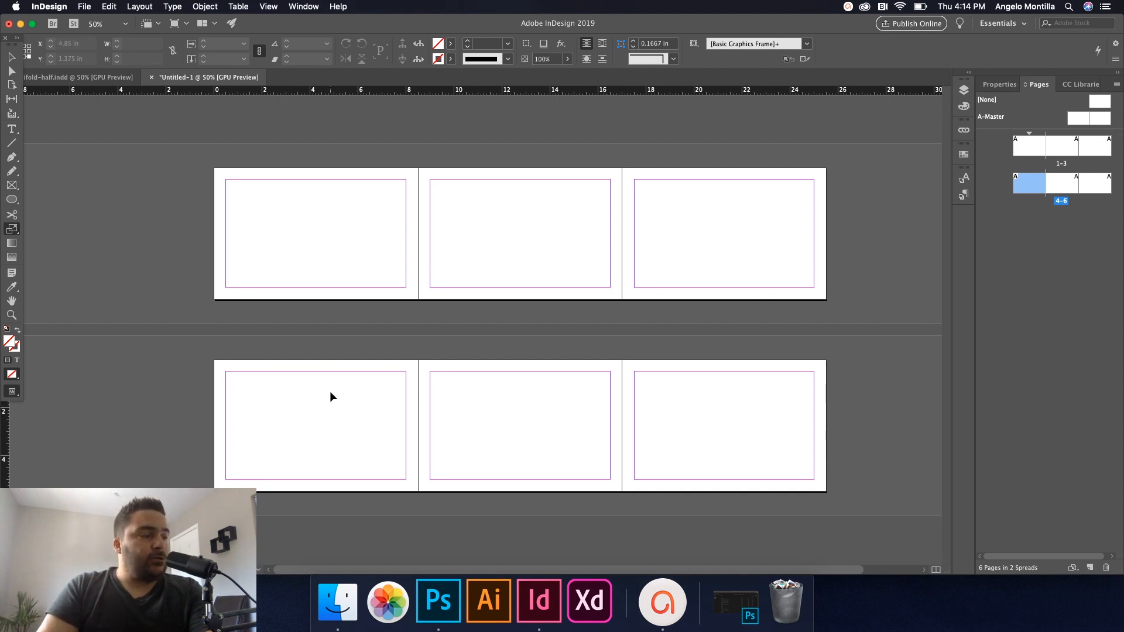
{"action": "mouse_move", "coordinate": [406, 426]}
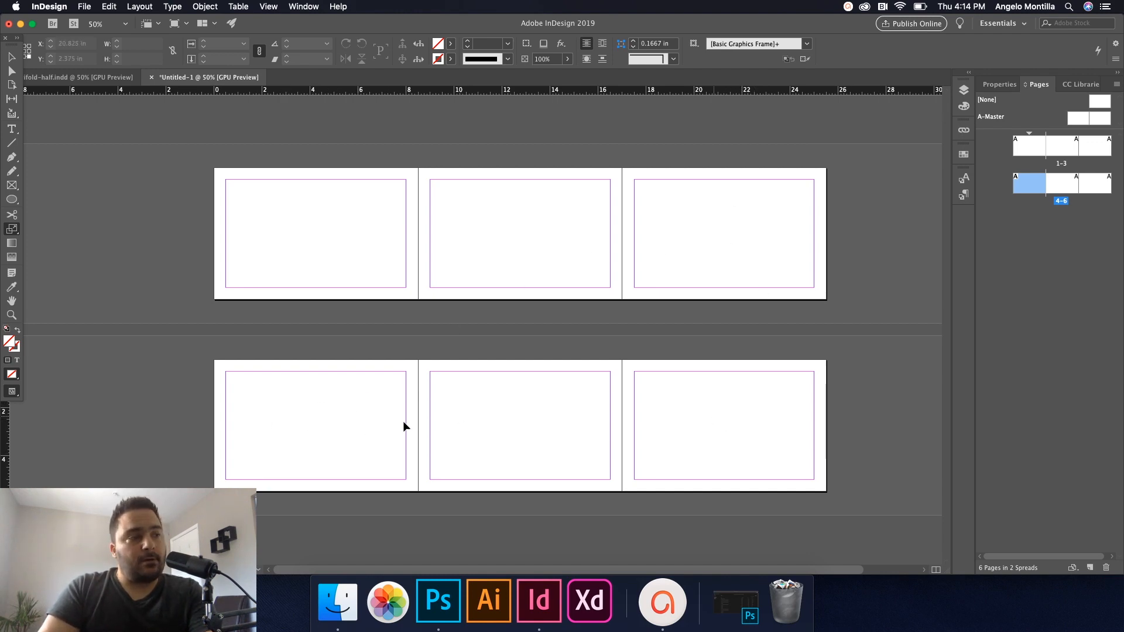
{"action": "mouse_move", "coordinate": [720, 437]}
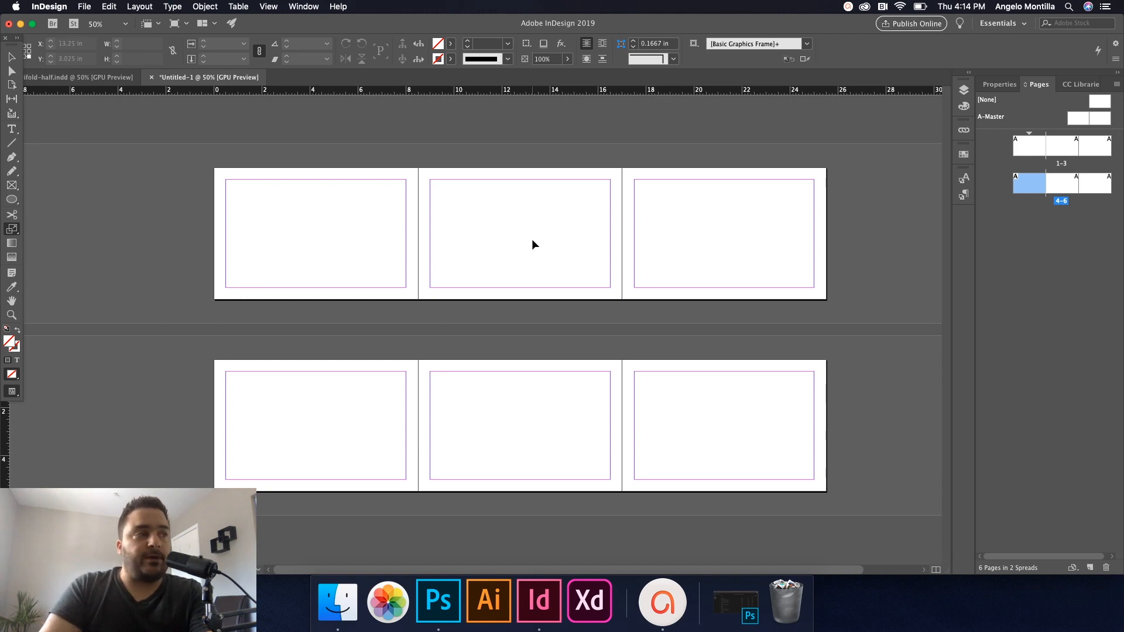
{"action": "mouse_move", "coordinate": [688, 255]}
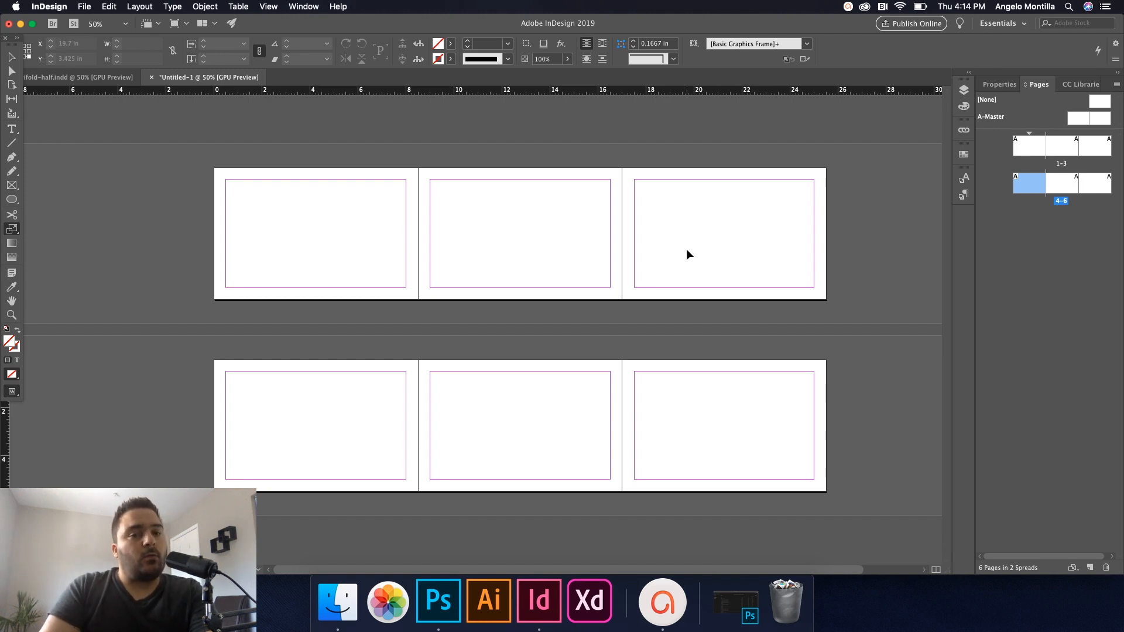
{"action": "mouse_move", "coordinate": [791, 255]}
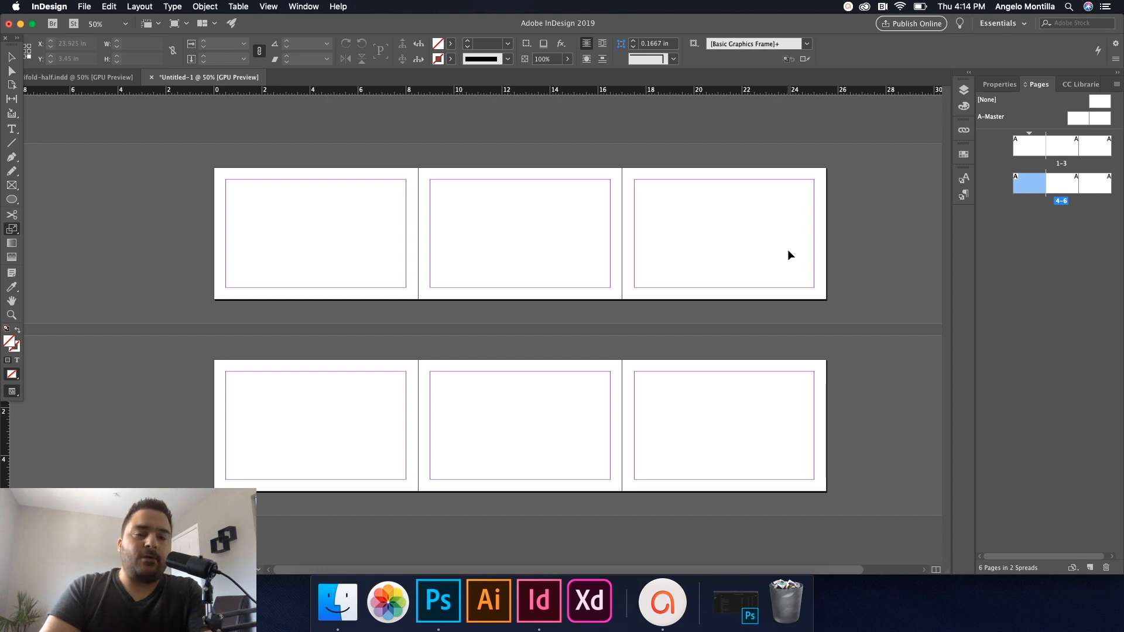
{"action": "mouse_move", "coordinate": [680, 422]}
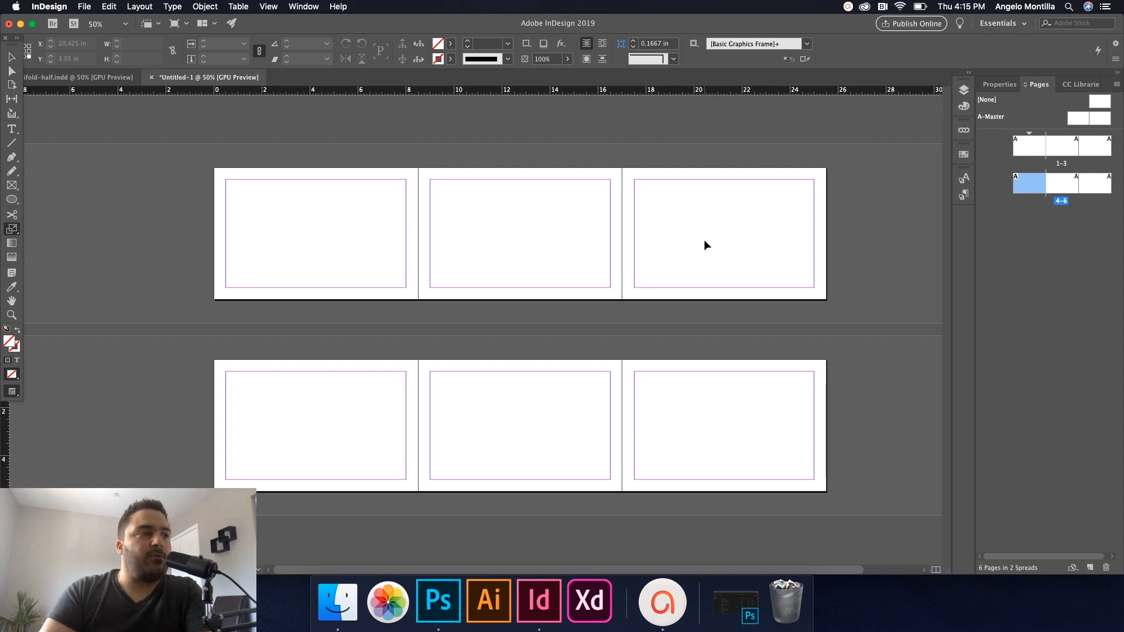
{"action": "mouse_move", "coordinate": [236, 127]}
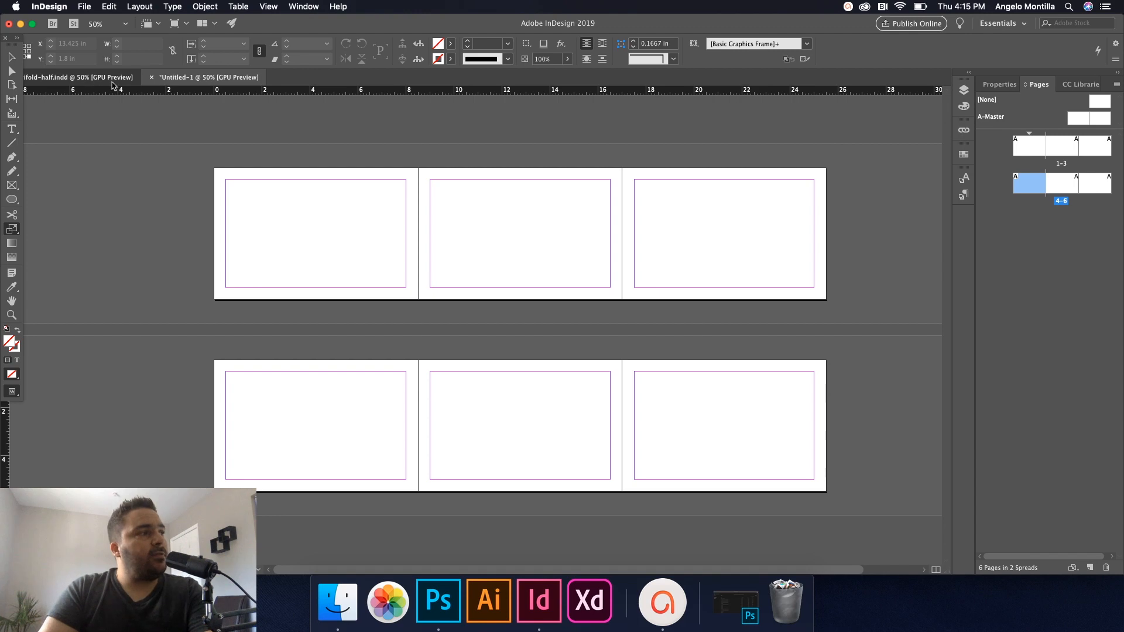
Step: Switch to the finished trifold-half.indd brochure for reference
{"action": "left_click", "coordinate": [72, 77]}
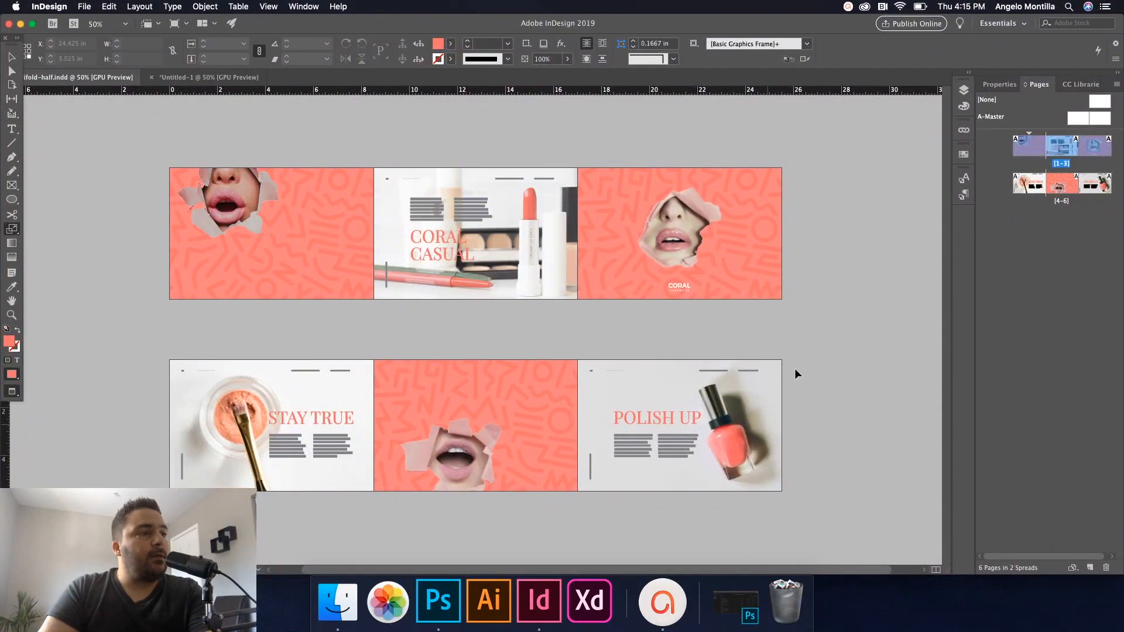
{"action": "mouse_move", "coordinate": [678, 317]}
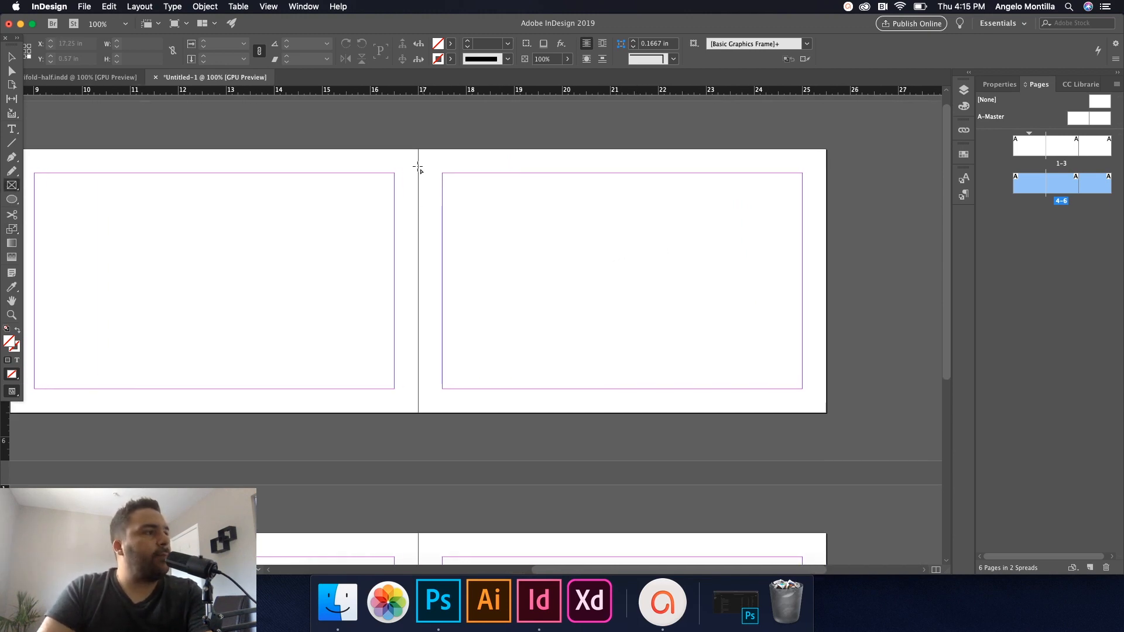
{"action": "mouse_move", "coordinate": [418, 151]}
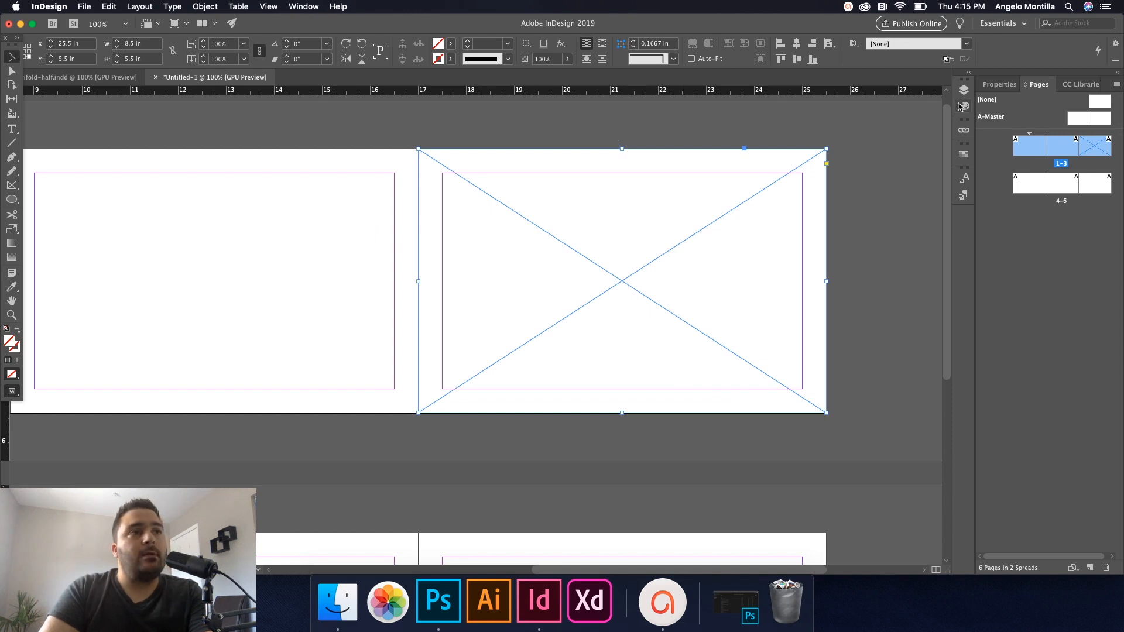
Step: Switch to the reference brochure to check its coral cover panel
{"action": "left_click", "coordinate": [964, 155]}
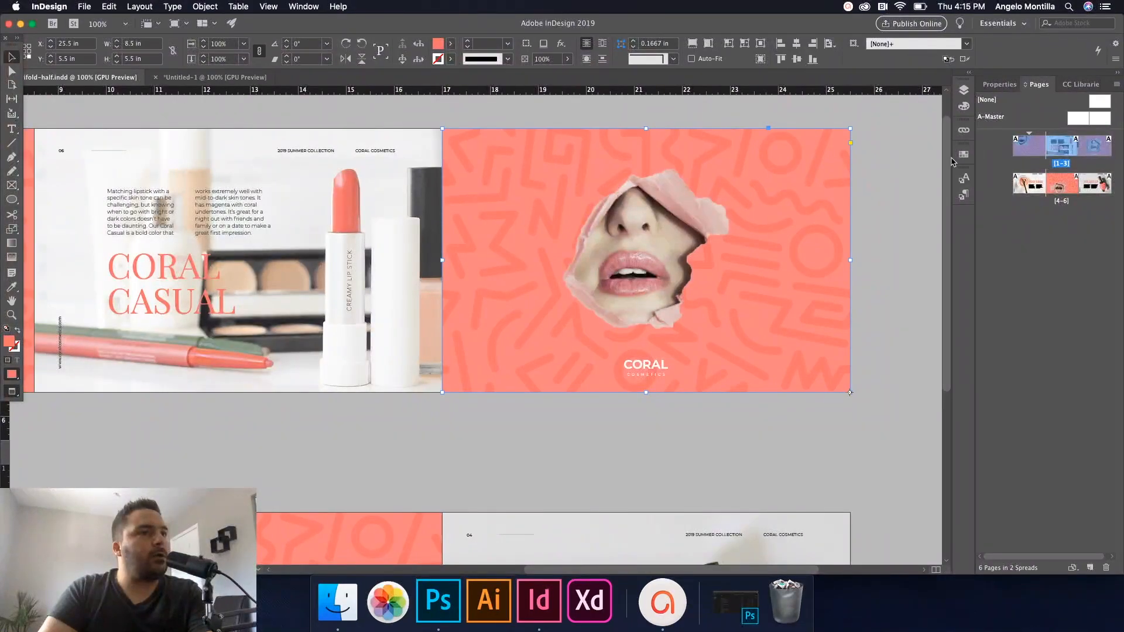
Step: Copy coral hex f37368 from the reference into the new frame's fill and save it as a CMYK swatch
{"action": "left_click", "coordinate": [964, 154]}
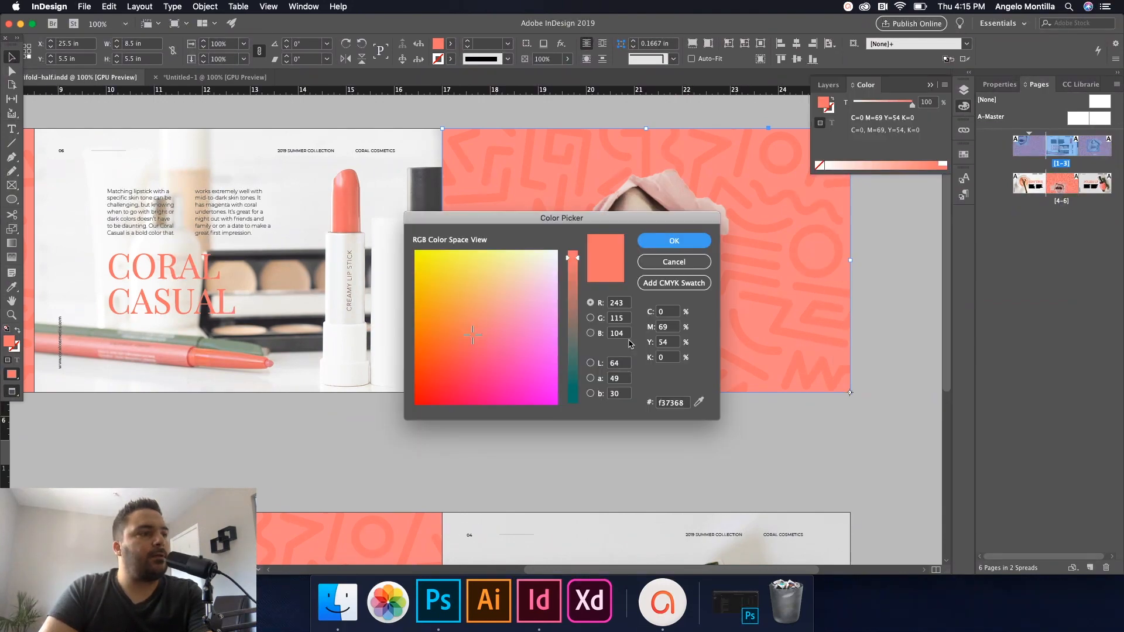
{"action": "triple_click", "coordinate": [670, 402]}
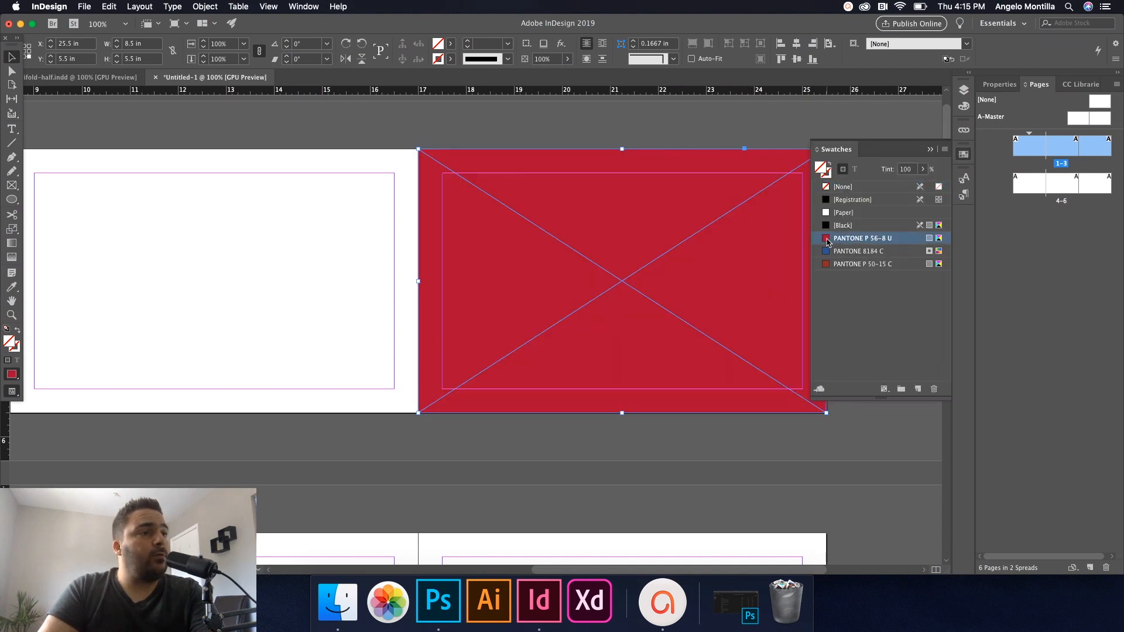
{"action": "left_click", "coordinate": [863, 237]}
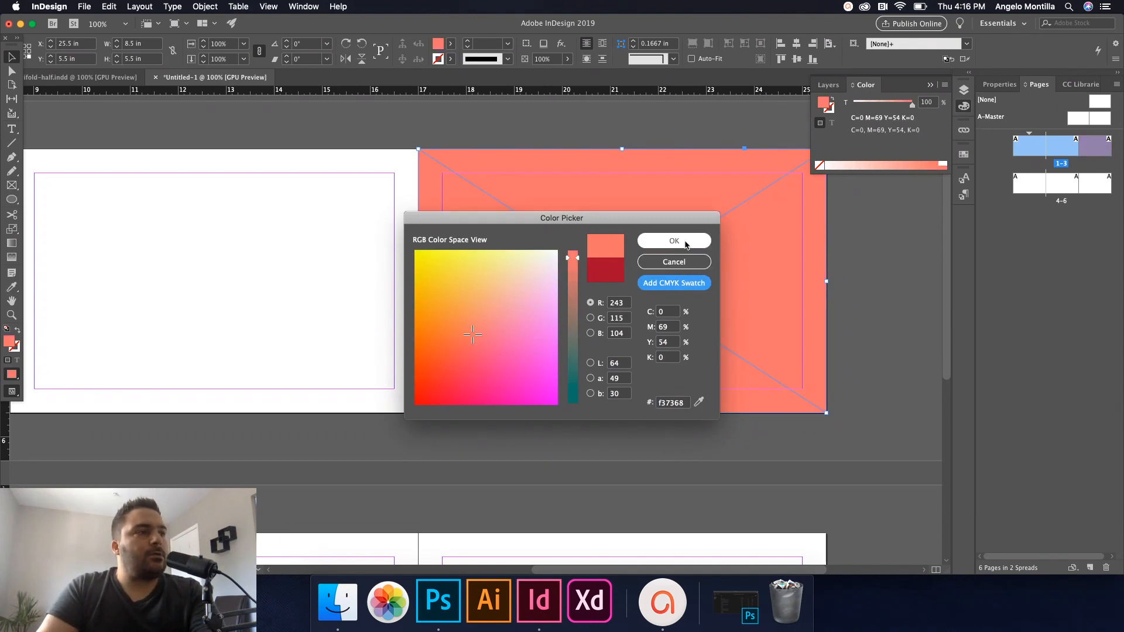
{"action": "left_click", "coordinate": [673, 282]}
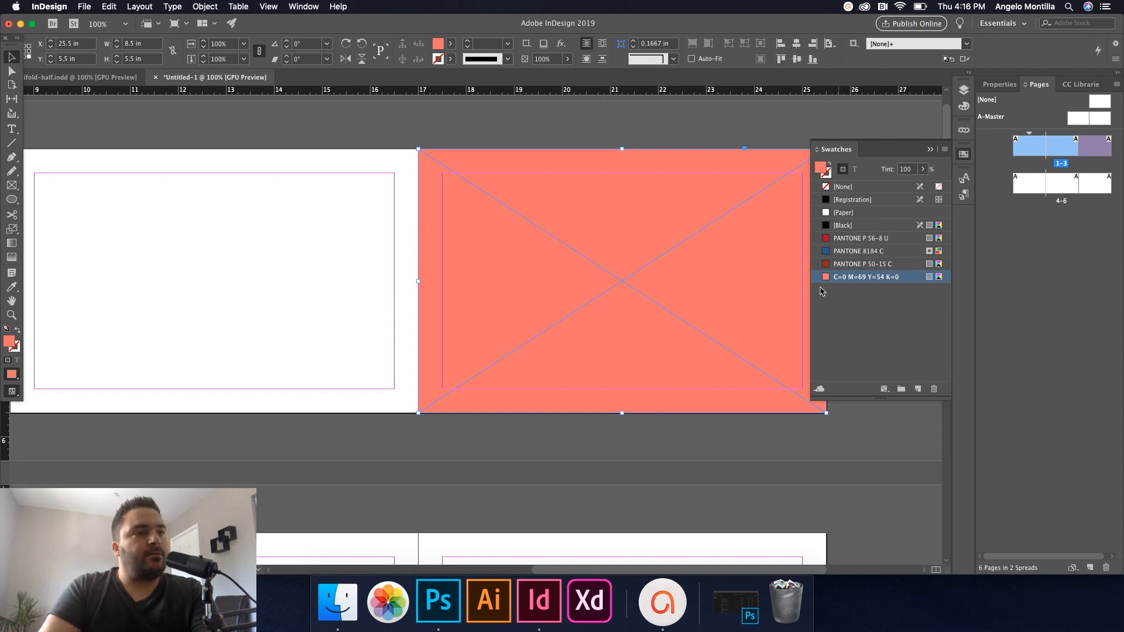
{"action": "left_click", "coordinate": [964, 89]}
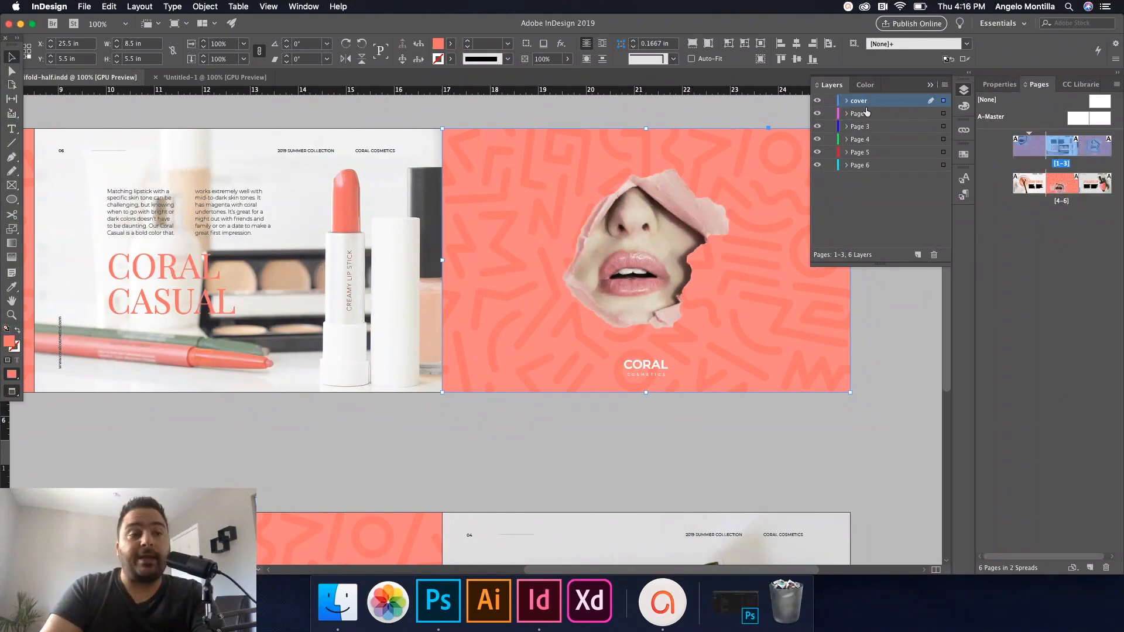
Step: Return to the new document and show the CC Libraries panel with the 80s pattern
{"action": "left_click", "coordinate": [644, 248]}
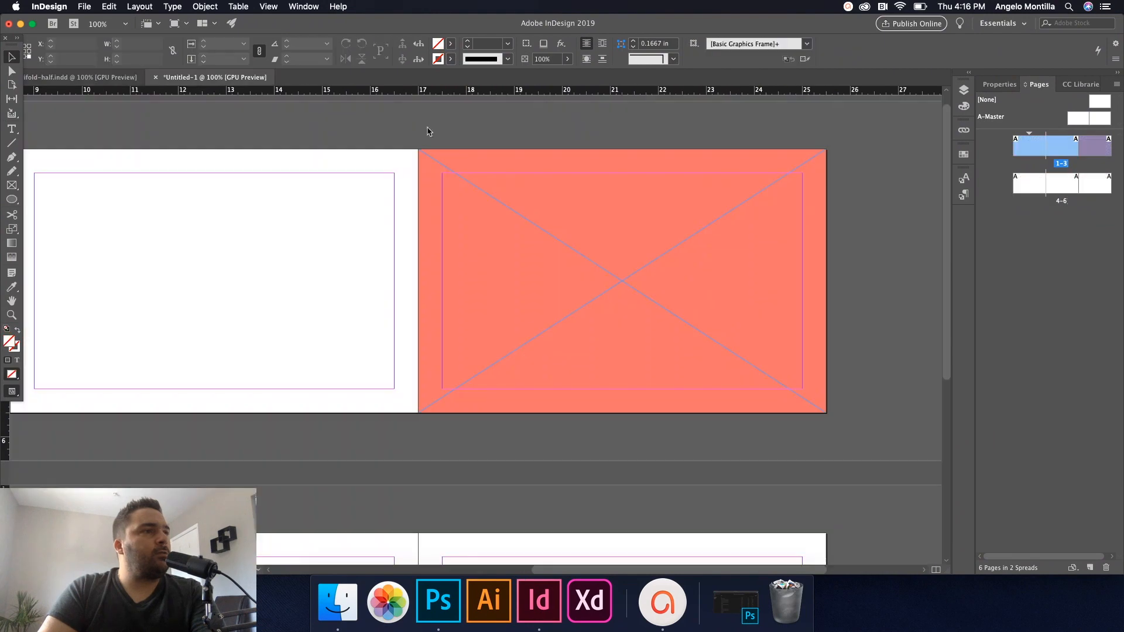
{"action": "mouse_move", "coordinate": [892, 195]}
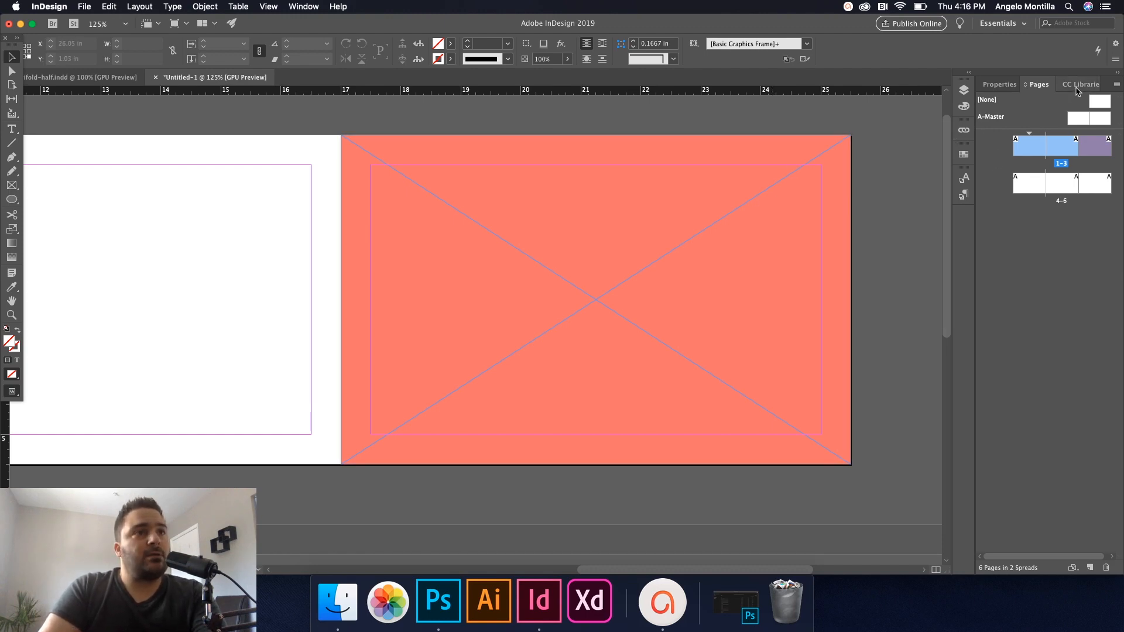
{"action": "left_click", "coordinate": [1078, 84]}
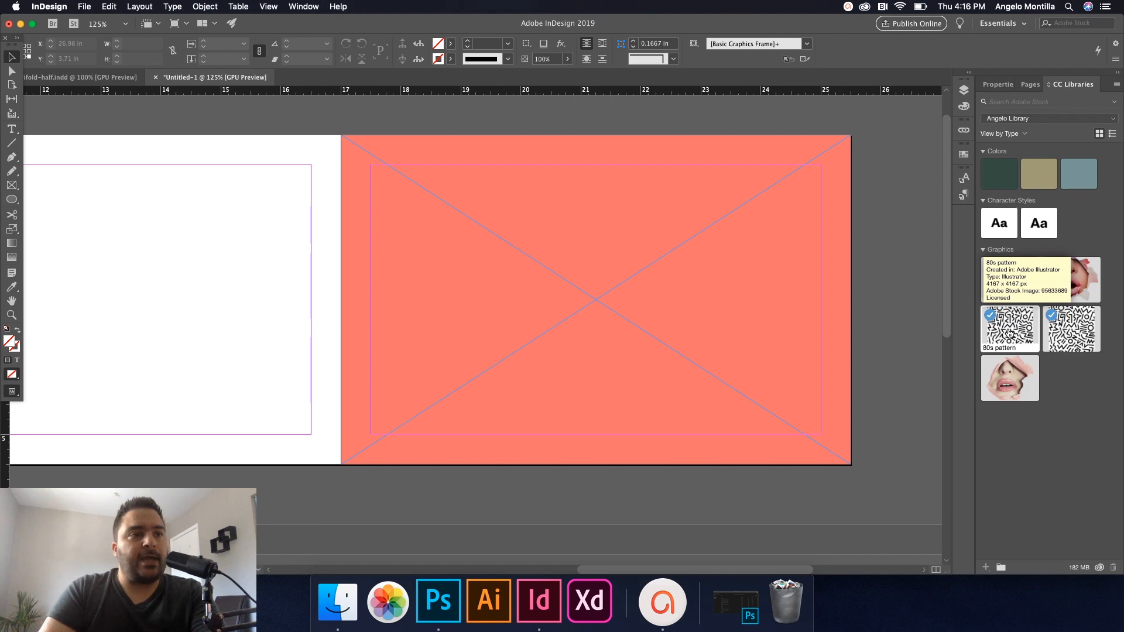
{"action": "mouse_move", "coordinate": [974, 318]}
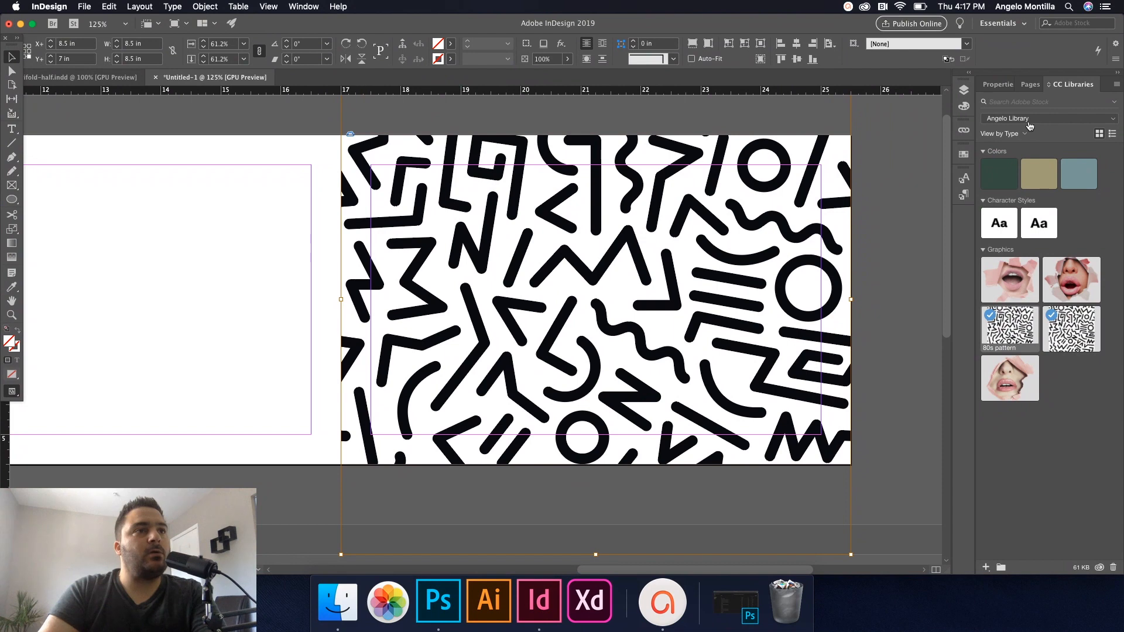
Step: Set the placed 80s pattern's blending mode to Overlay in Effects and confirm
{"action": "left_click", "coordinate": [998, 85]}
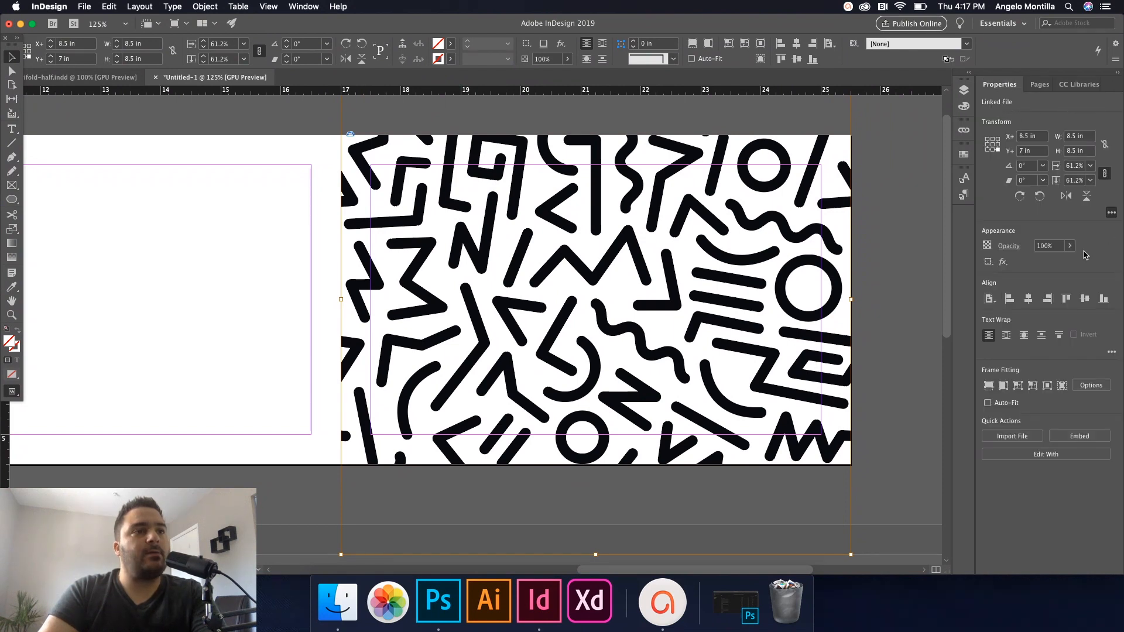
{"action": "mouse_move", "coordinate": [1036, 267]}
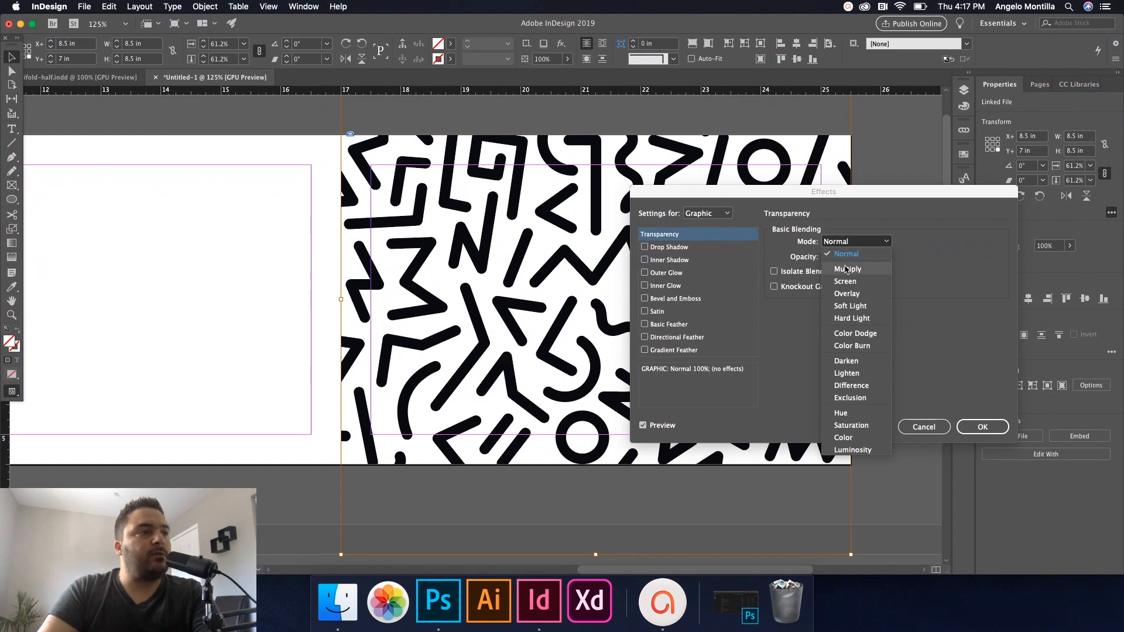
{"action": "left_click", "coordinate": [848, 269]}
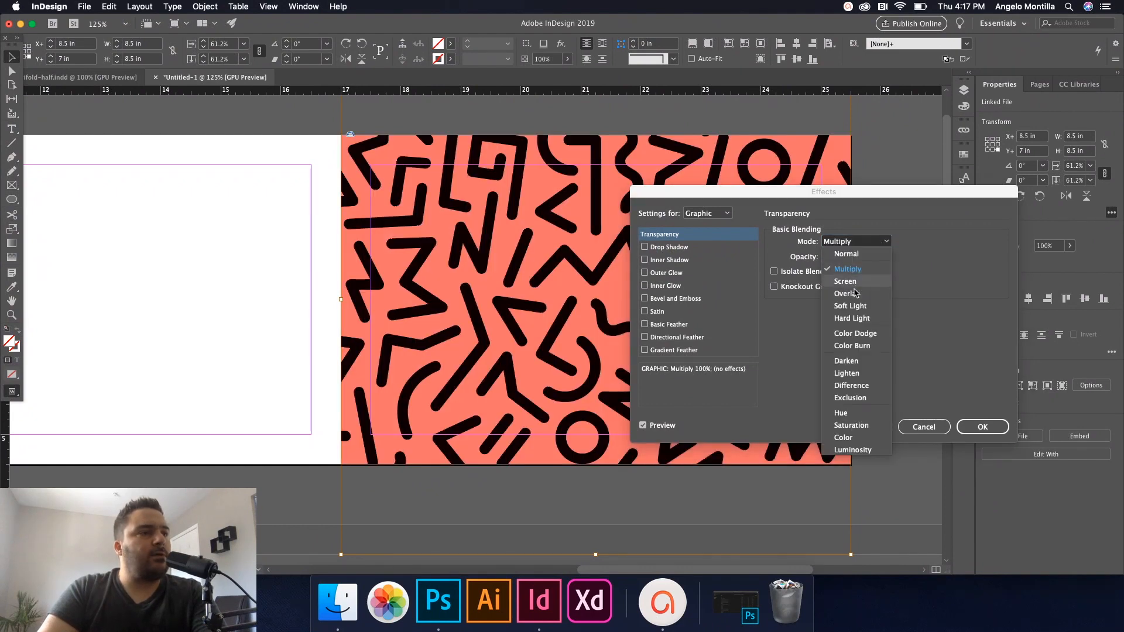
{"action": "left_click", "coordinate": [851, 293]}
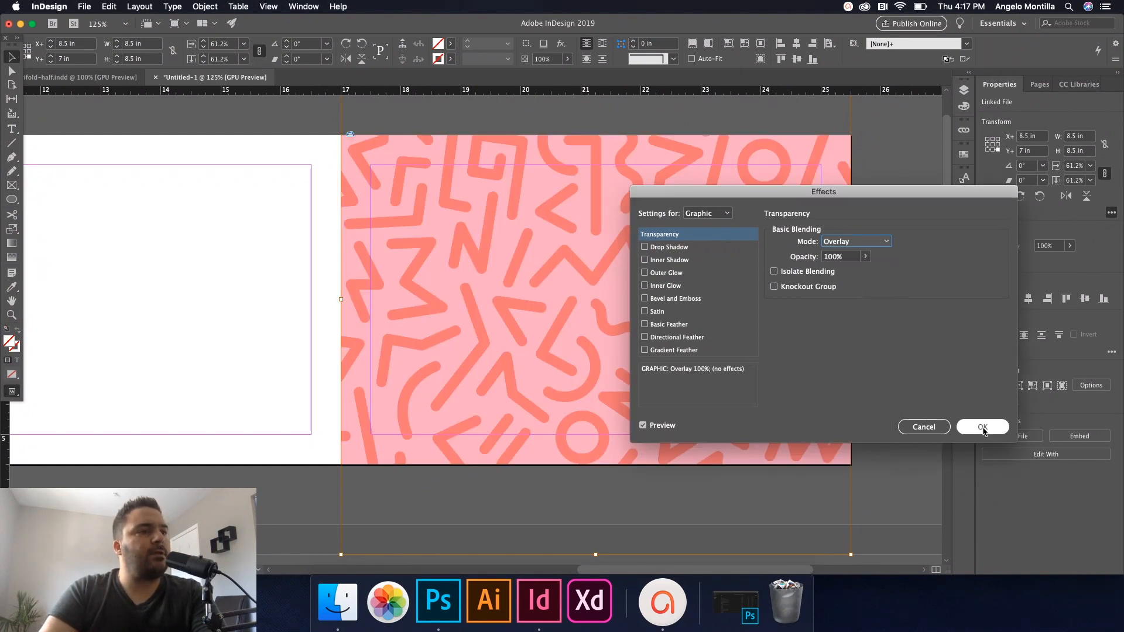
{"action": "left_click", "coordinate": [983, 427]}
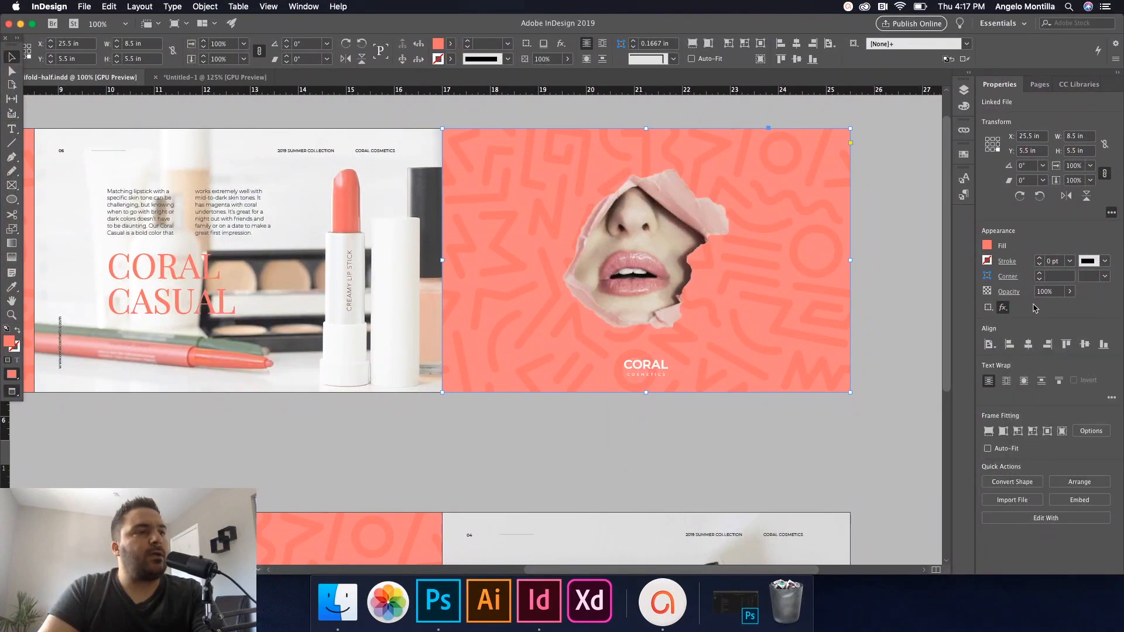
Step: Inspect the reference cover pattern's Effects and 30% opacity without changing anything
{"action": "left_click", "coordinate": [1003, 308]}
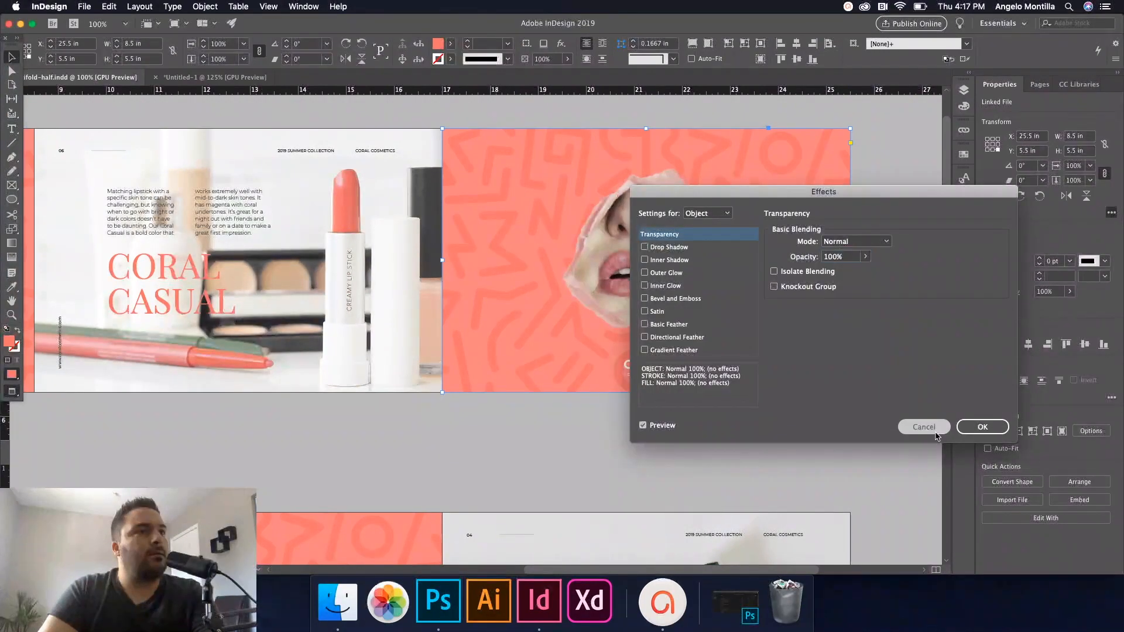
{"action": "left_click", "coordinate": [924, 427]}
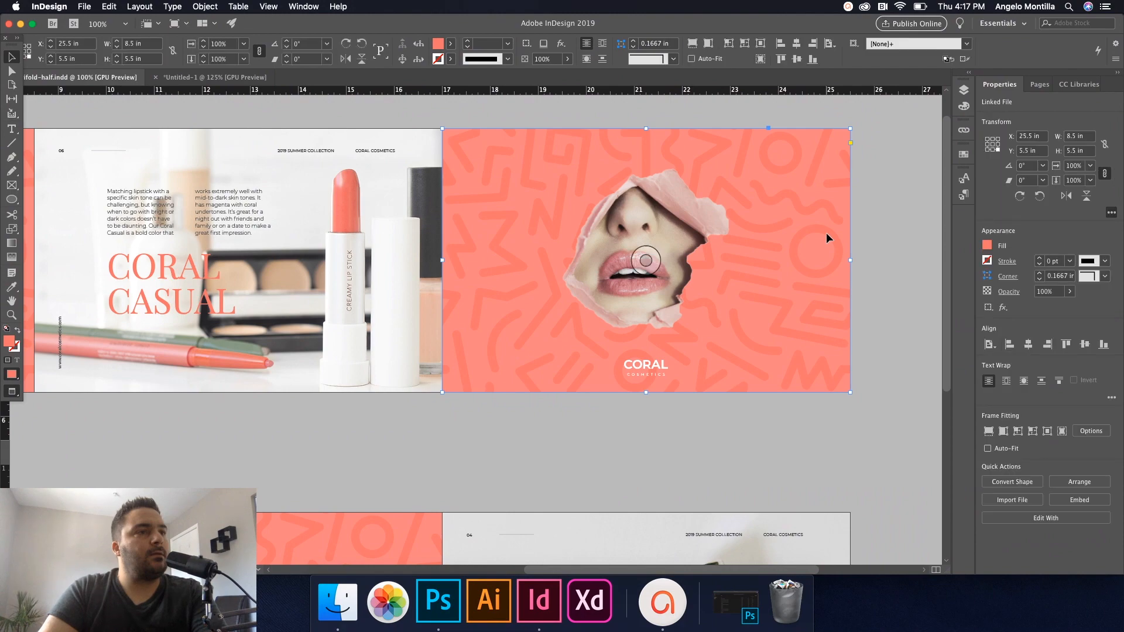
{"action": "left_click", "coordinate": [964, 106]}
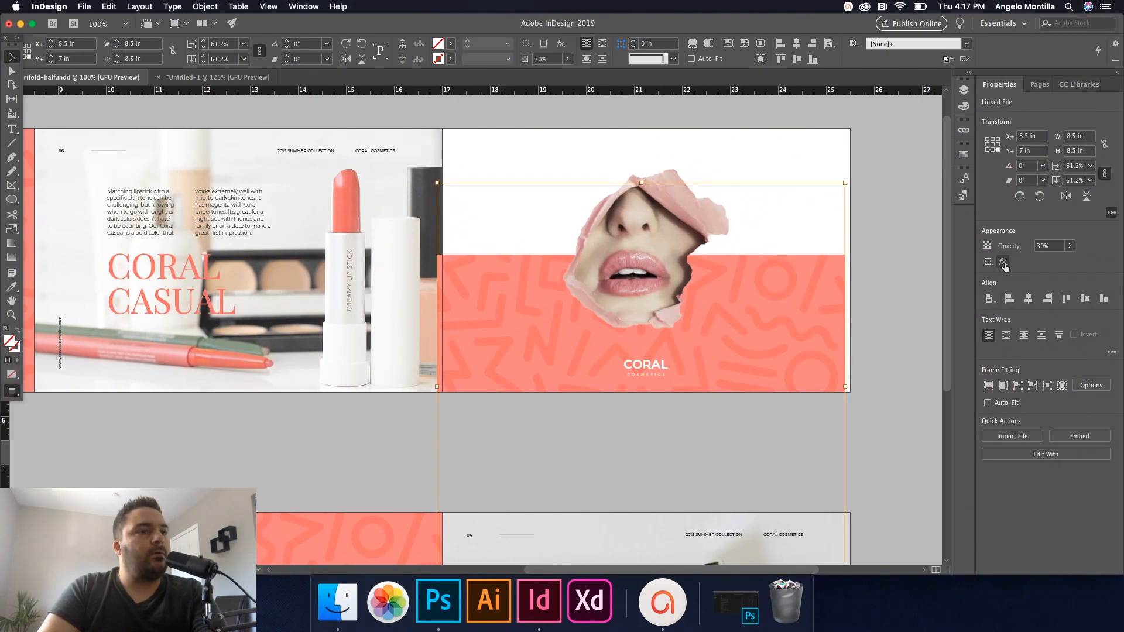
{"action": "left_click", "coordinate": [1004, 262]}
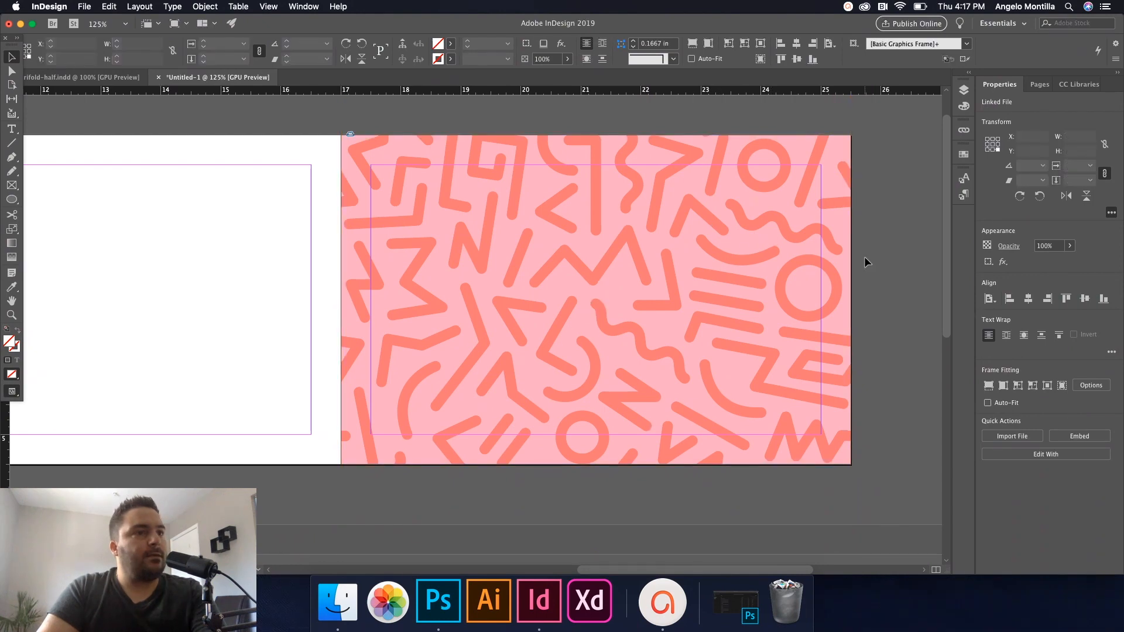
Step: Select the placed pattern, try Overlay at 30% then cancel, and delete the image leaving an empty frame
{"action": "left_click", "coordinate": [595, 300]}
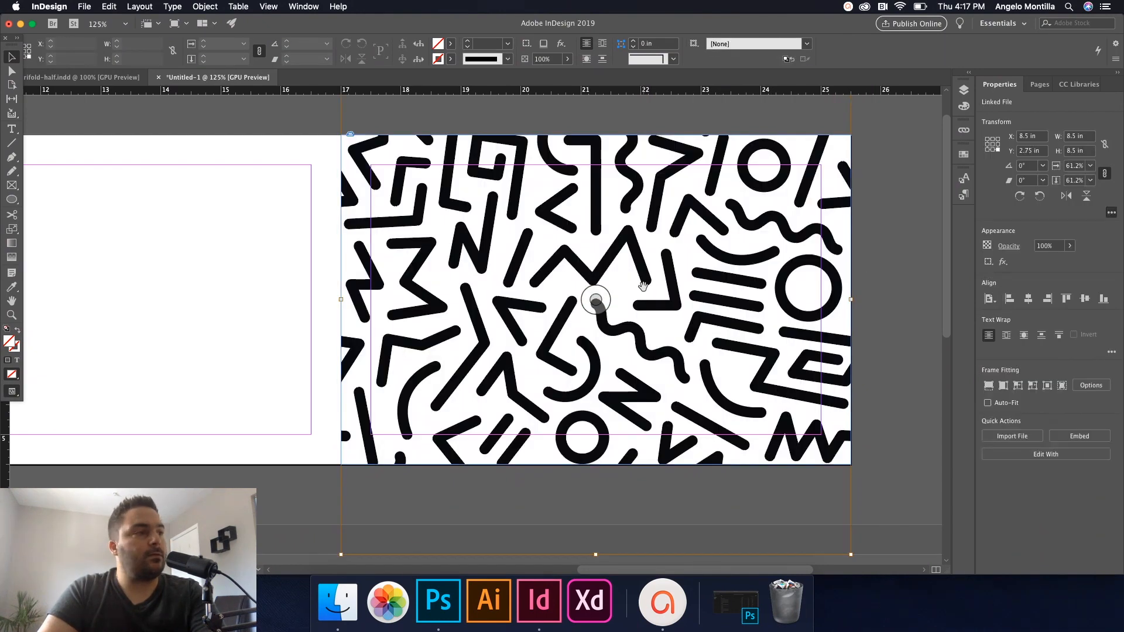
{"action": "left_click", "coordinate": [595, 300]}
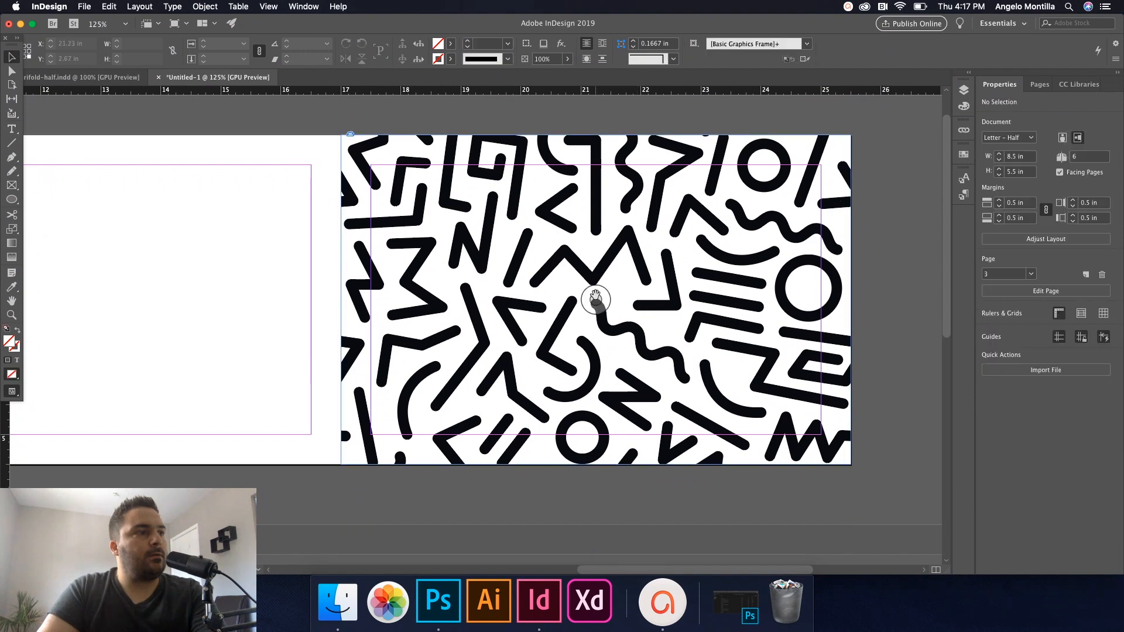
{"action": "left_click", "coordinate": [595, 300]}
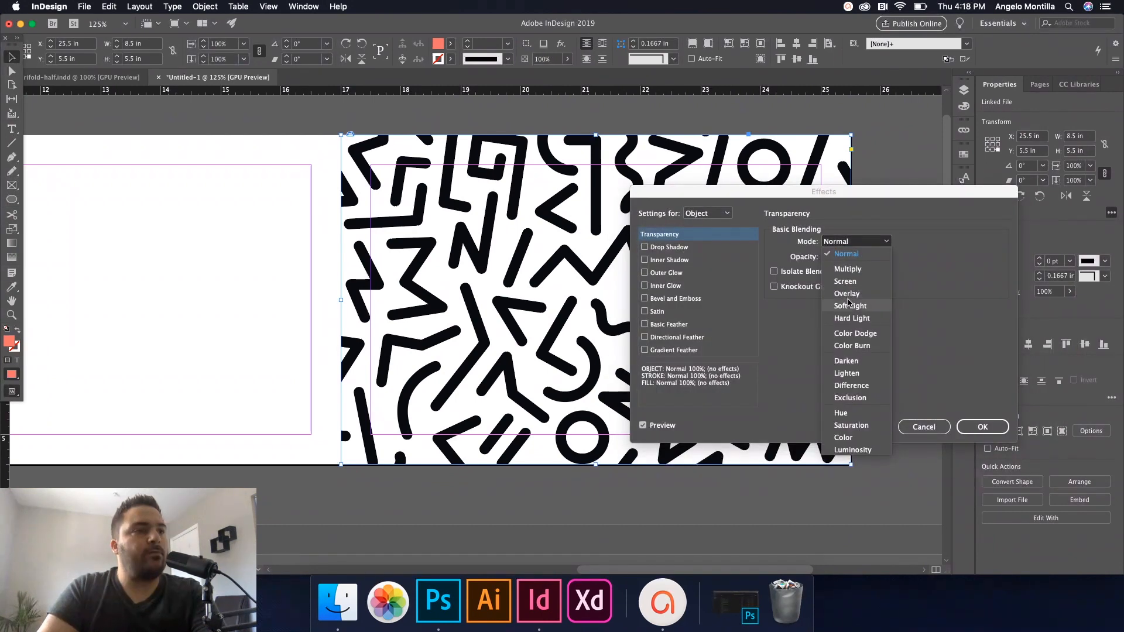
{"action": "left_click", "coordinate": [847, 293]}
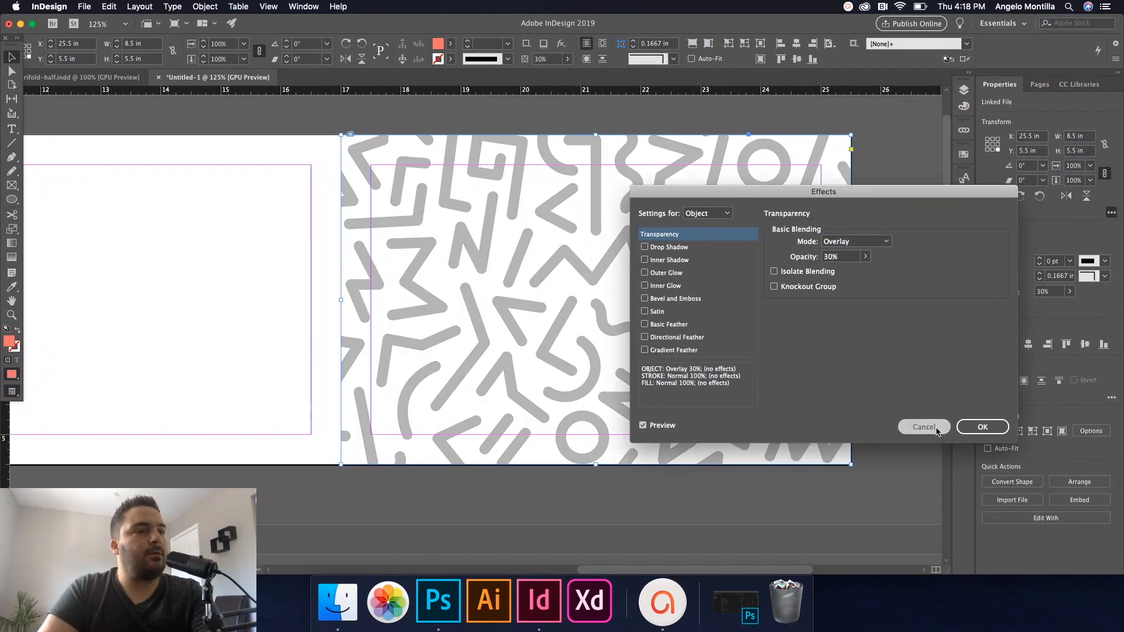
{"action": "left_click", "coordinate": [925, 426]}
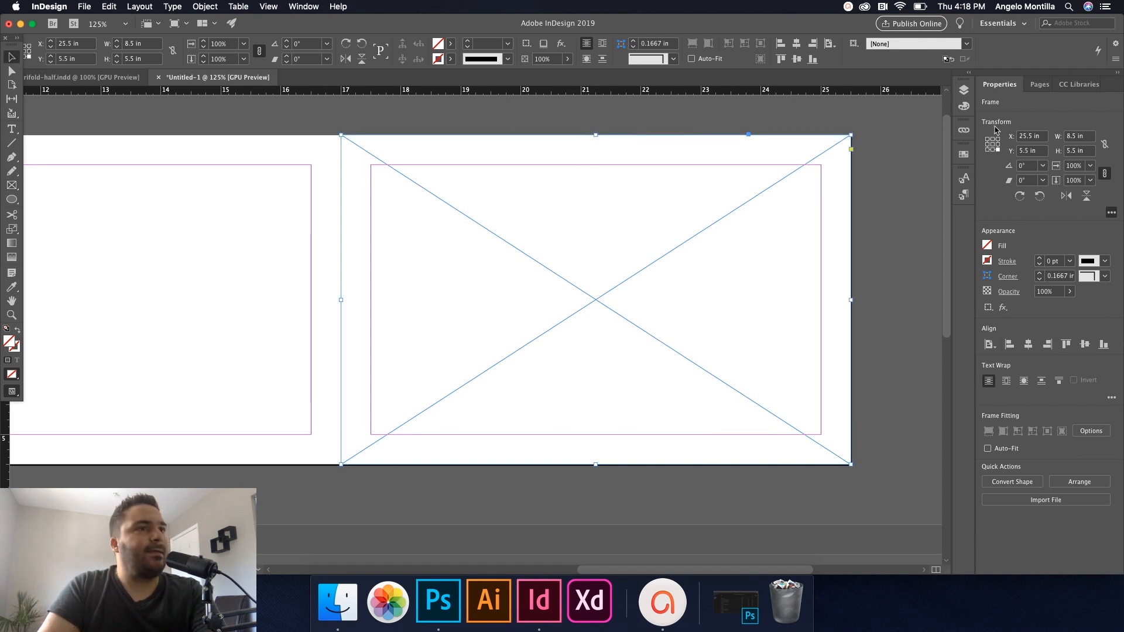
Step: Fill the cover frame with the coral CMYK swatch and return to the placed pattern
{"action": "left_click", "coordinate": [866, 276]}
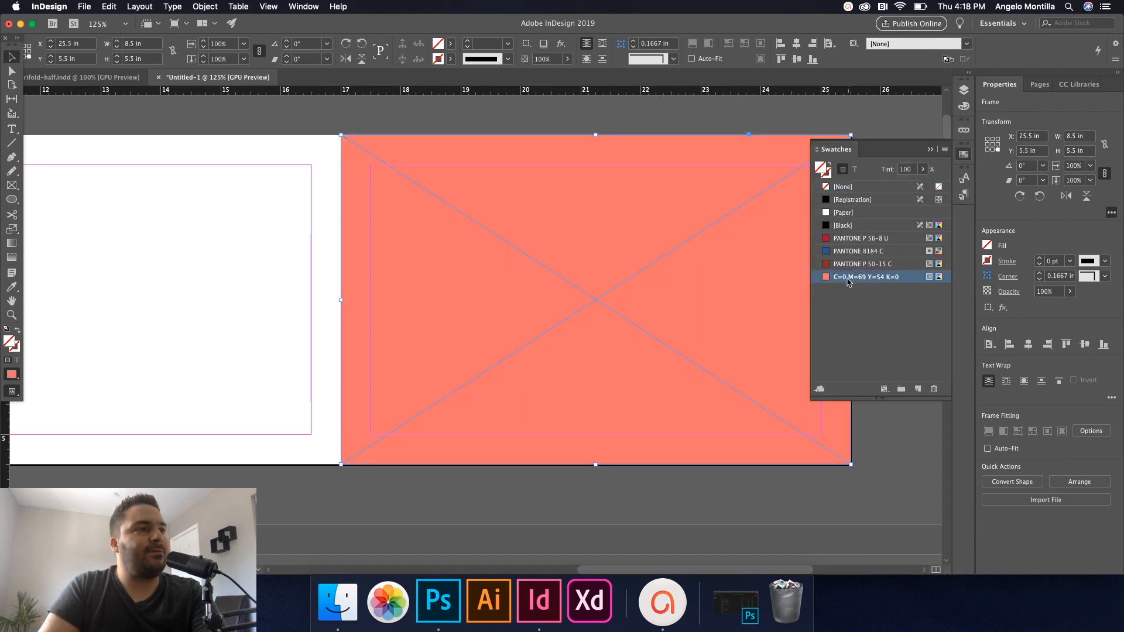
{"action": "left_click", "coordinate": [1072, 84]}
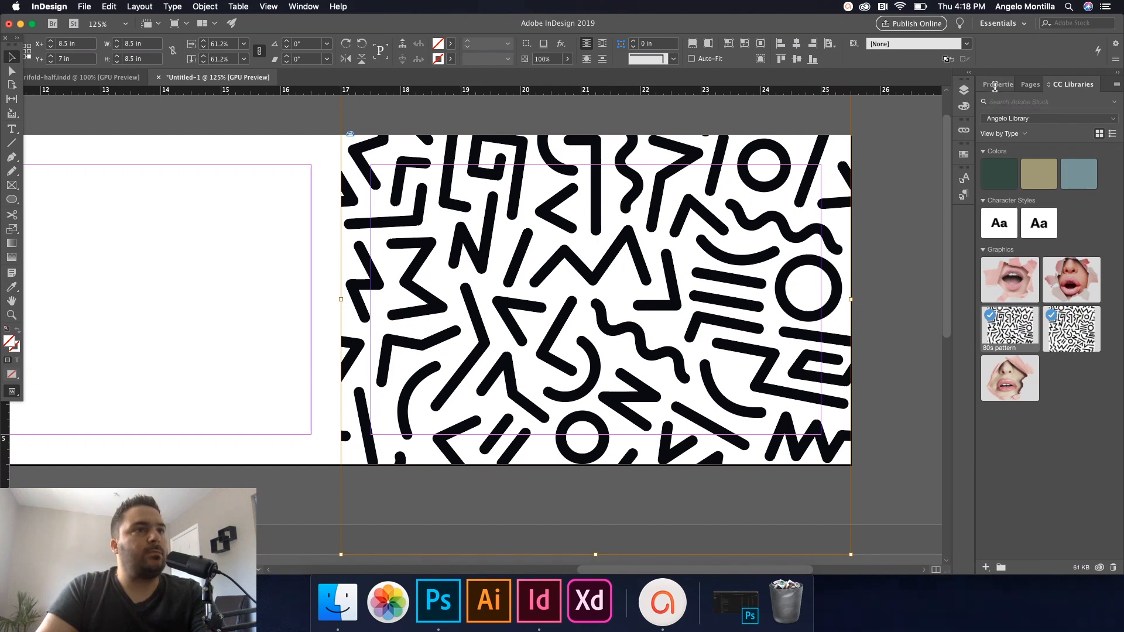
{"action": "left_click", "coordinate": [999, 85]}
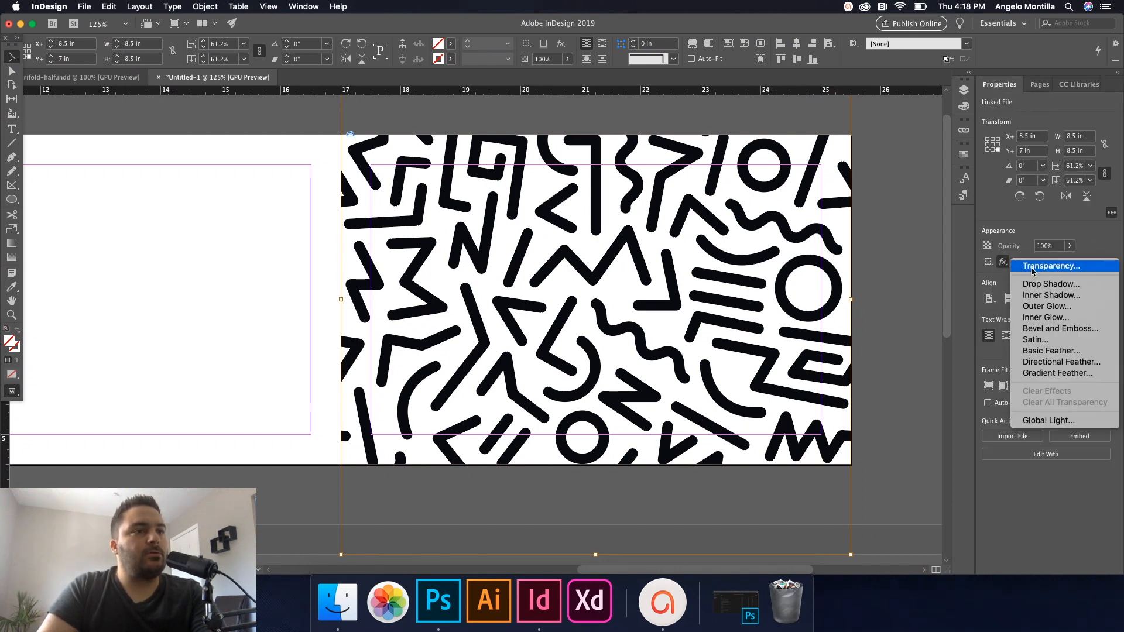
Step: Blend the 80s pattern as Overlay at 30% opacity over the coral fill
{"action": "left_click", "coordinate": [1049, 266]}
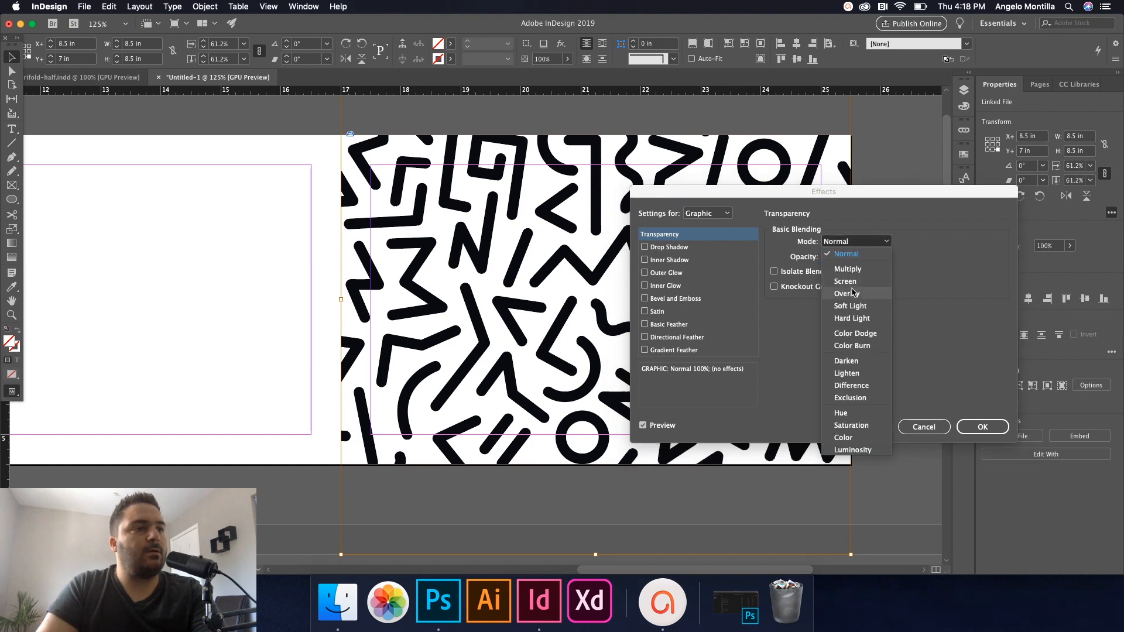
{"action": "left_click", "coordinate": [847, 292]}
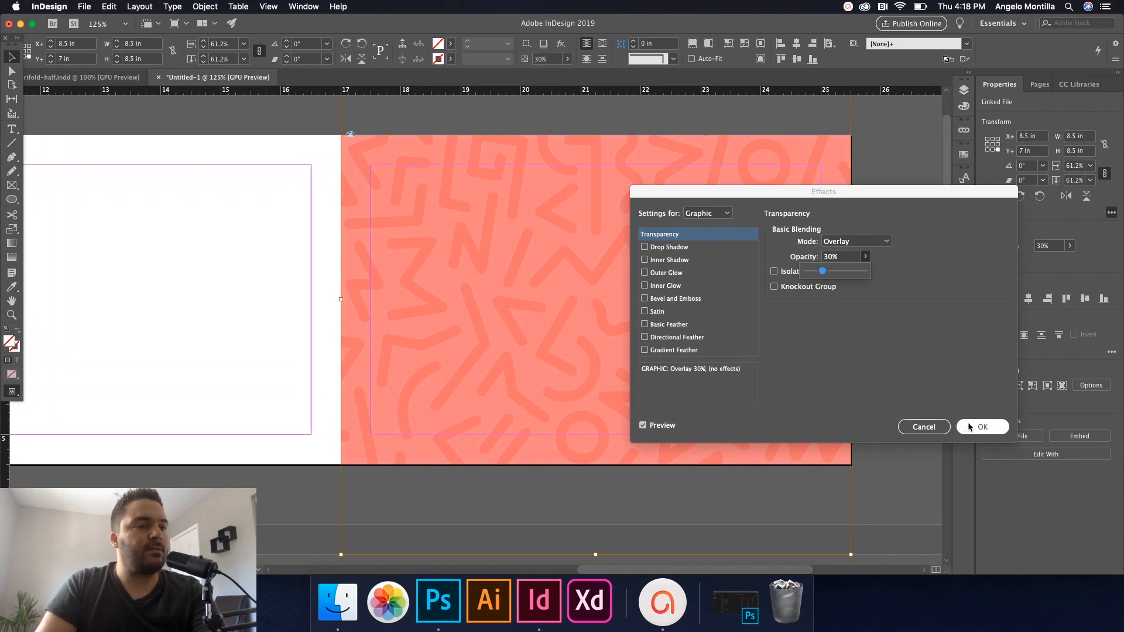
{"action": "left_click", "coordinate": [983, 426]}
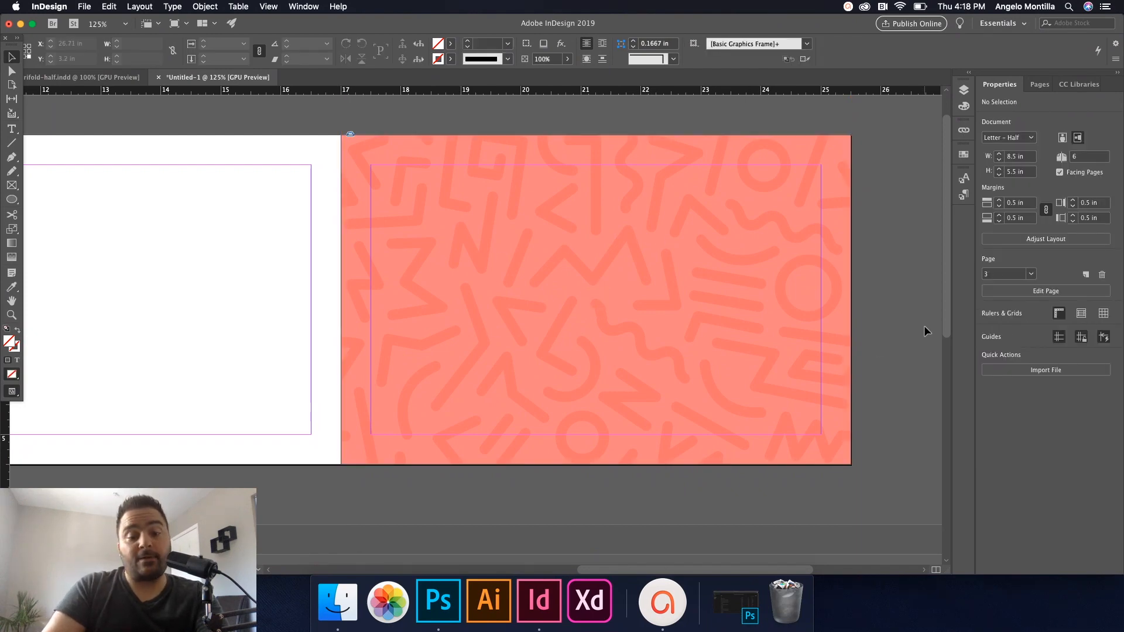
{"action": "mouse_move", "coordinate": [903, 295]}
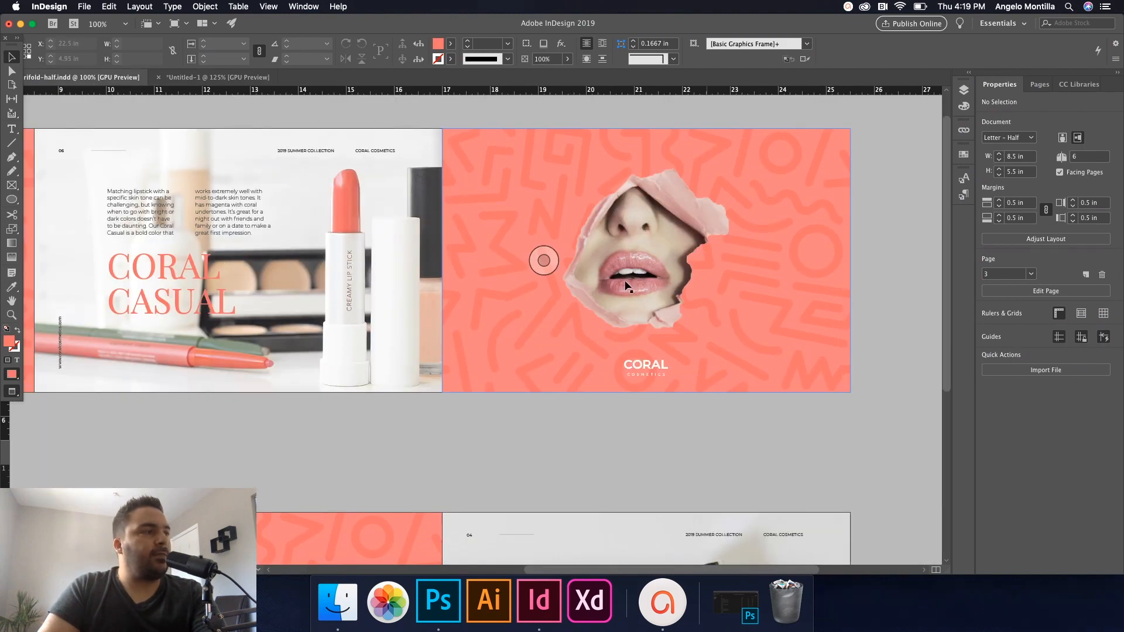
Step: Copy the CORAL logo group from trifold-half.indd and Paste in Place near the cover's bottom centre
{"action": "left_click", "coordinate": [644, 367]}
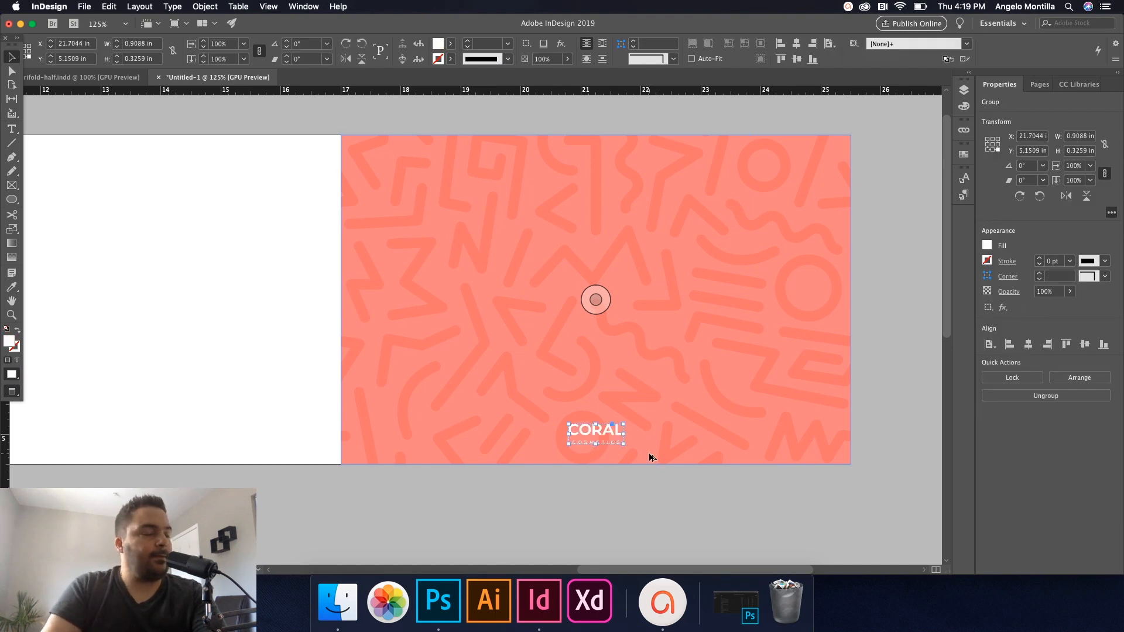
{"action": "left_click", "coordinate": [918, 422]}
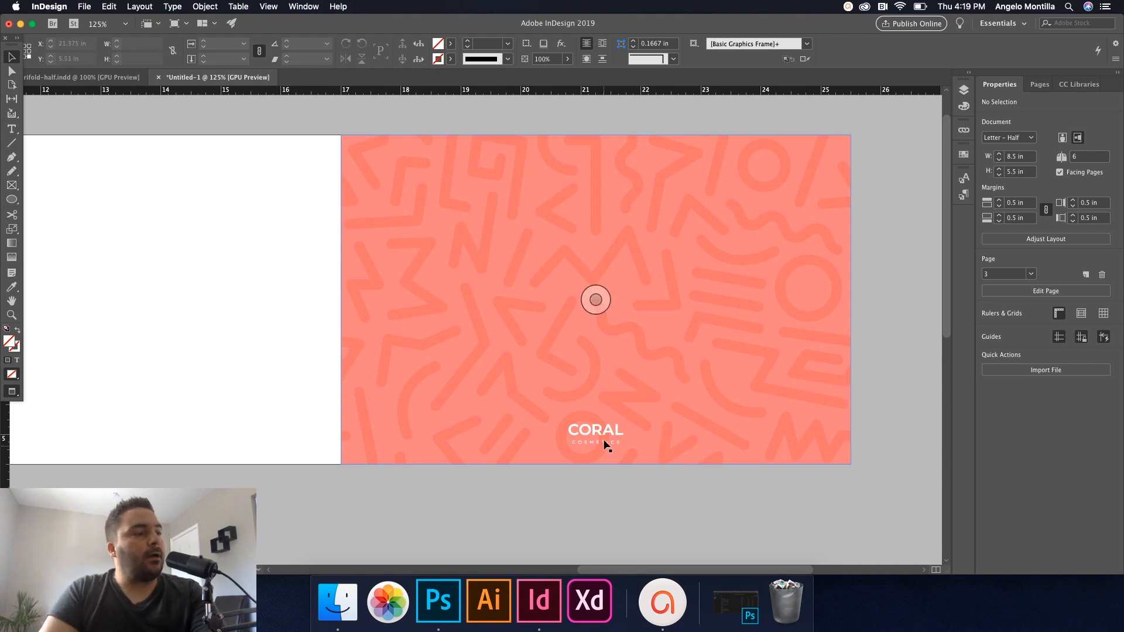
{"action": "left_click", "coordinate": [595, 433]}
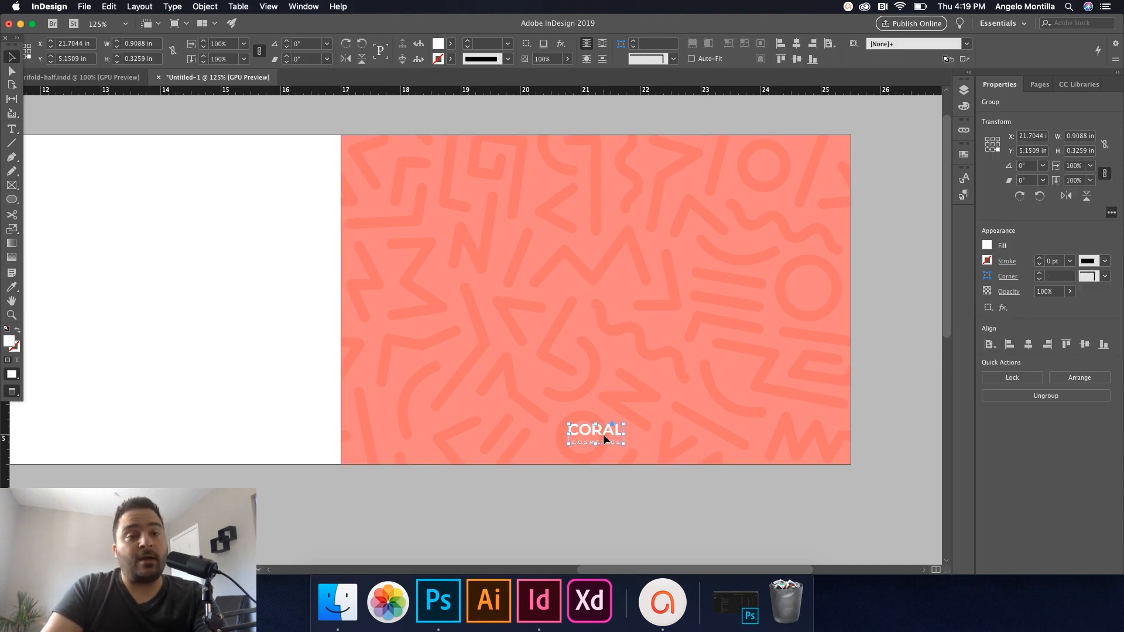
{"action": "left_click", "coordinate": [108, 7]}
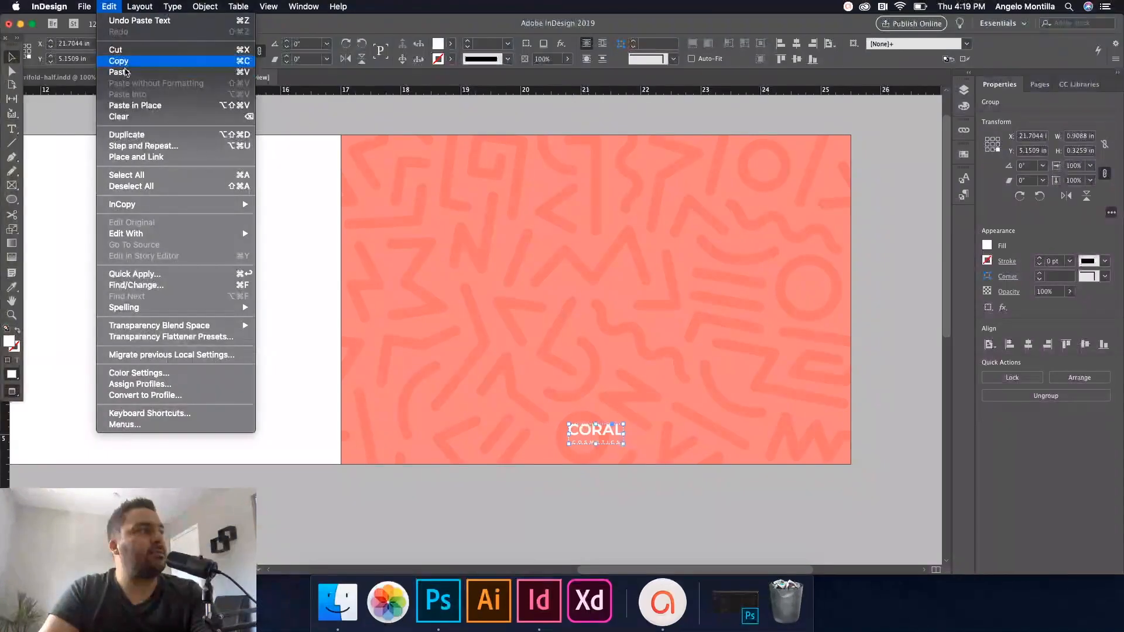
{"action": "mouse_move", "coordinate": [119, 60]}
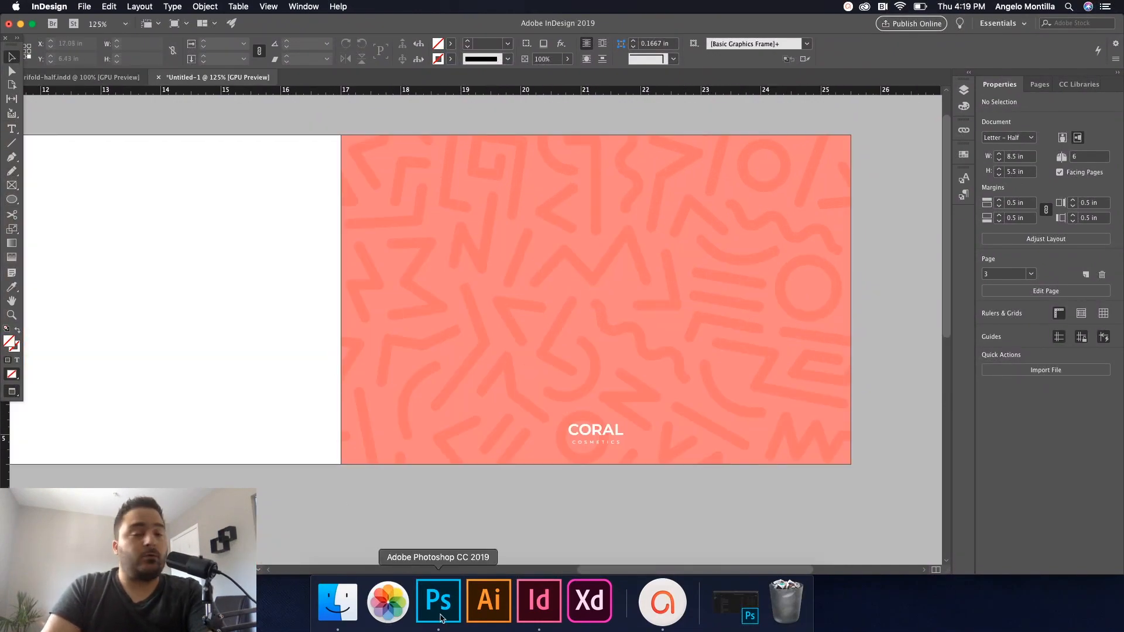
Step: Switch to Photoshop and open the ian-dooley unsplash torn-paper lips JPG
{"action": "left_click", "coordinate": [438, 601]}
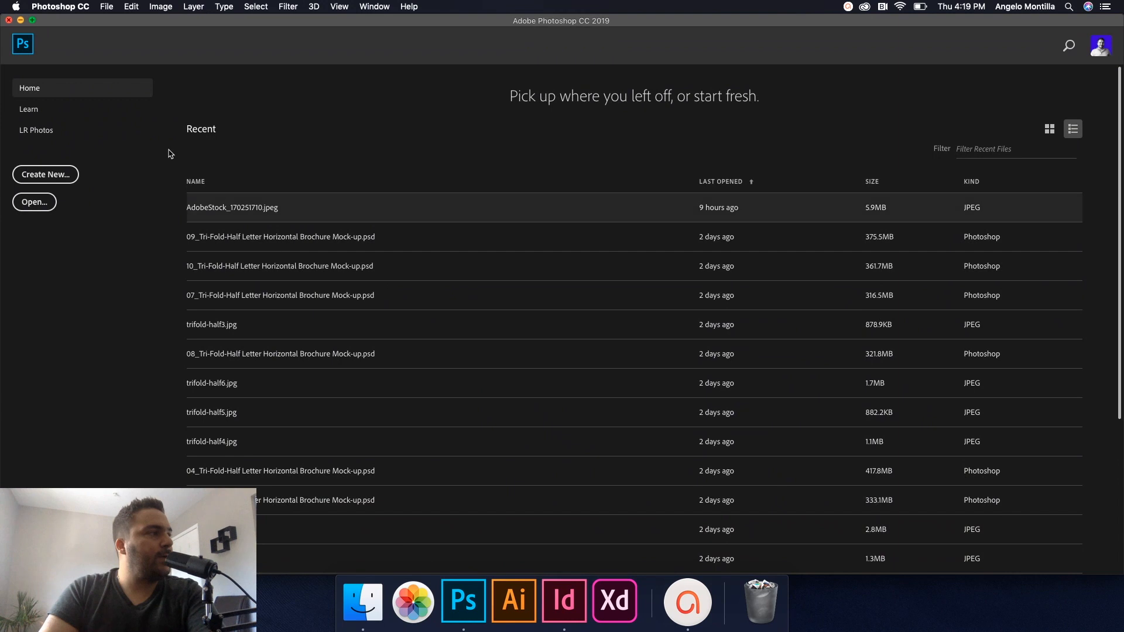
{"action": "left_click", "coordinate": [34, 201]}
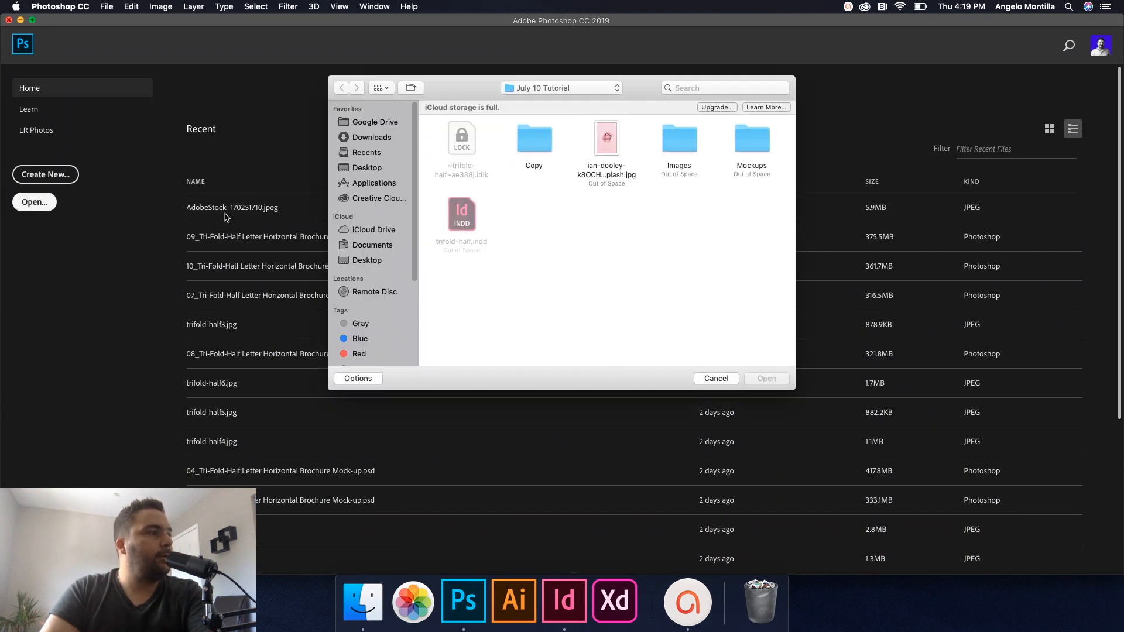
{"action": "left_click", "coordinate": [605, 137]}
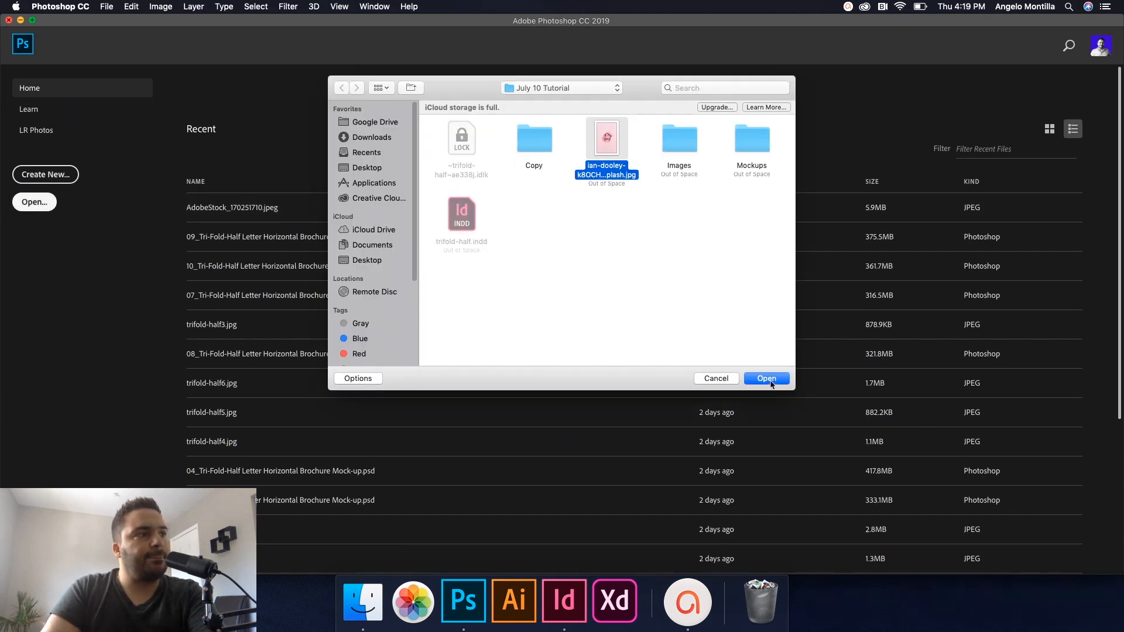
{"action": "left_click", "coordinate": [765, 378]}
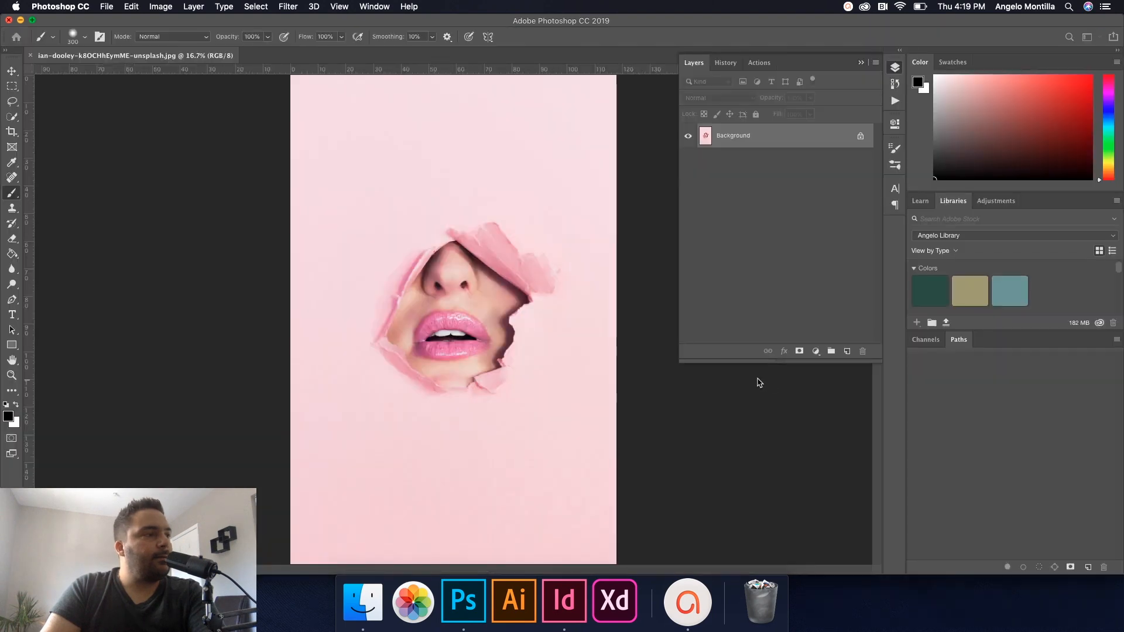
Step: Switch from the Move tool to the Quick Selection tool on the lips photo
{"action": "left_click", "coordinate": [12, 70]}
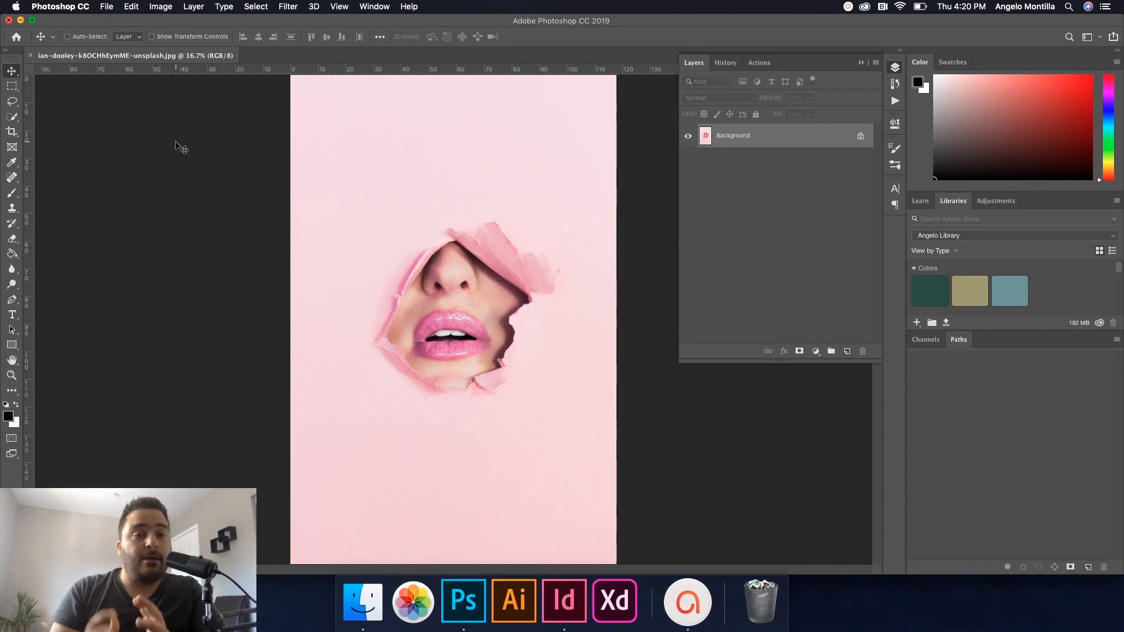
{"action": "mouse_move", "coordinate": [577, 255]}
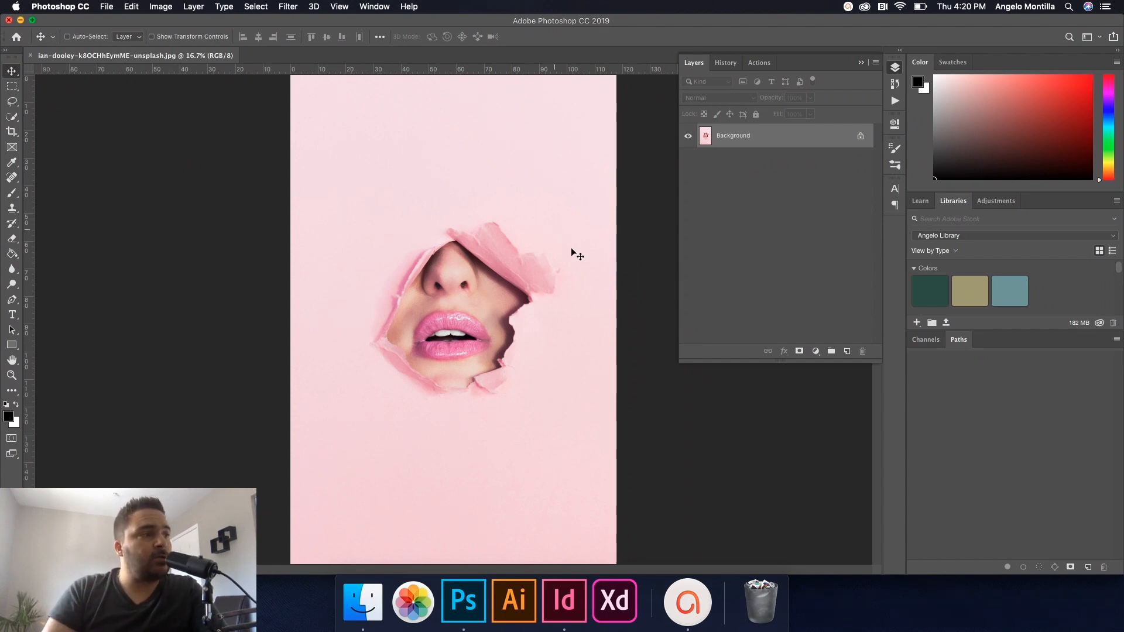
{"action": "mouse_move", "coordinate": [445, 318]}
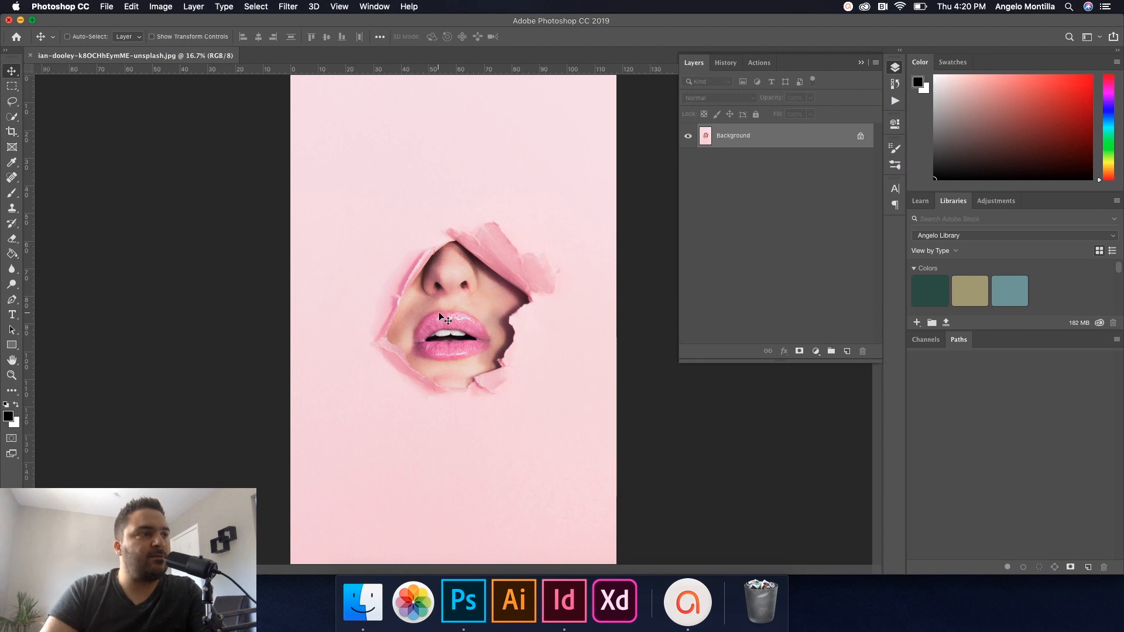
{"action": "mouse_move", "coordinate": [493, 230]}
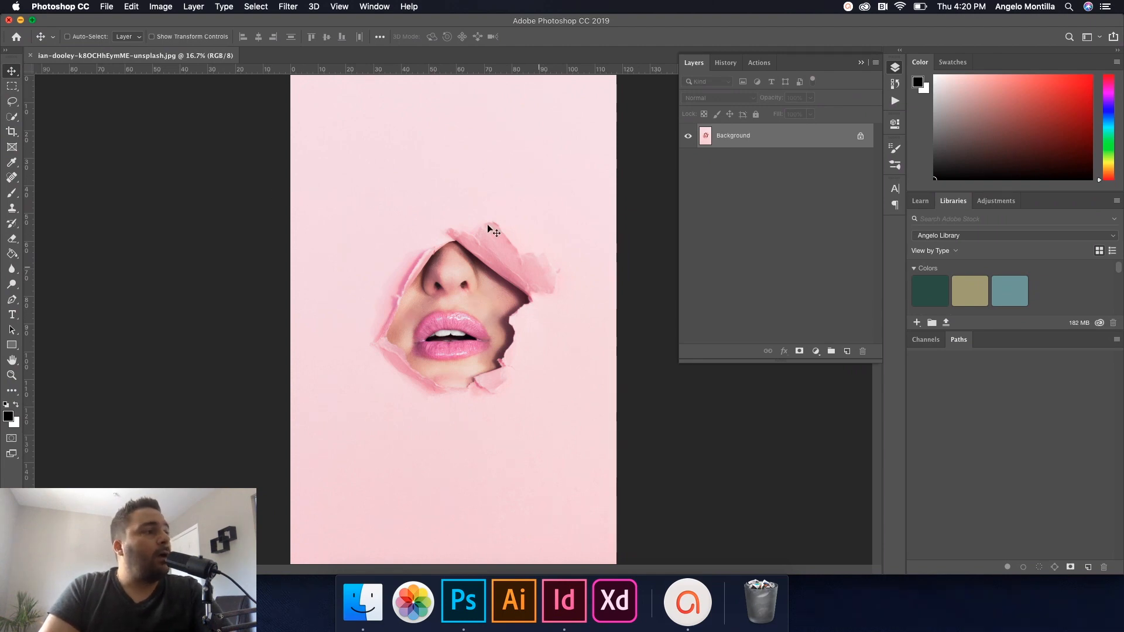
{"action": "left_click", "coordinate": [12, 118]}
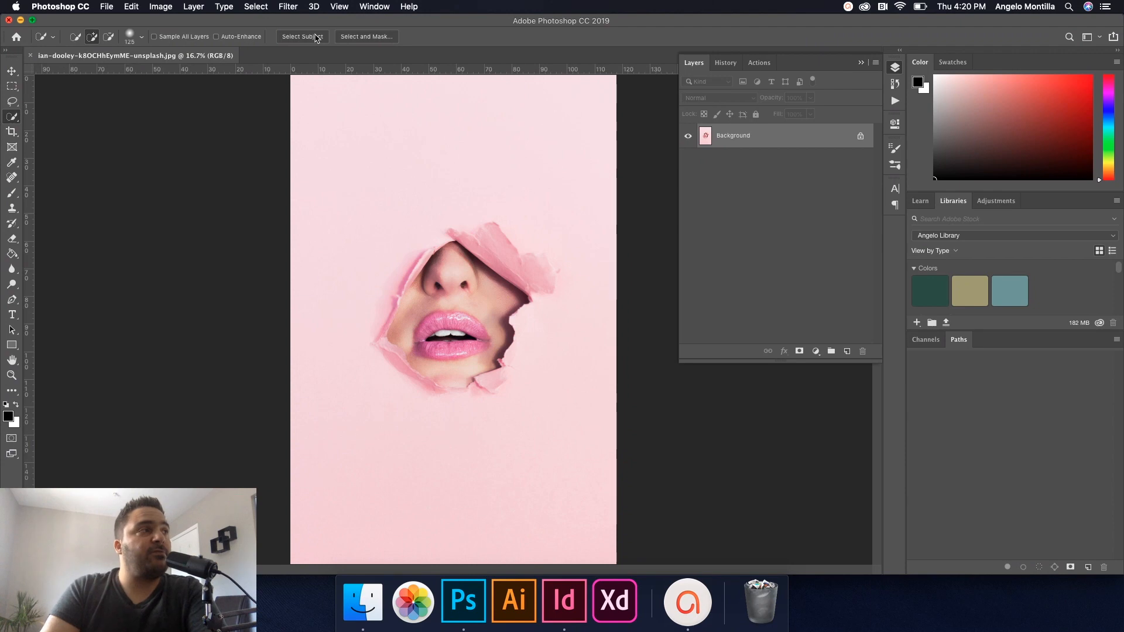
{"action": "mouse_move", "coordinate": [266, 43]}
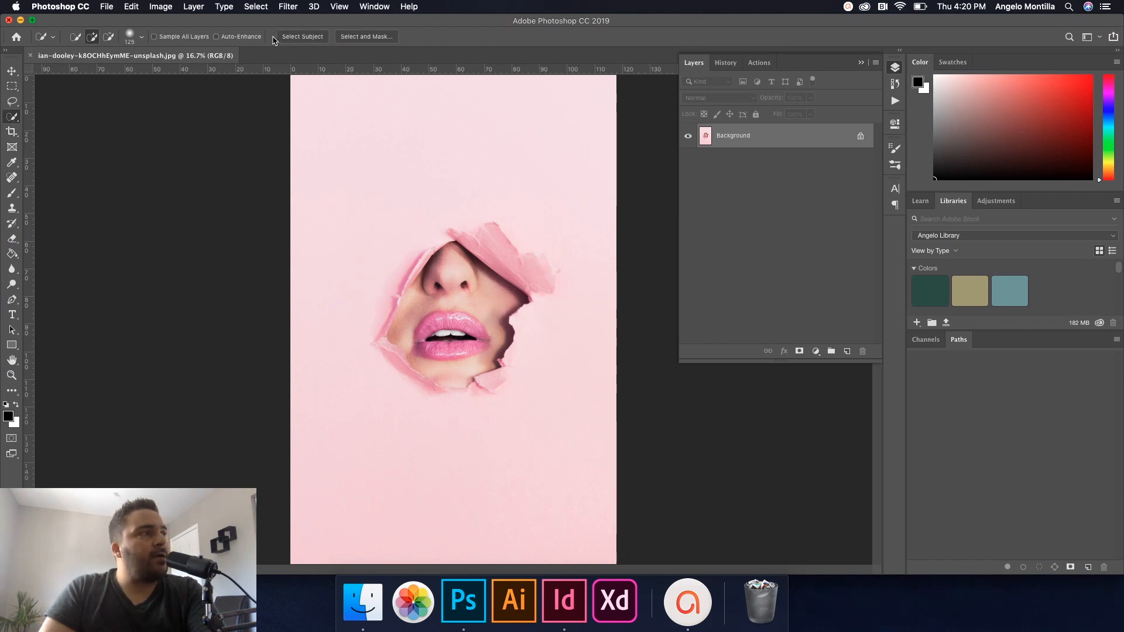
{"action": "mouse_move", "coordinate": [302, 36]}
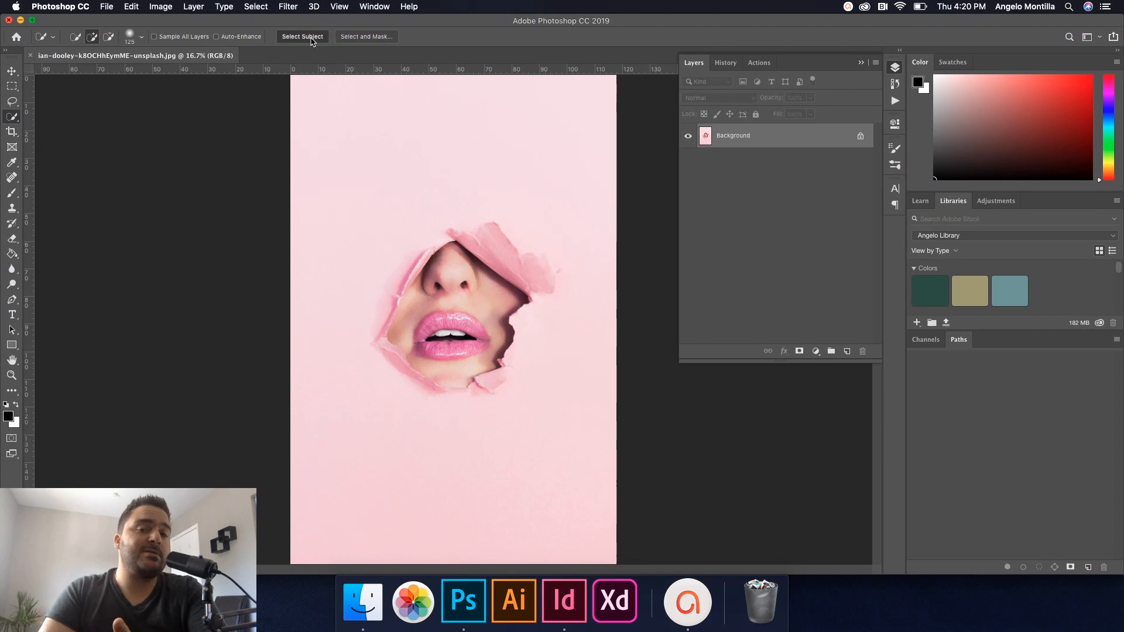
Step: Use Select Subject to outline the torn-paper opening with the nose and lips
{"action": "left_click", "coordinate": [302, 37]}
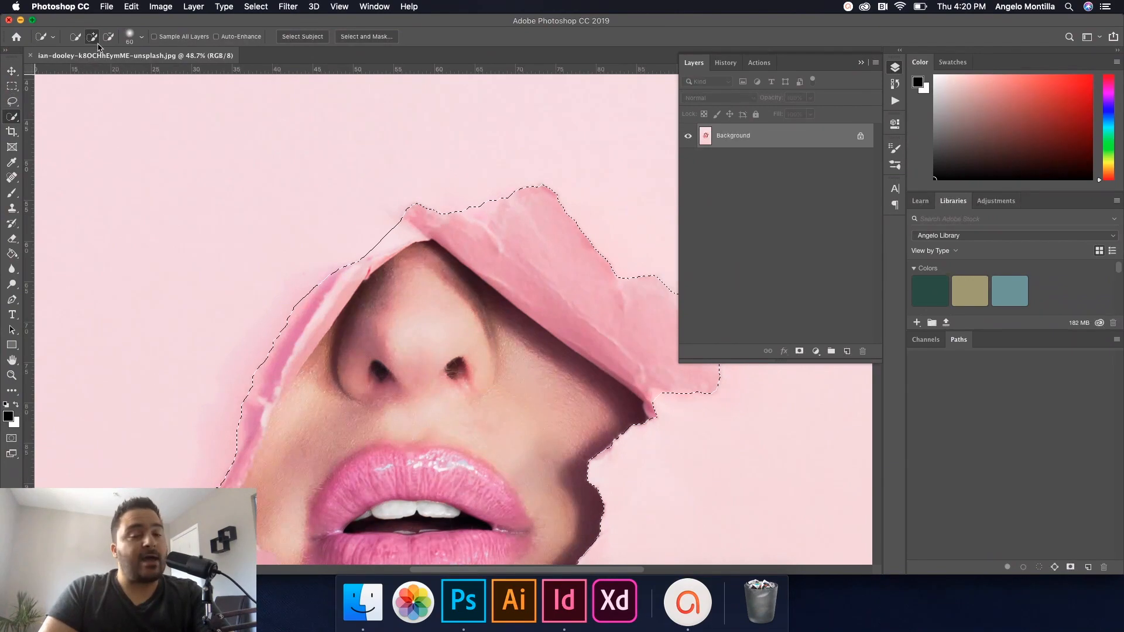
{"action": "mouse_move", "coordinate": [92, 36]}
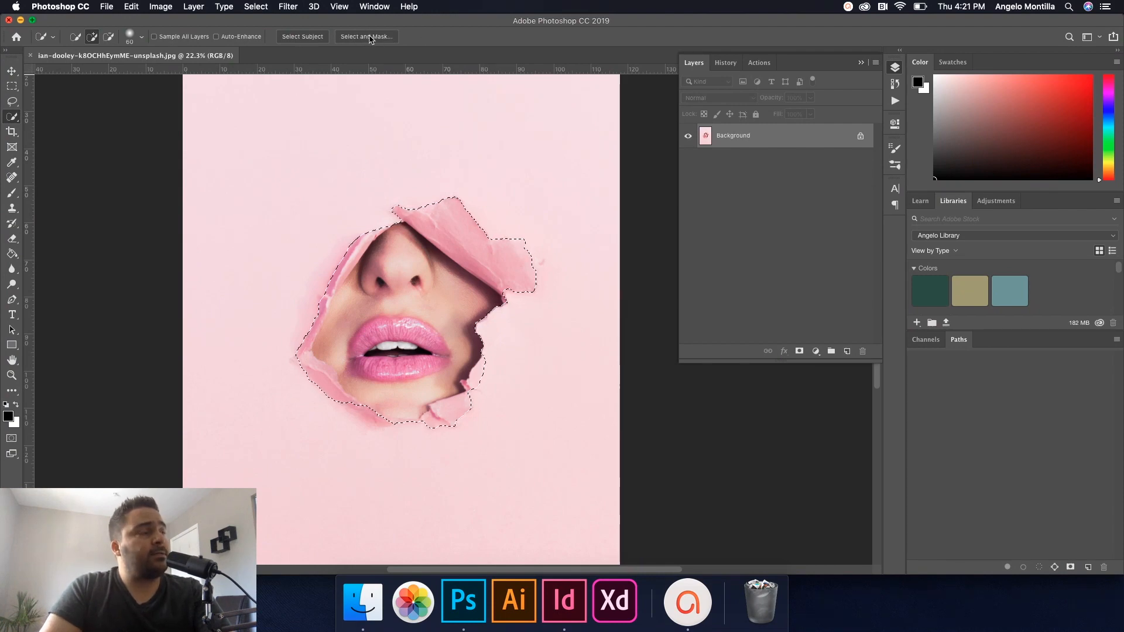
Step: Refine the selection edge with a 2 px smart radius, slight feather and inward shift, then confirm
{"action": "left_click", "coordinate": [366, 36]}
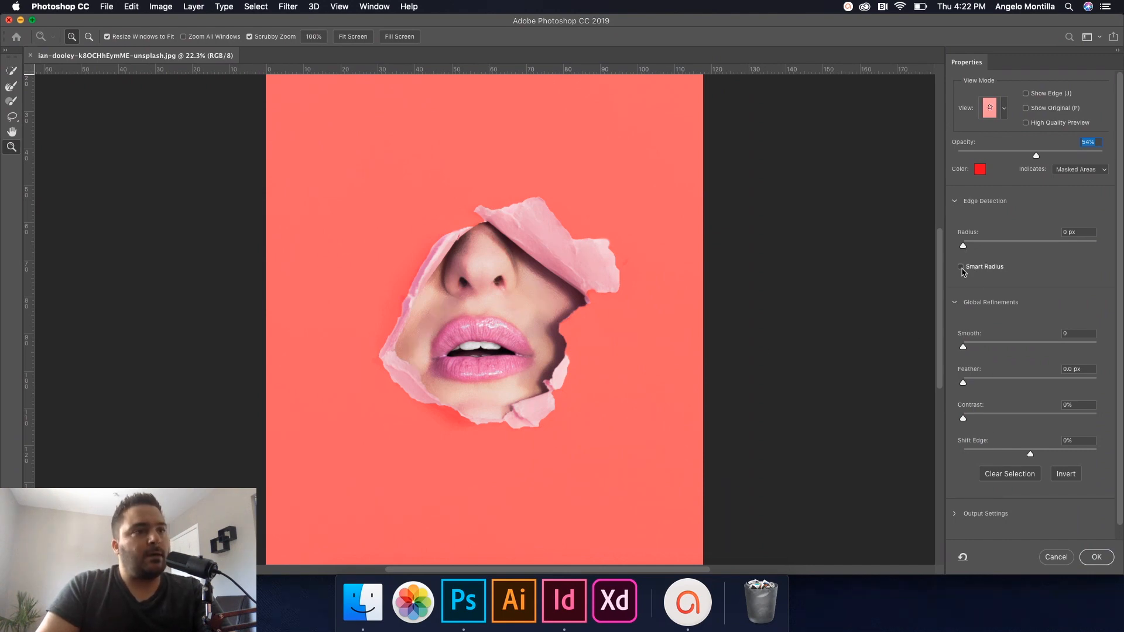
{"action": "left_click", "coordinate": [960, 267]}
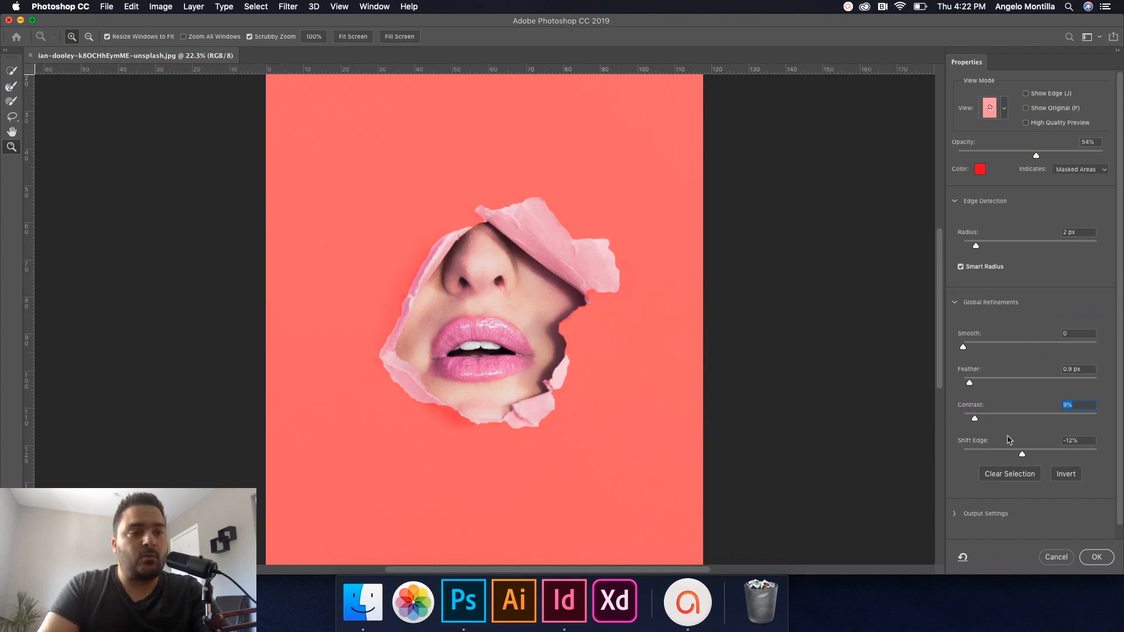
{"action": "mouse_move", "coordinate": [1088, 546]}
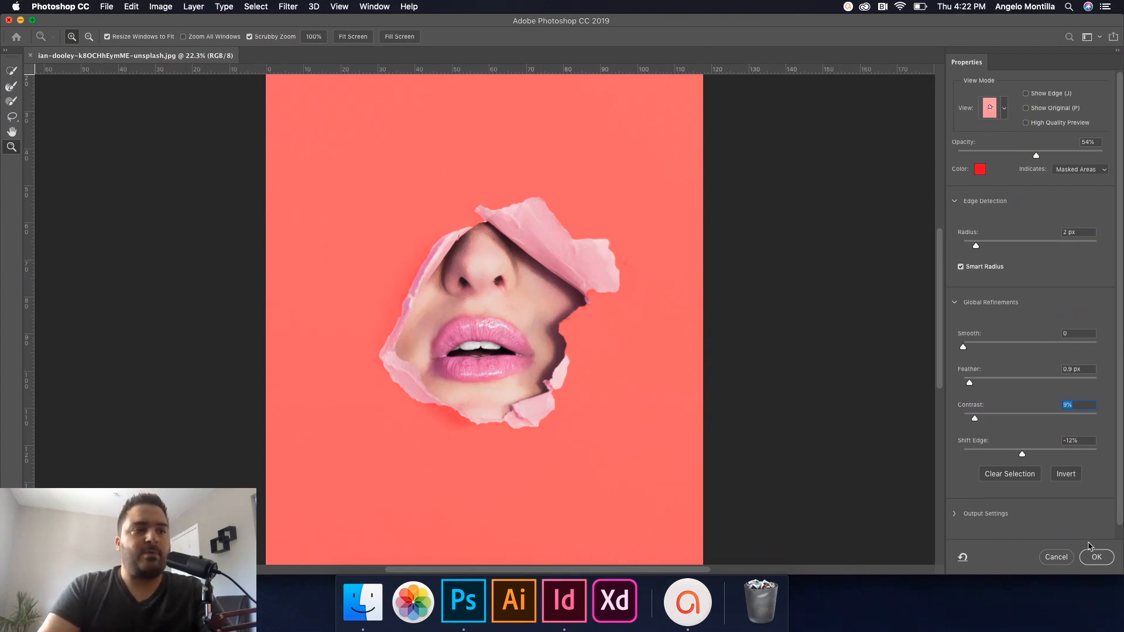
{"action": "left_click", "coordinate": [1096, 557]}
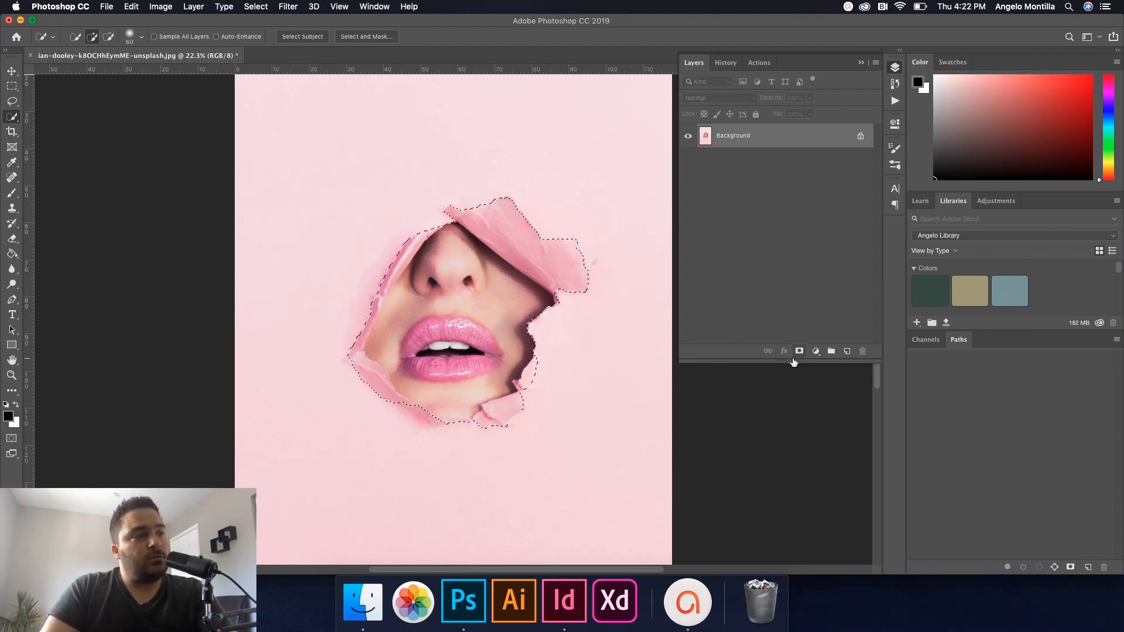
Step: Mask out everything outside the selection and add a Hue/Saturation adjustment layer
{"action": "left_click", "coordinate": [799, 350]}
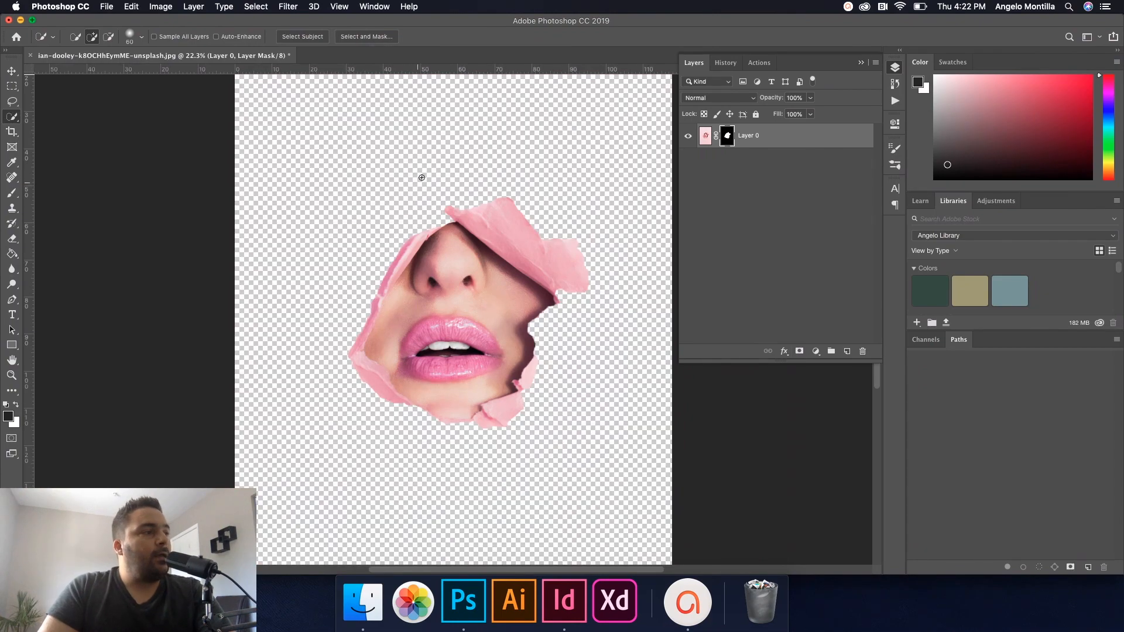
{"action": "mouse_move", "coordinate": [497, 274]}
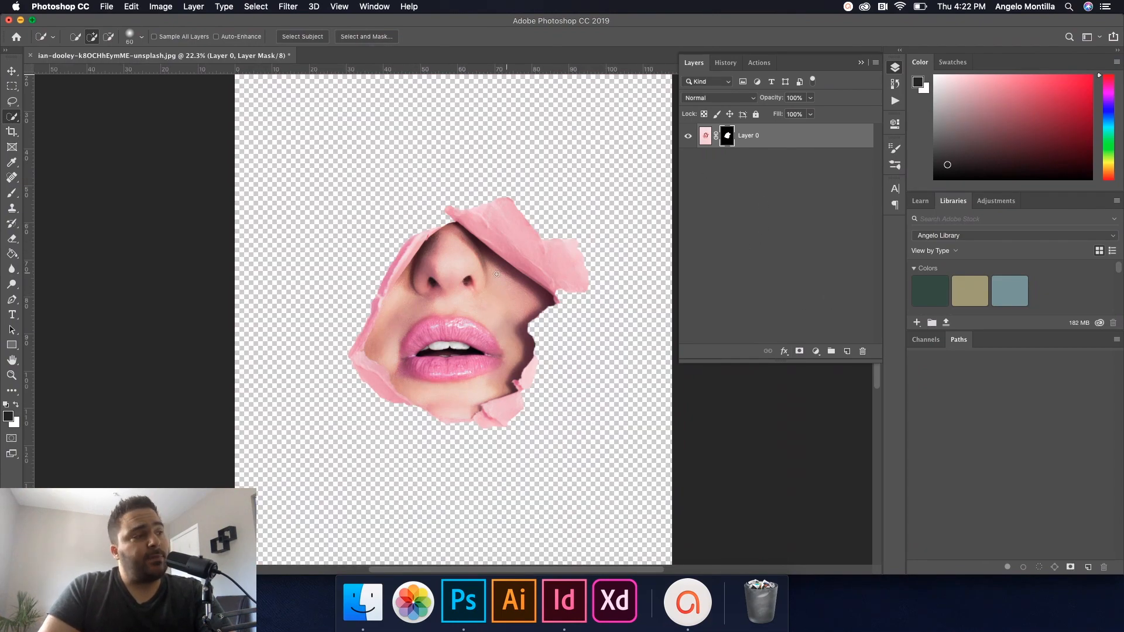
{"action": "mouse_move", "coordinate": [513, 601]}
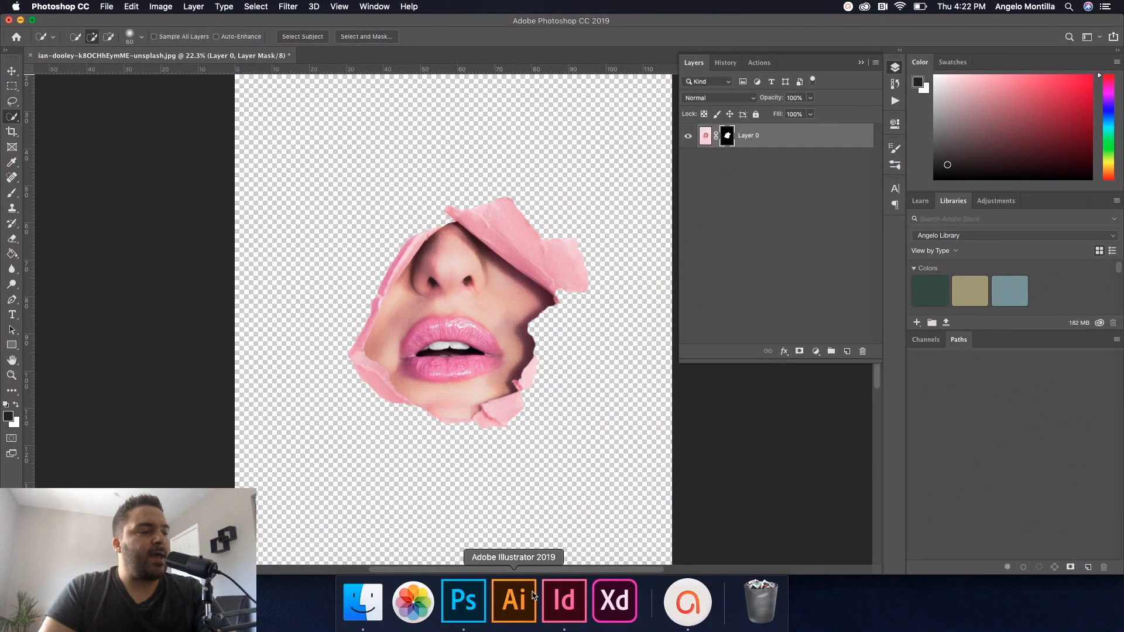
{"action": "mouse_move", "coordinate": [565, 613]}
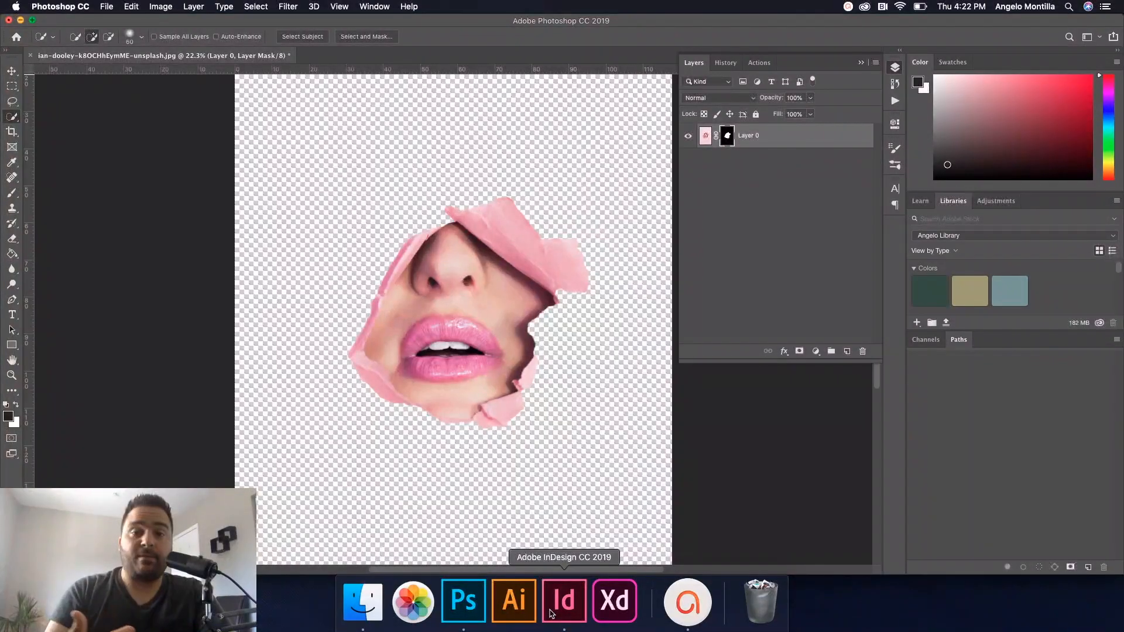
{"action": "left_click", "coordinate": [815, 351]}
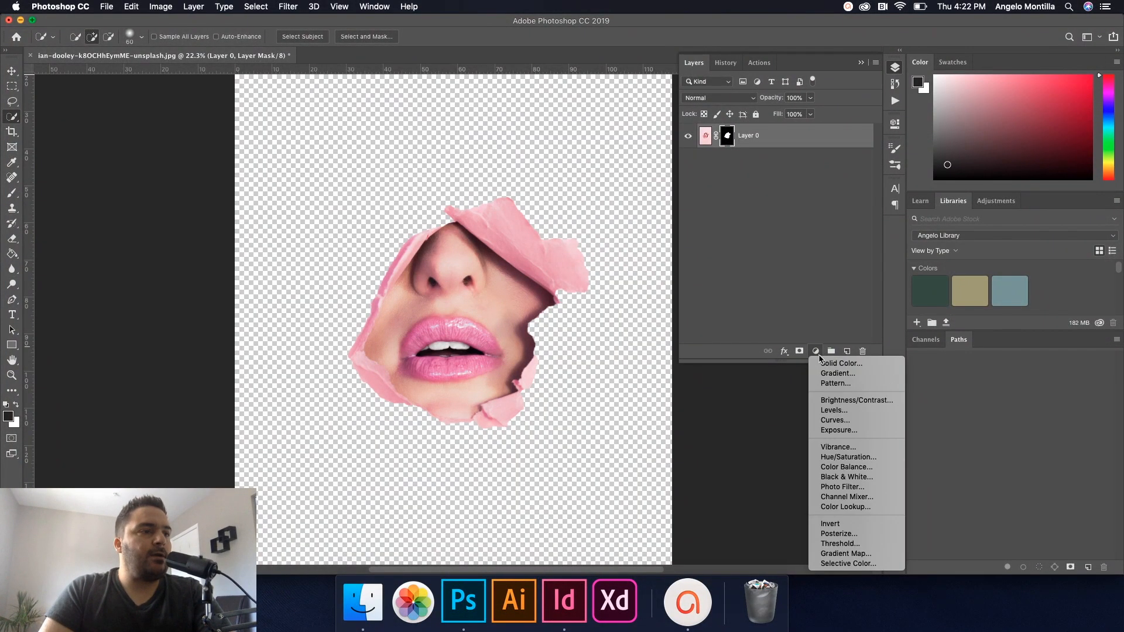
{"action": "mouse_move", "coordinate": [848, 456]}
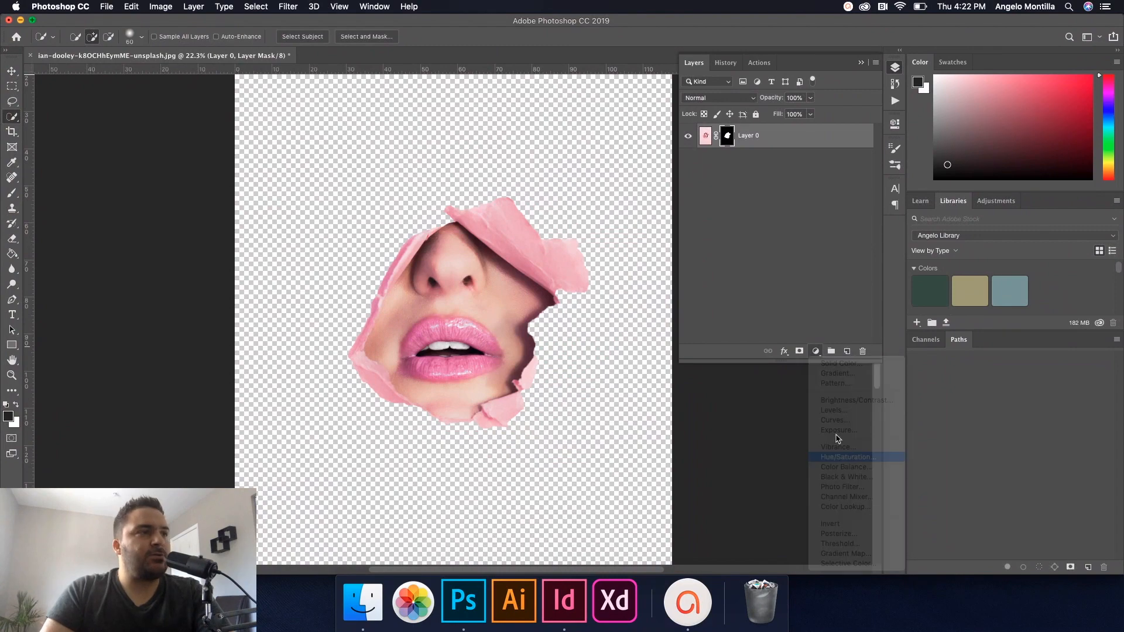
{"action": "left_click", "coordinate": [846, 457]}
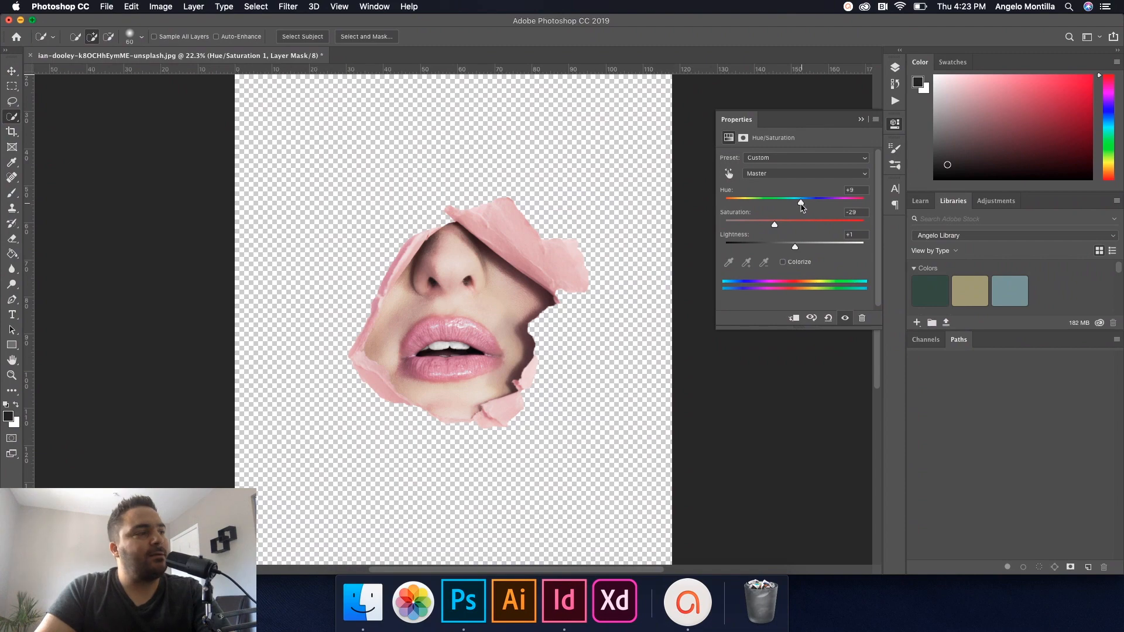
Step: Tone the lips to hue +19, saturation −29, lightness +1, comparing against the brochure
{"action": "left_click", "coordinate": [564, 601]}
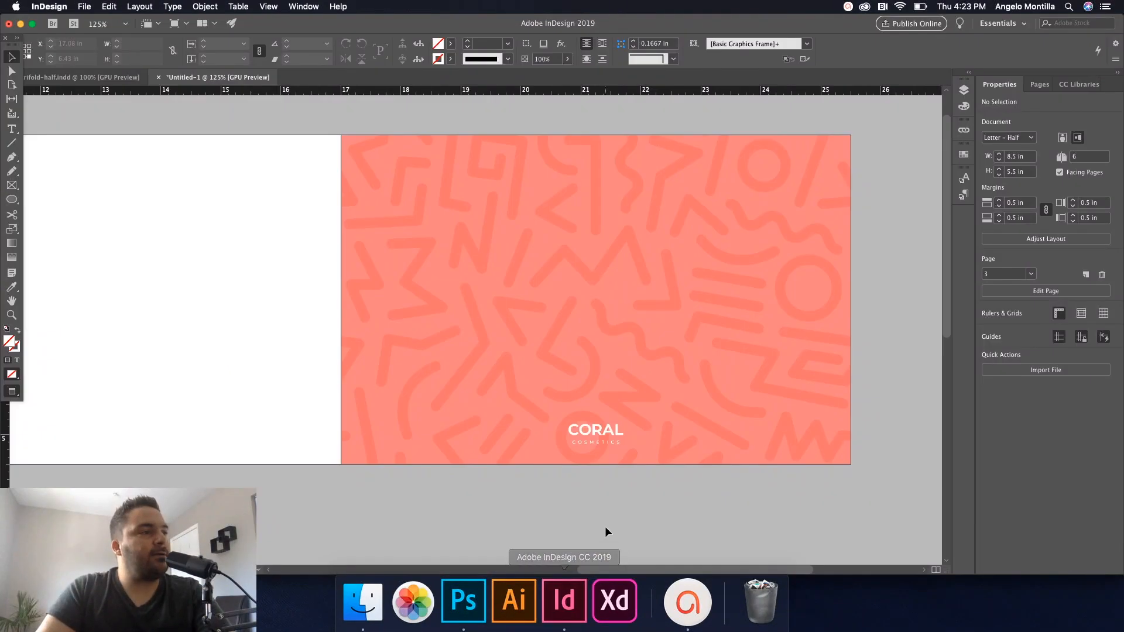
{"action": "mouse_move", "coordinate": [513, 599]}
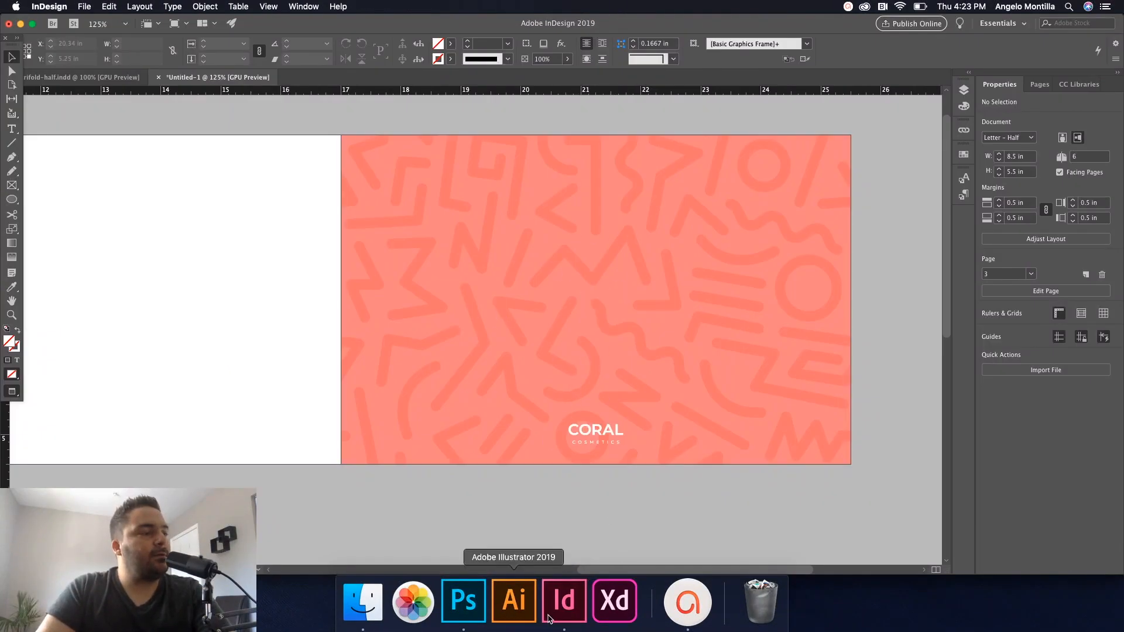
{"action": "mouse_move", "coordinate": [464, 601]}
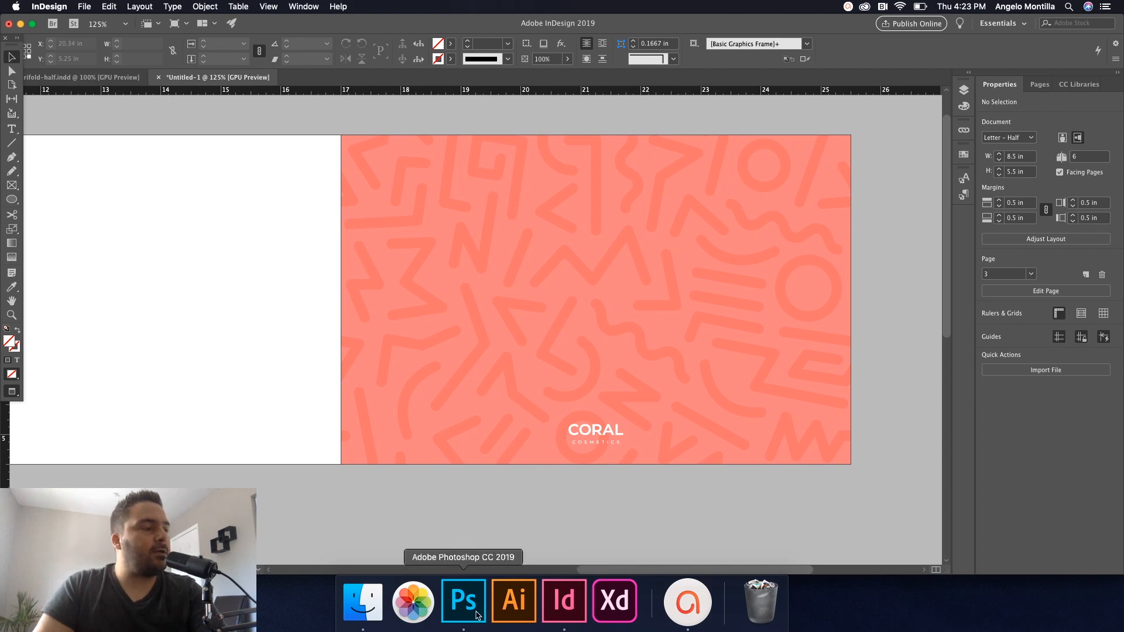
{"action": "left_click", "coordinate": [464, 601]}
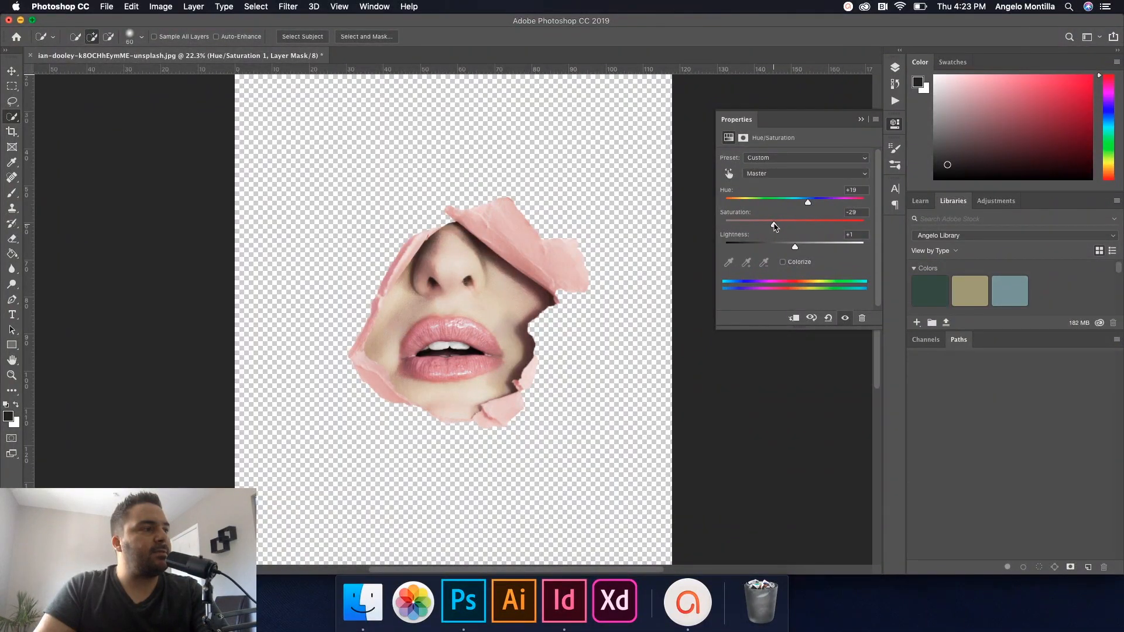
{"action": "mouse_move", "coordinate": [858, 141]}
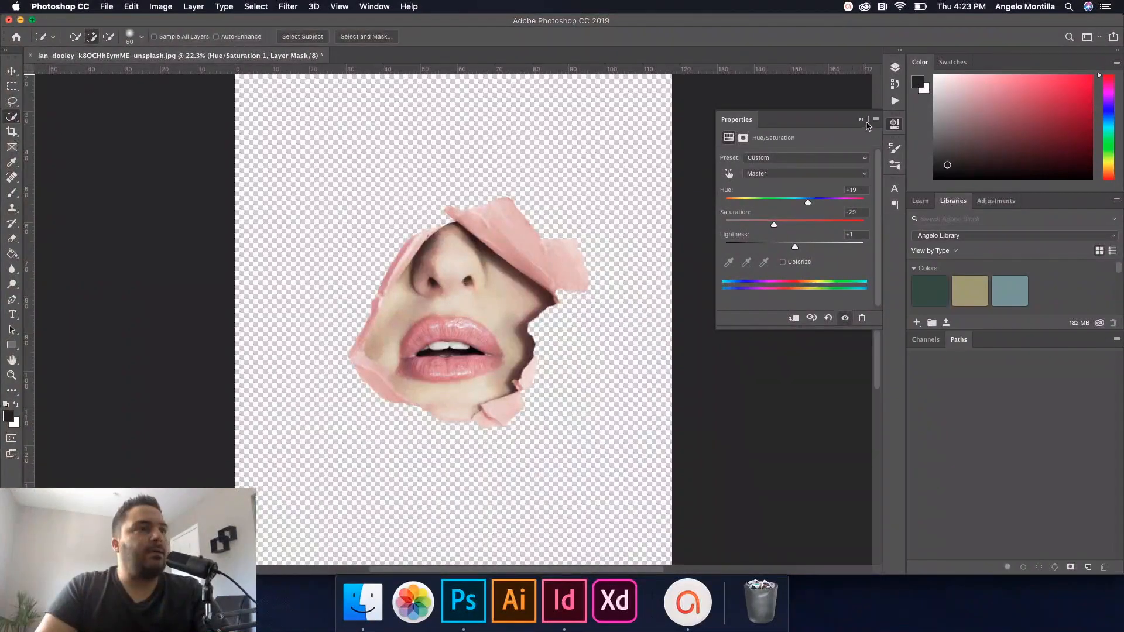
{"action": "left_click", "coordinate": [693, 62]}
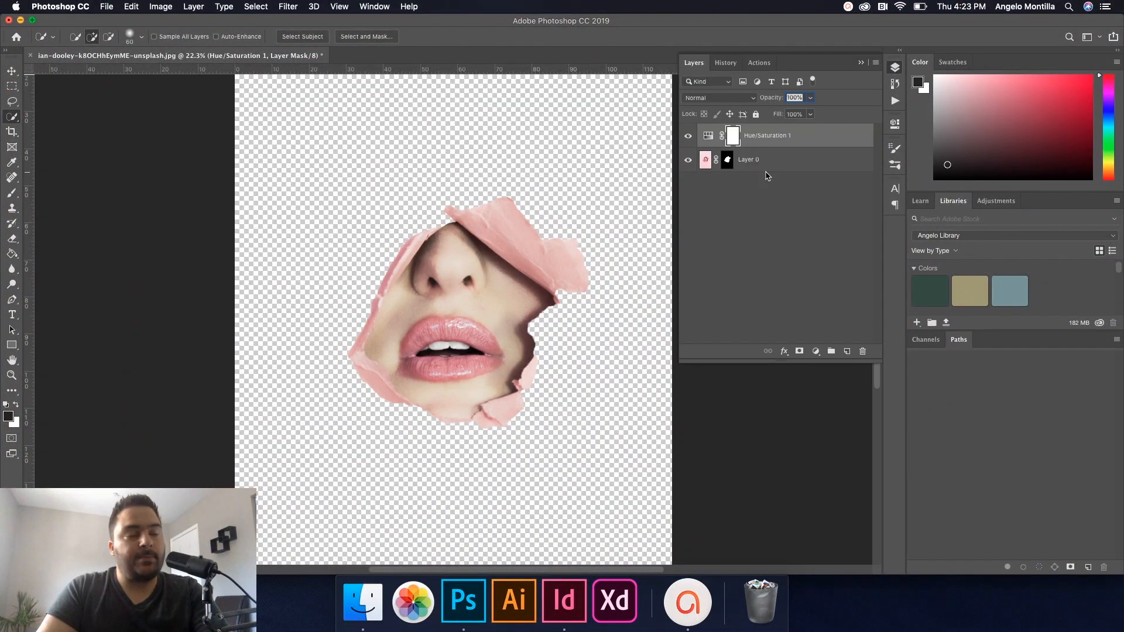
{"action": "mouse_move", "coordinate": [1037, 63]}
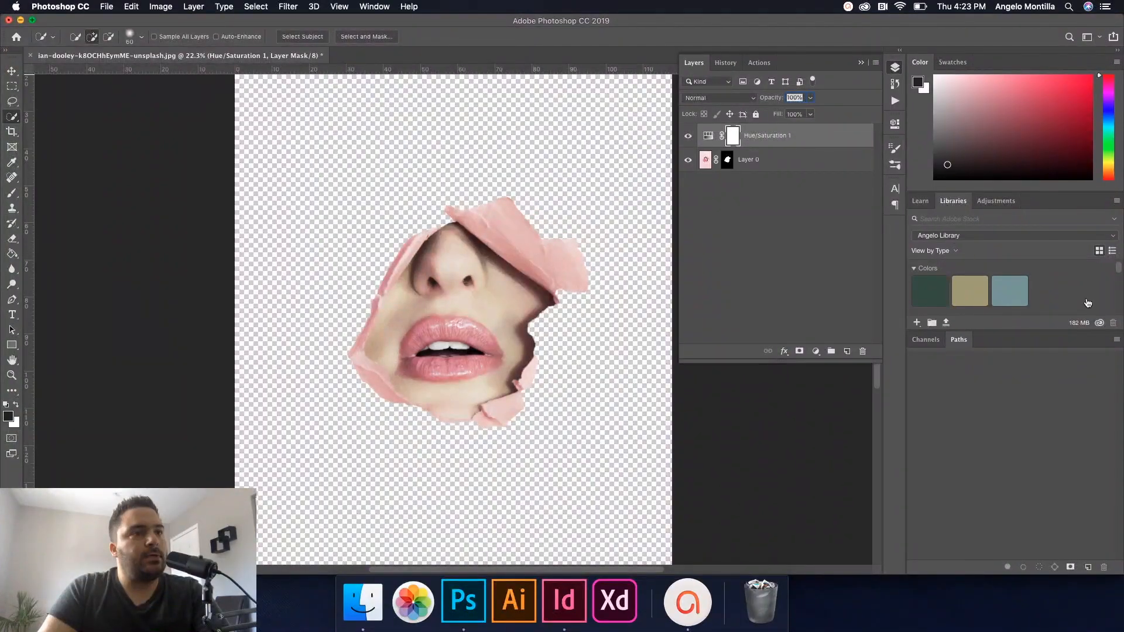
Step: Select Layer 0 with its Hue/Saturation layer and drag them into CC Libraries Graphics
{"action": "scroll", "scroll_direction": "down", "scroll_amount": 3}
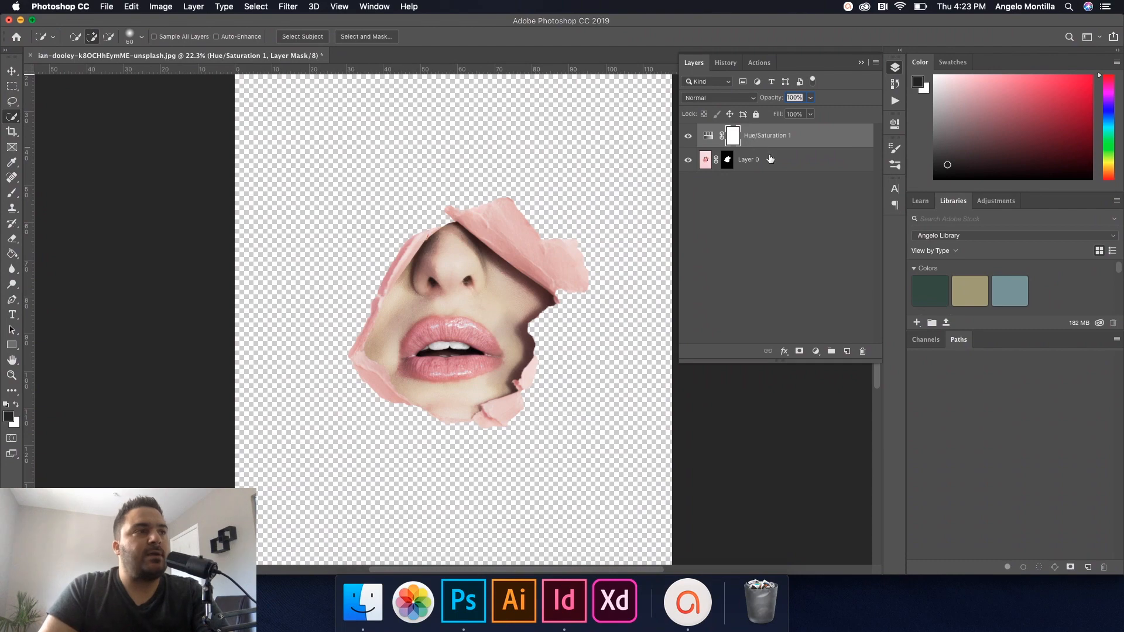
{"action": "left_click", "coordinate": [748, 160]}
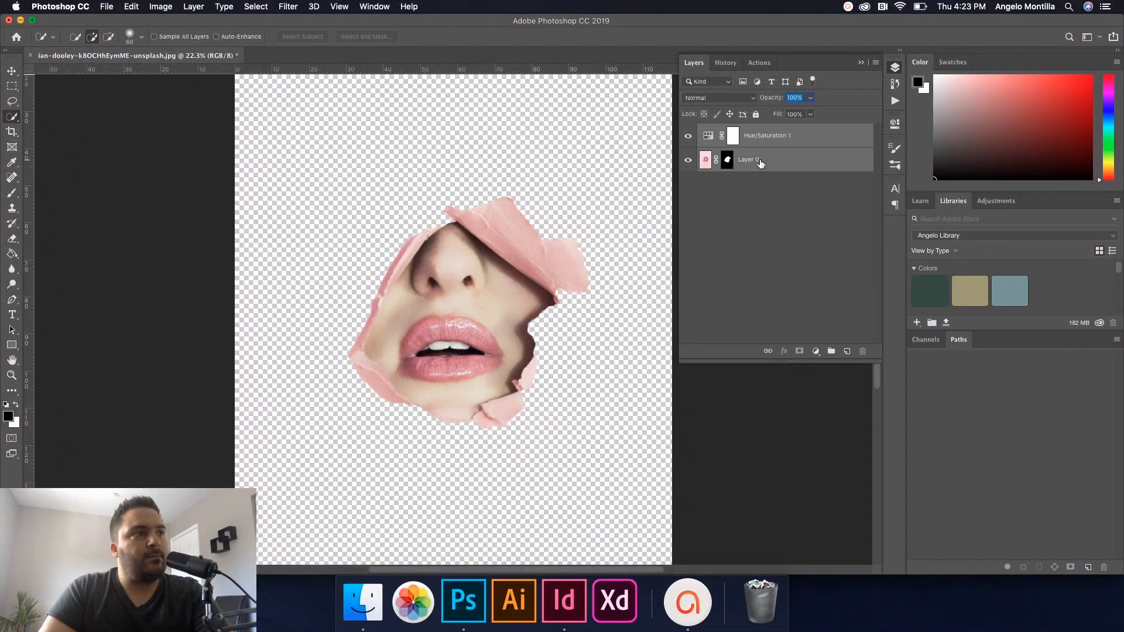
{"action": "mouse_move", "coordinate": [747, 143]}
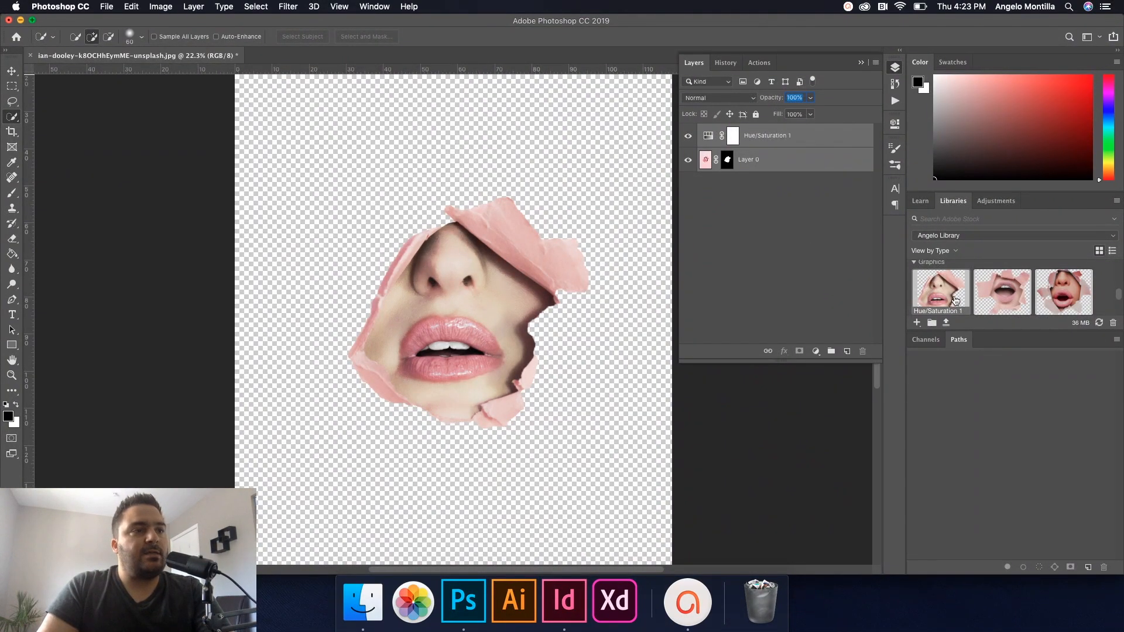
{"action": "mouse_move", "coordinate": [947, 290]}
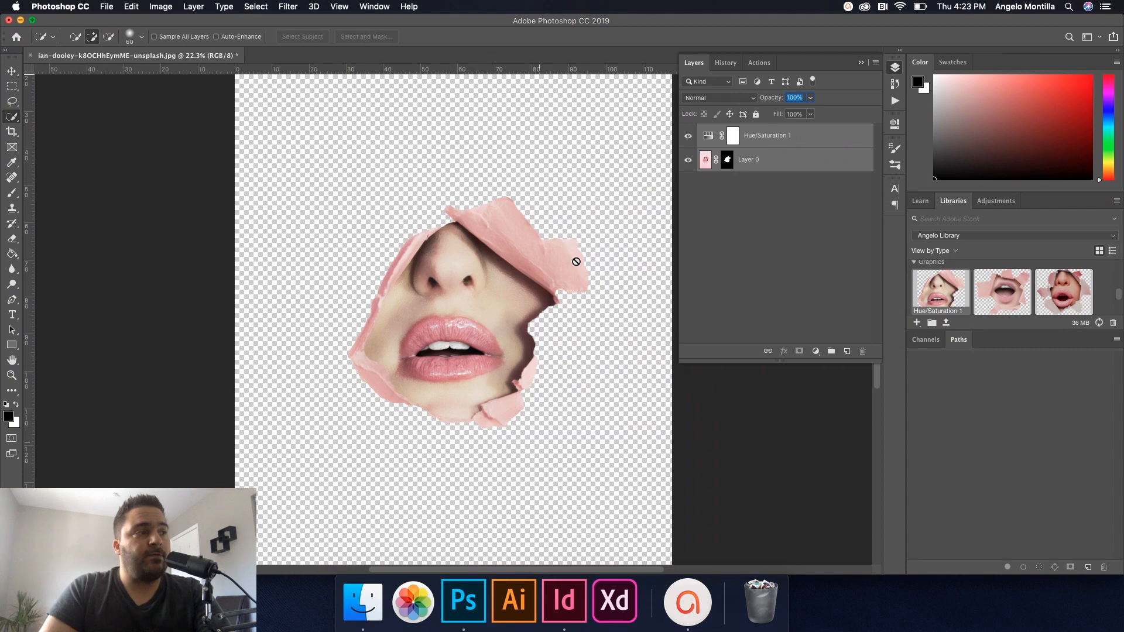
{"action": "mouse_move", "coordinate": [611, 293]}
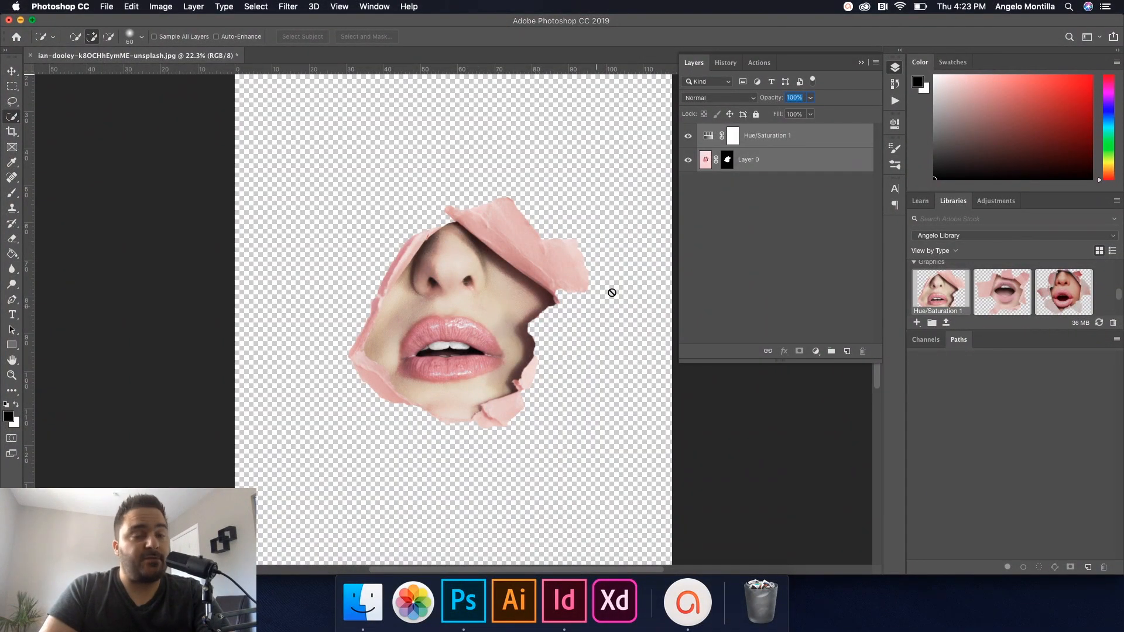
{"action": "mouse_move", "coordinate": [171, 36]}
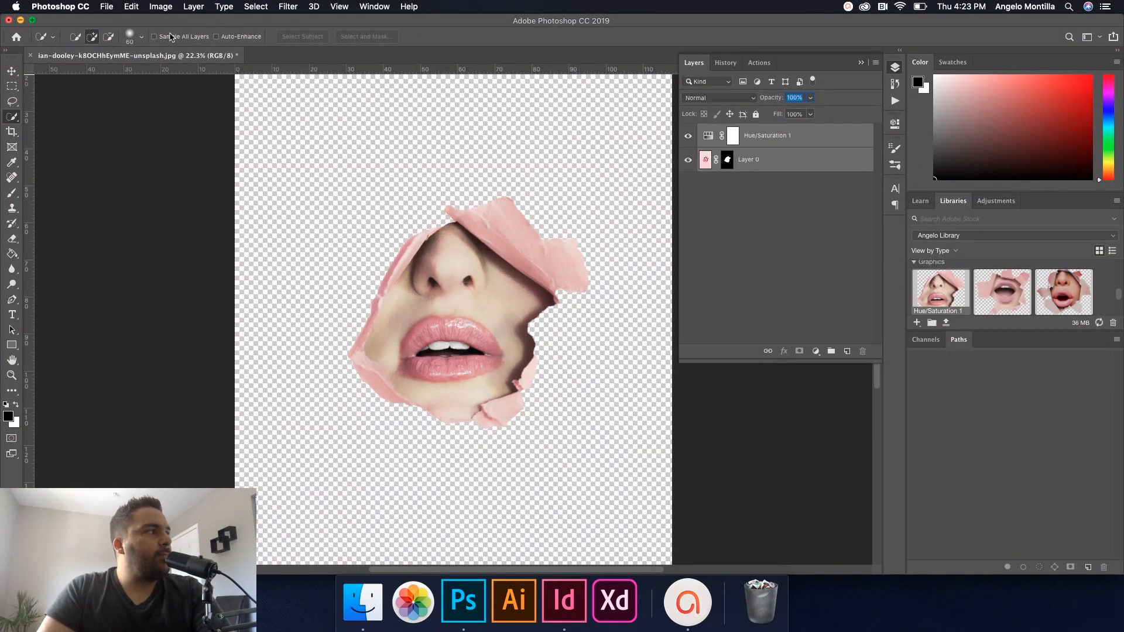
Step: Close the lips document saving it as a Photoshop PSD, then hide Photoshop
{"action": "left_click", "coordinate": [31, 55]}
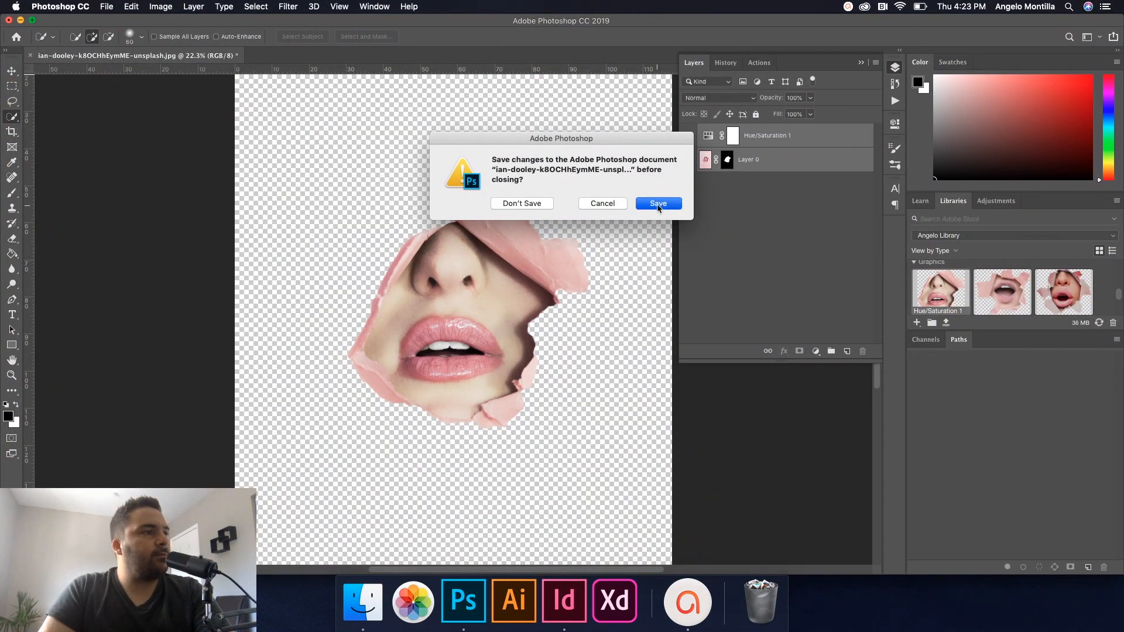
{"action": "left_click", "coordinate": [657, 202]}
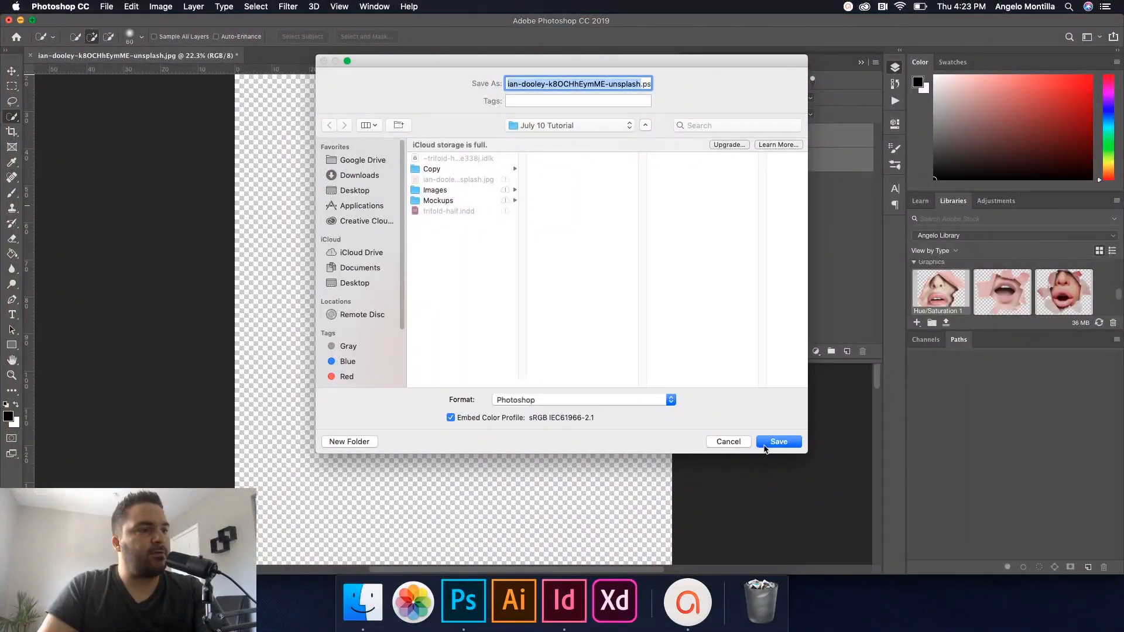
{"action": "left_click", "coordinate": [779, 442]}
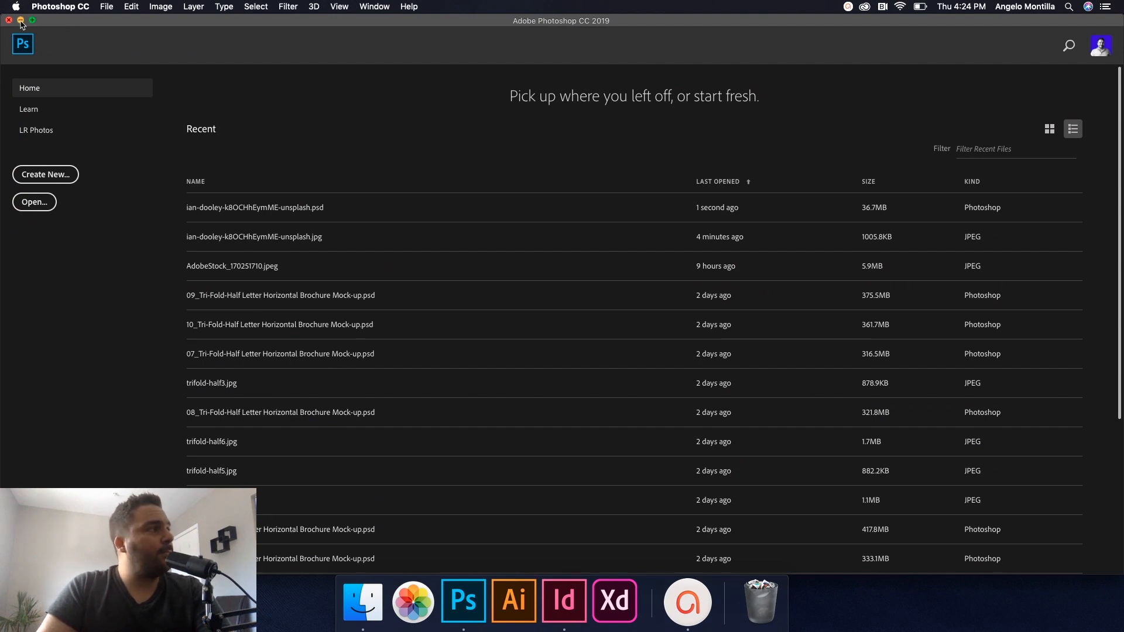
{"action": "left_click", "coordinate": [539, 601]}
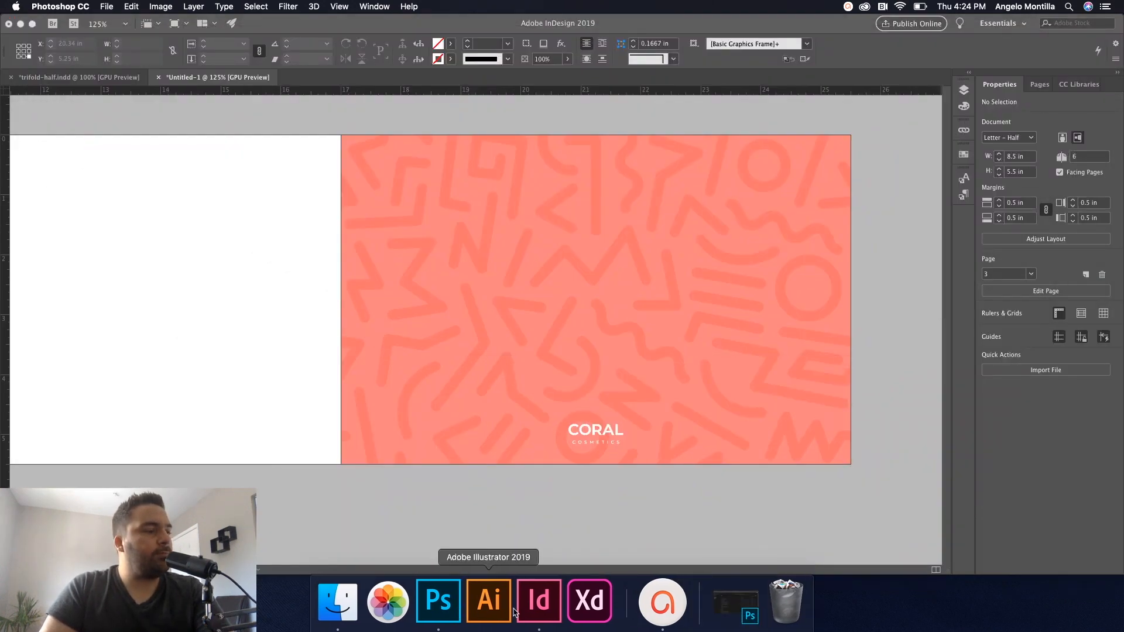
Step: Drag the Hue/Saturation lips graphic from CC Libraries onto the cover, centred above the CORAL logo
{"action": "left_click", "coordinate": [539, 601]}
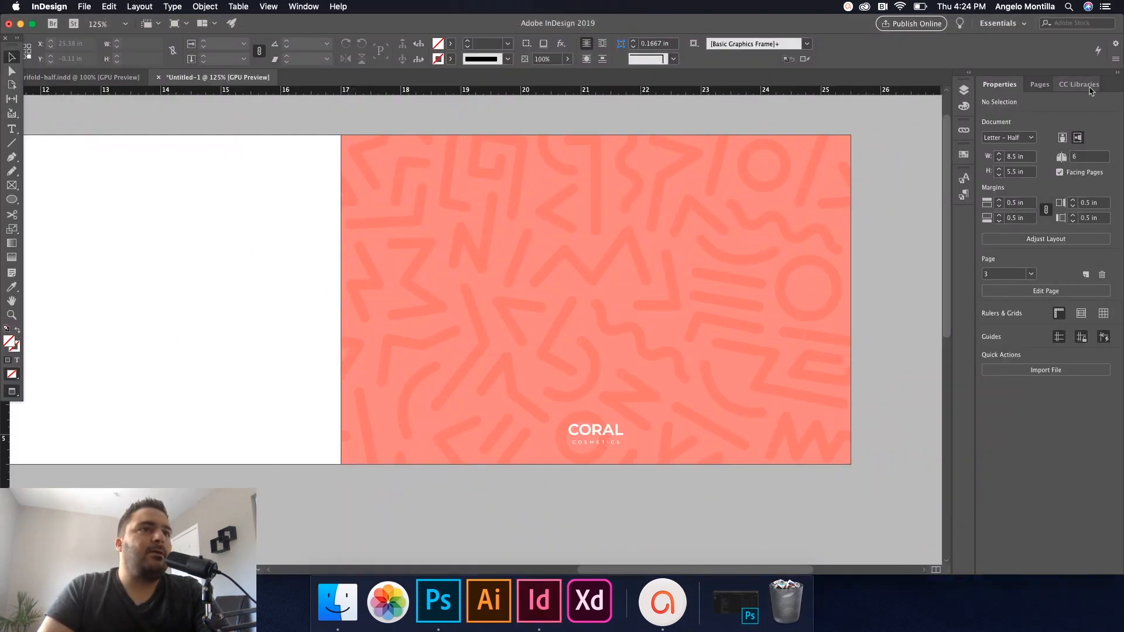
{"action": "left_click", "coordinate": [1078, 85]}
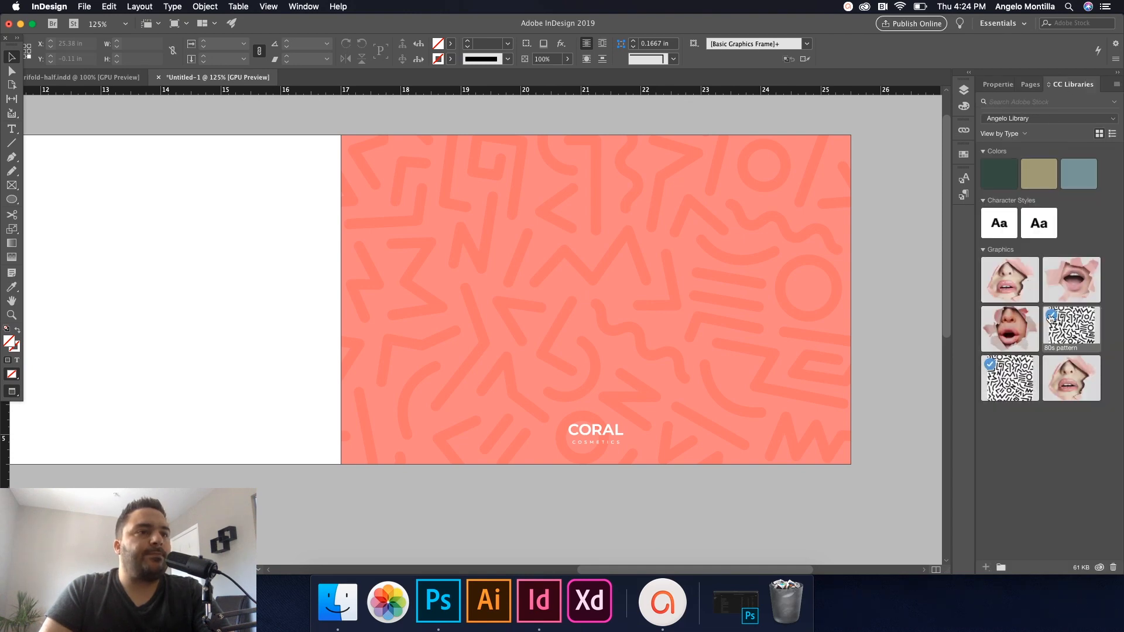
{"action": "mouse_move", "coordinate": [1010, 280]}
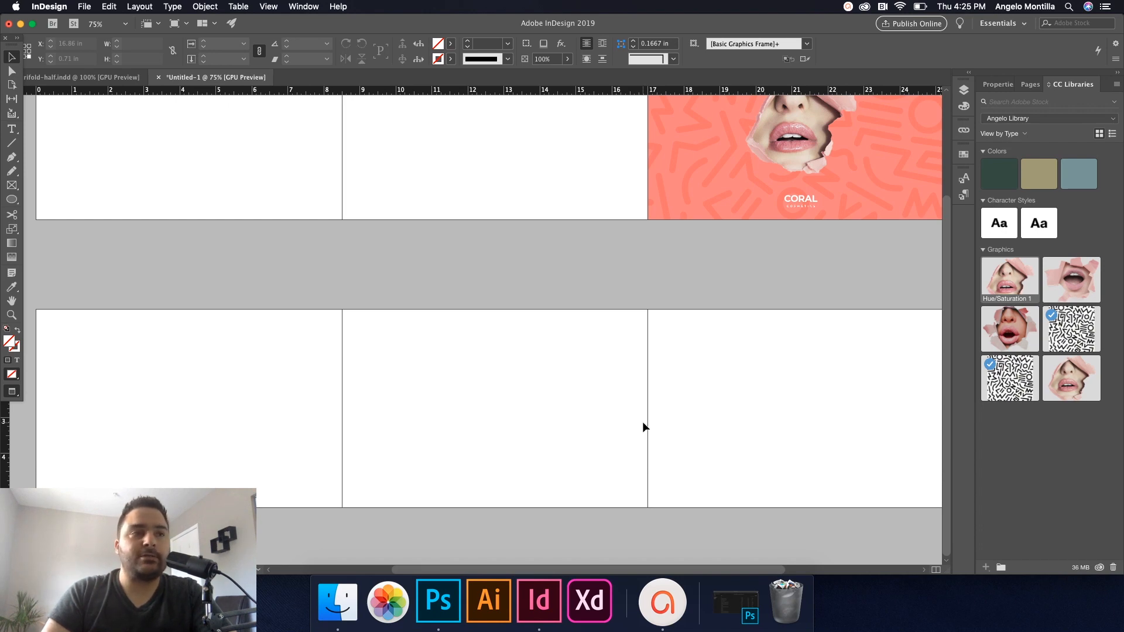
{"action": "scroll", "scroll_direction": "up", "scroll_amount": 3}
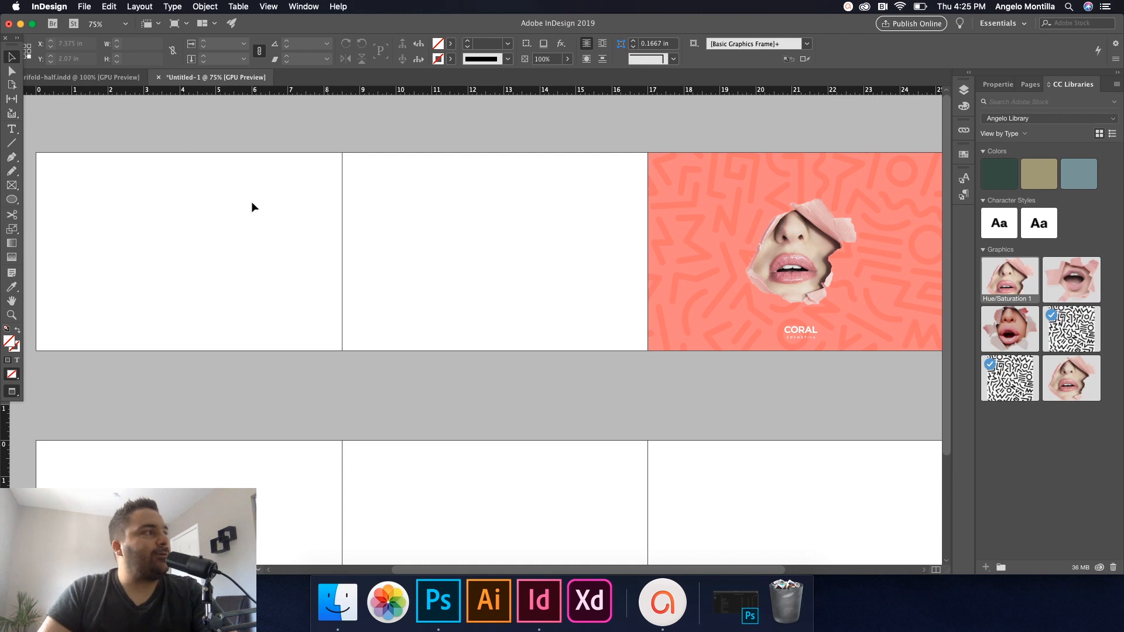
{"action": "mouse_move", "coordinate": [167, 123]}
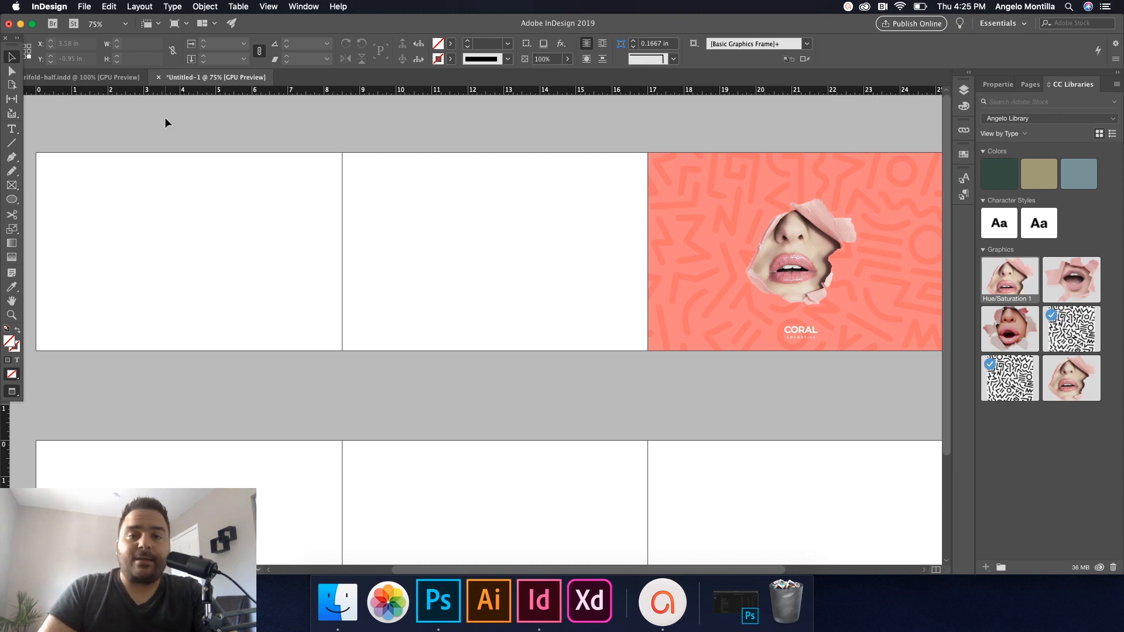